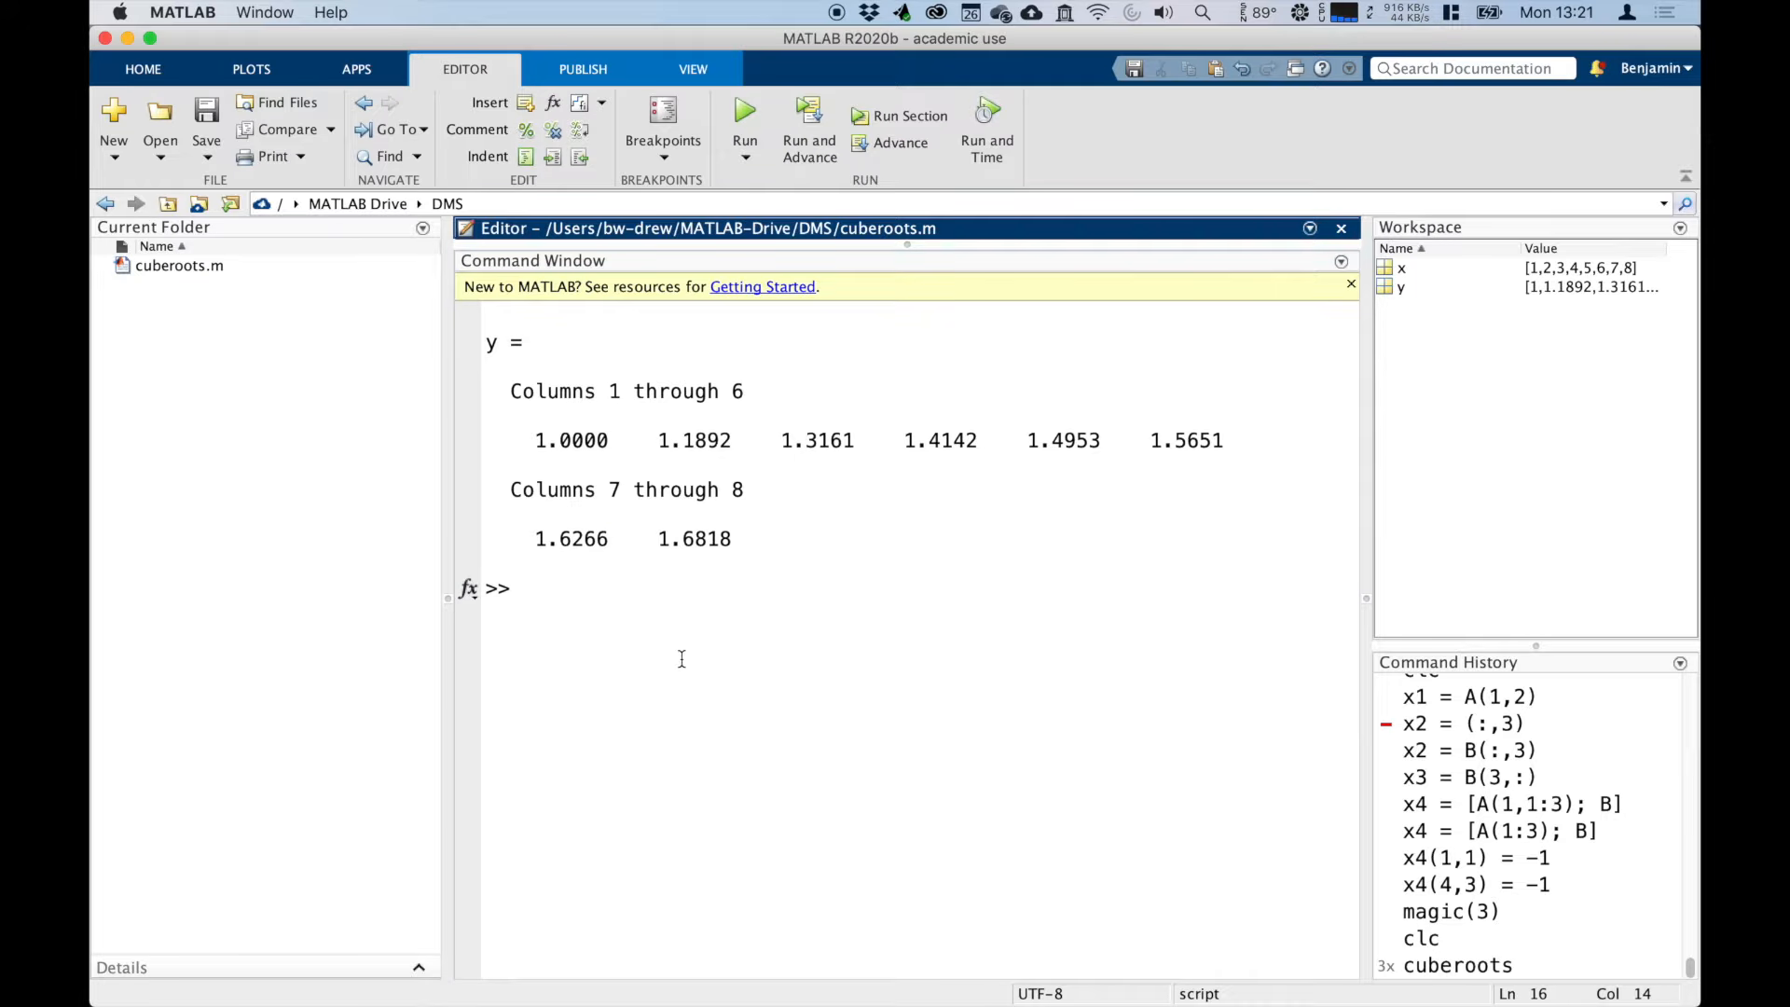
Step: Clear the command window with clc and empty the workspace with clear
type("clc")
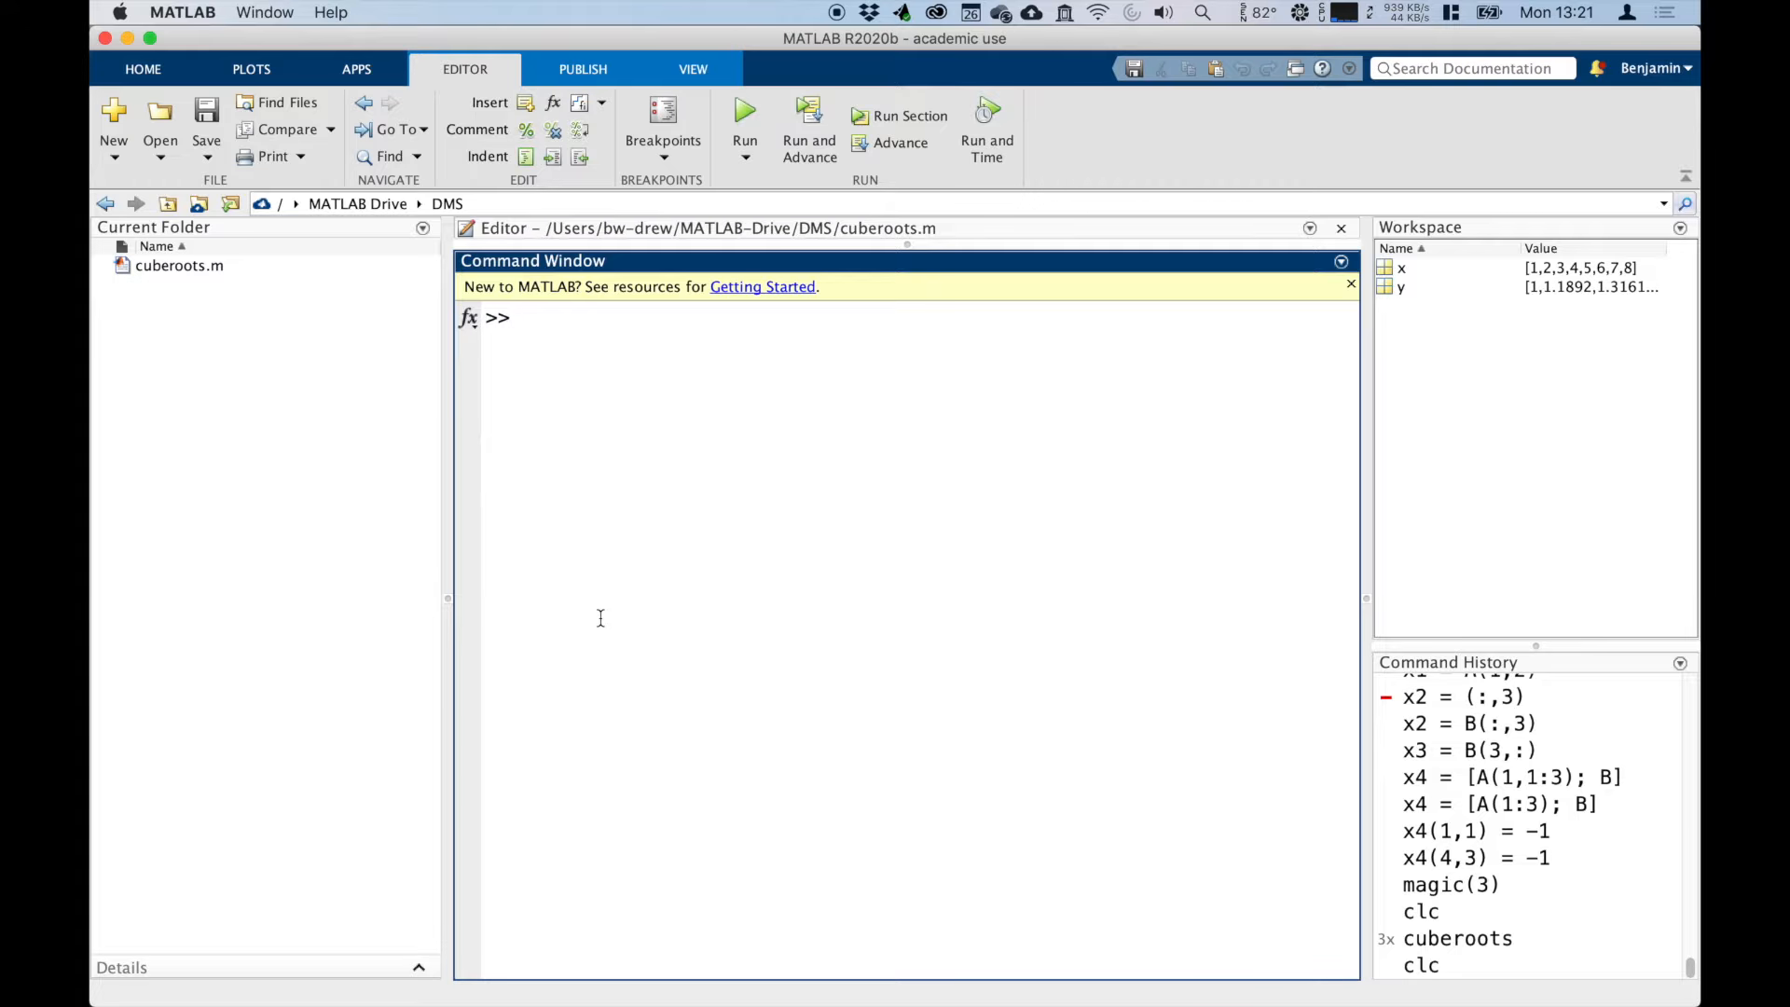
type("clear")
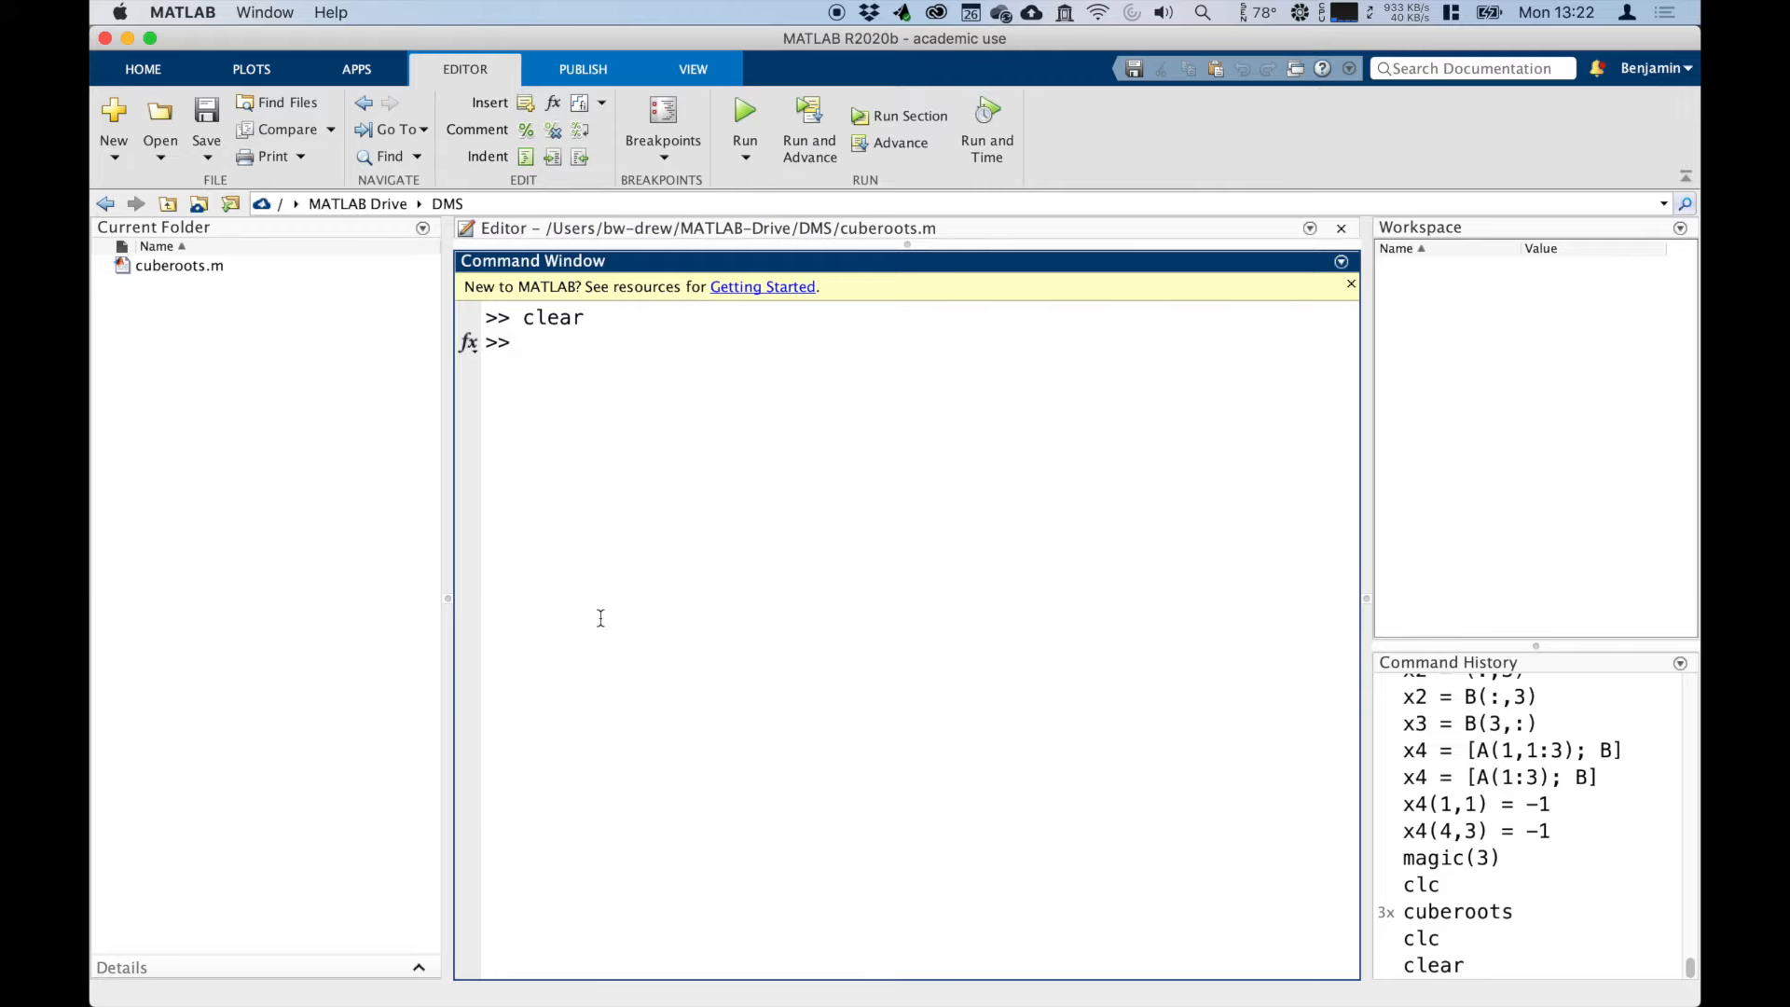
Step: Define x = -5:0.1:5; as a vector from -5 to 5 in 0.1 steps
type("y")
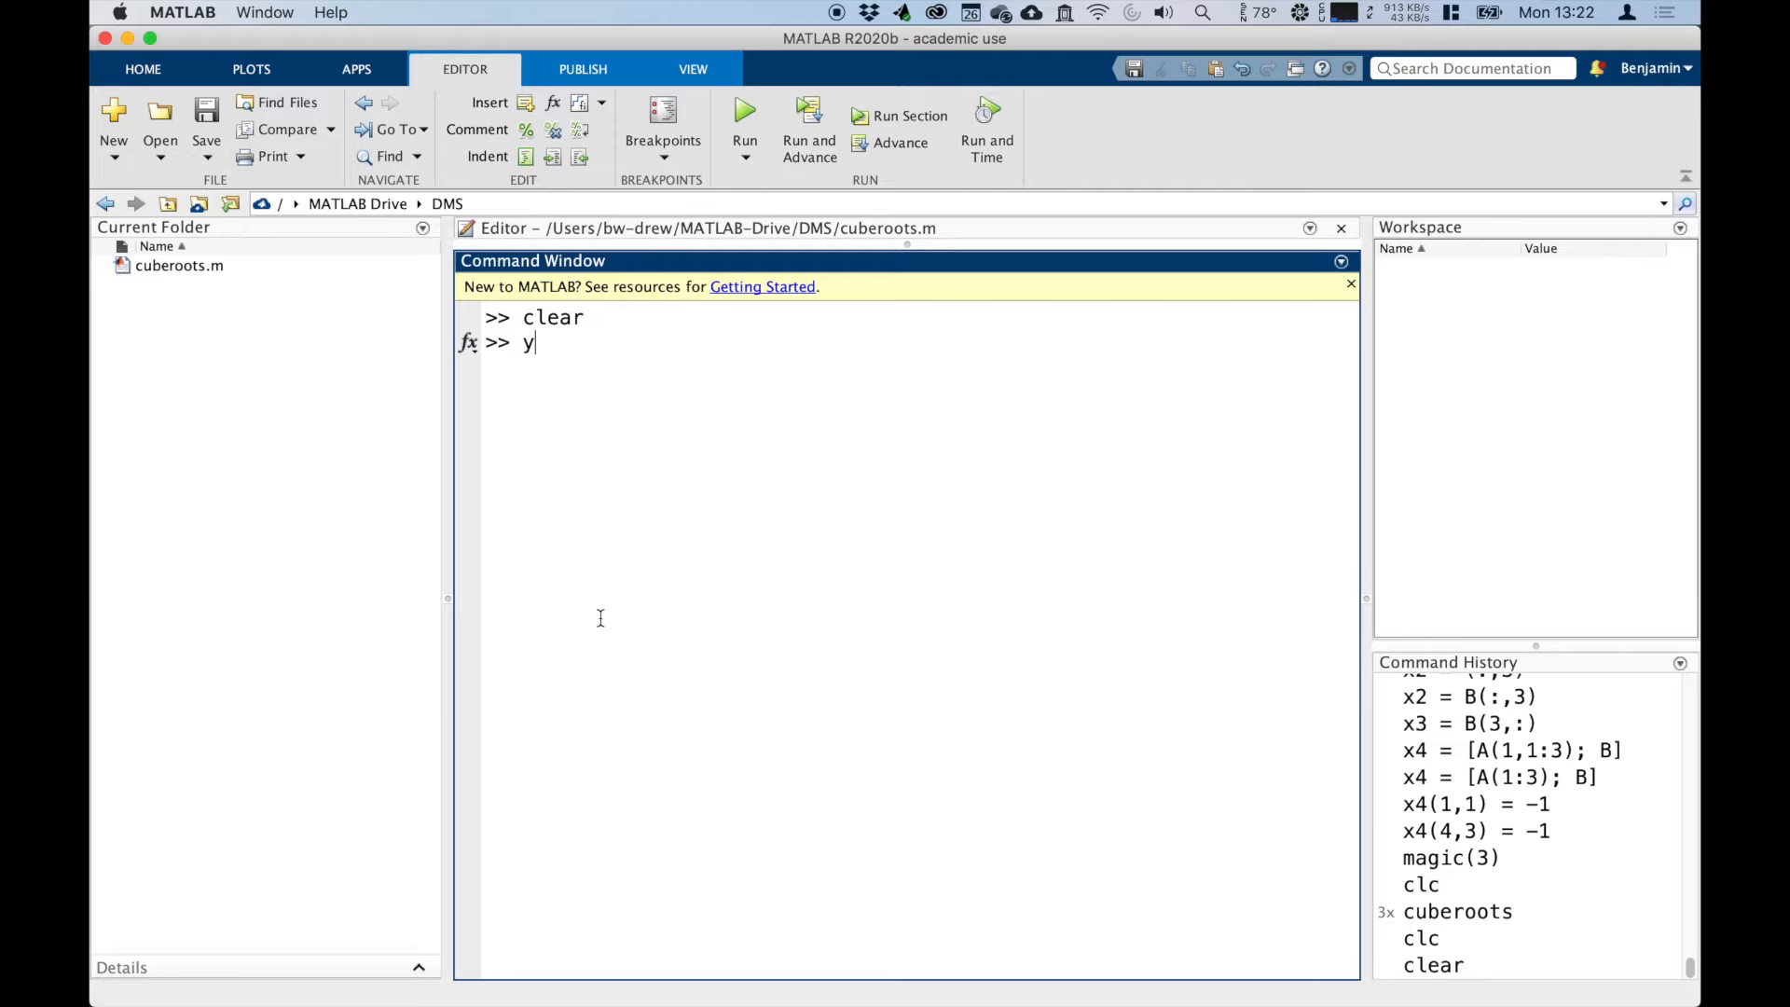
key("Backspace")
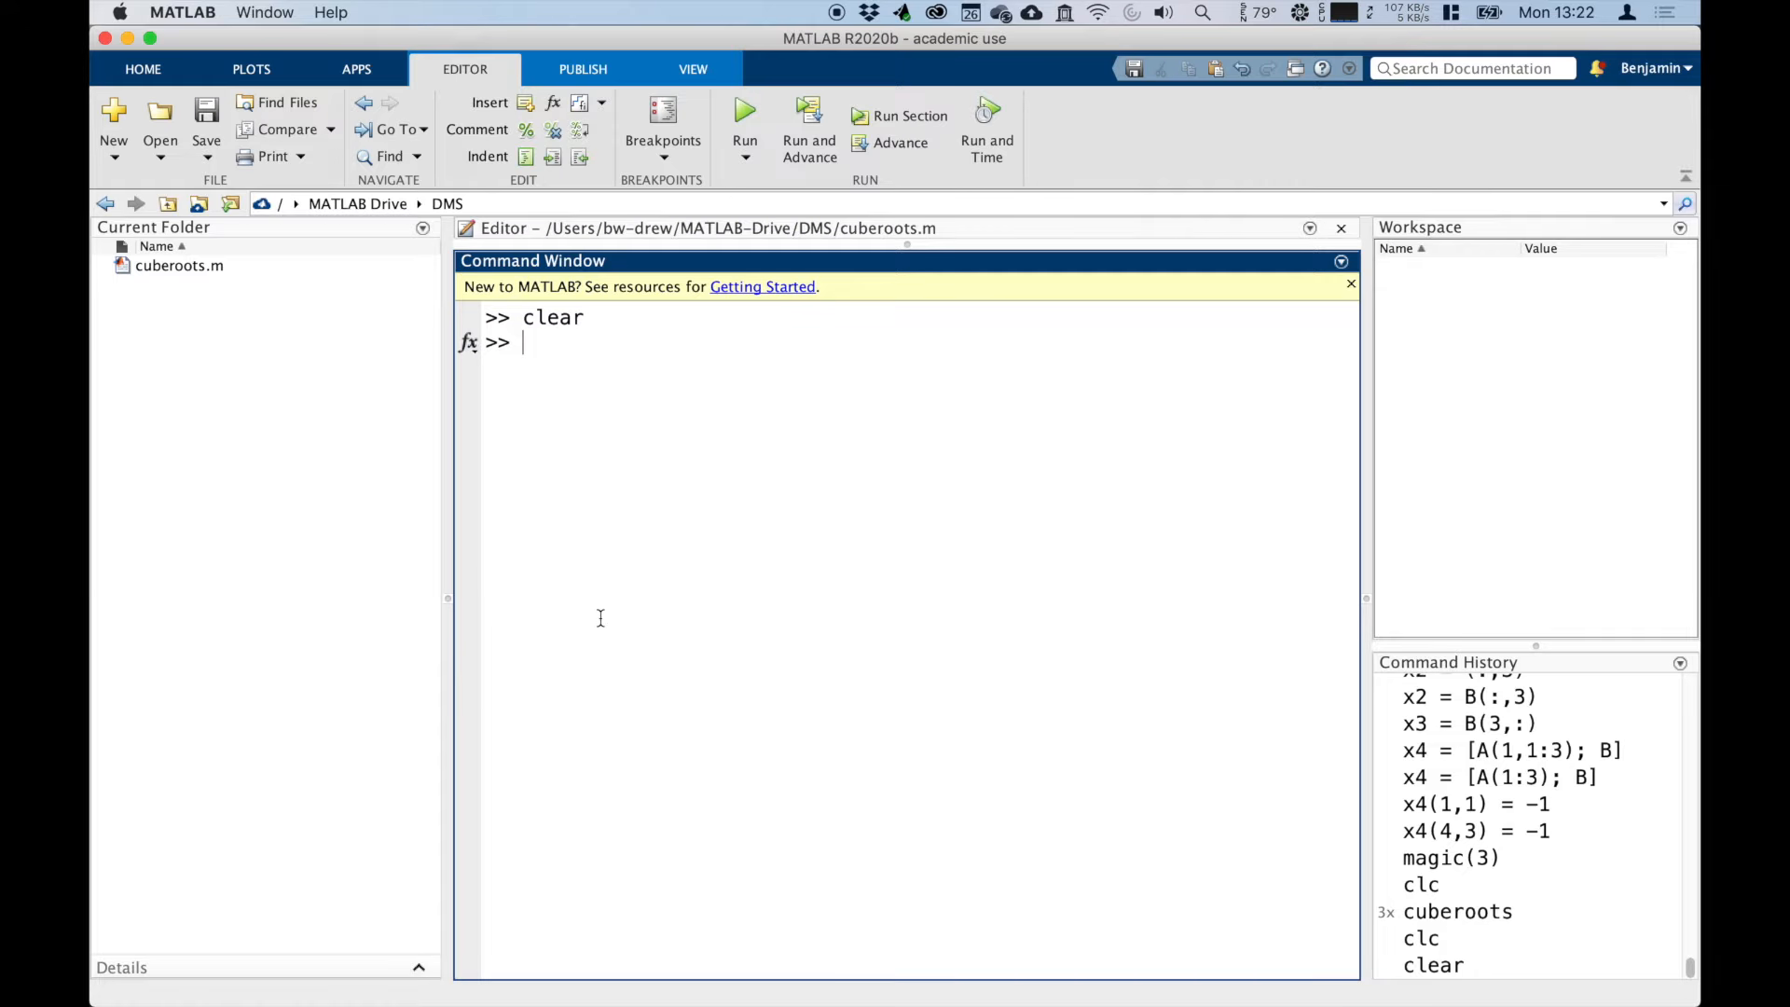
type("x = -")
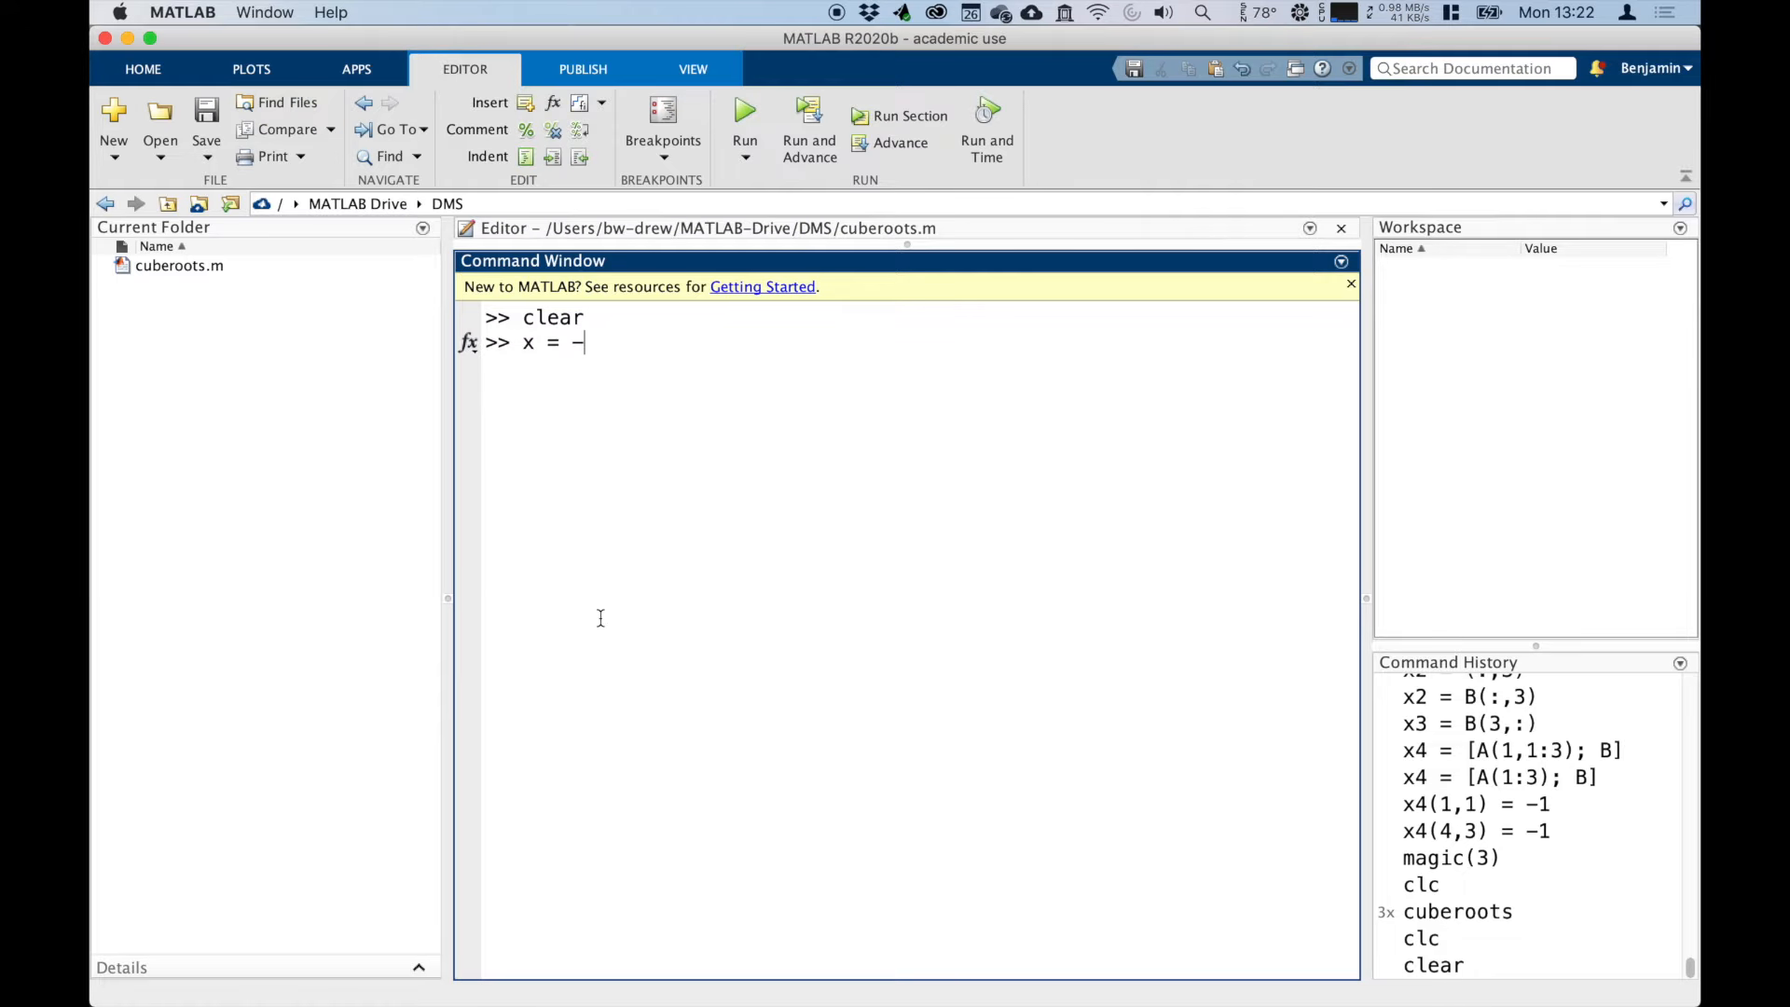
type("5:0")
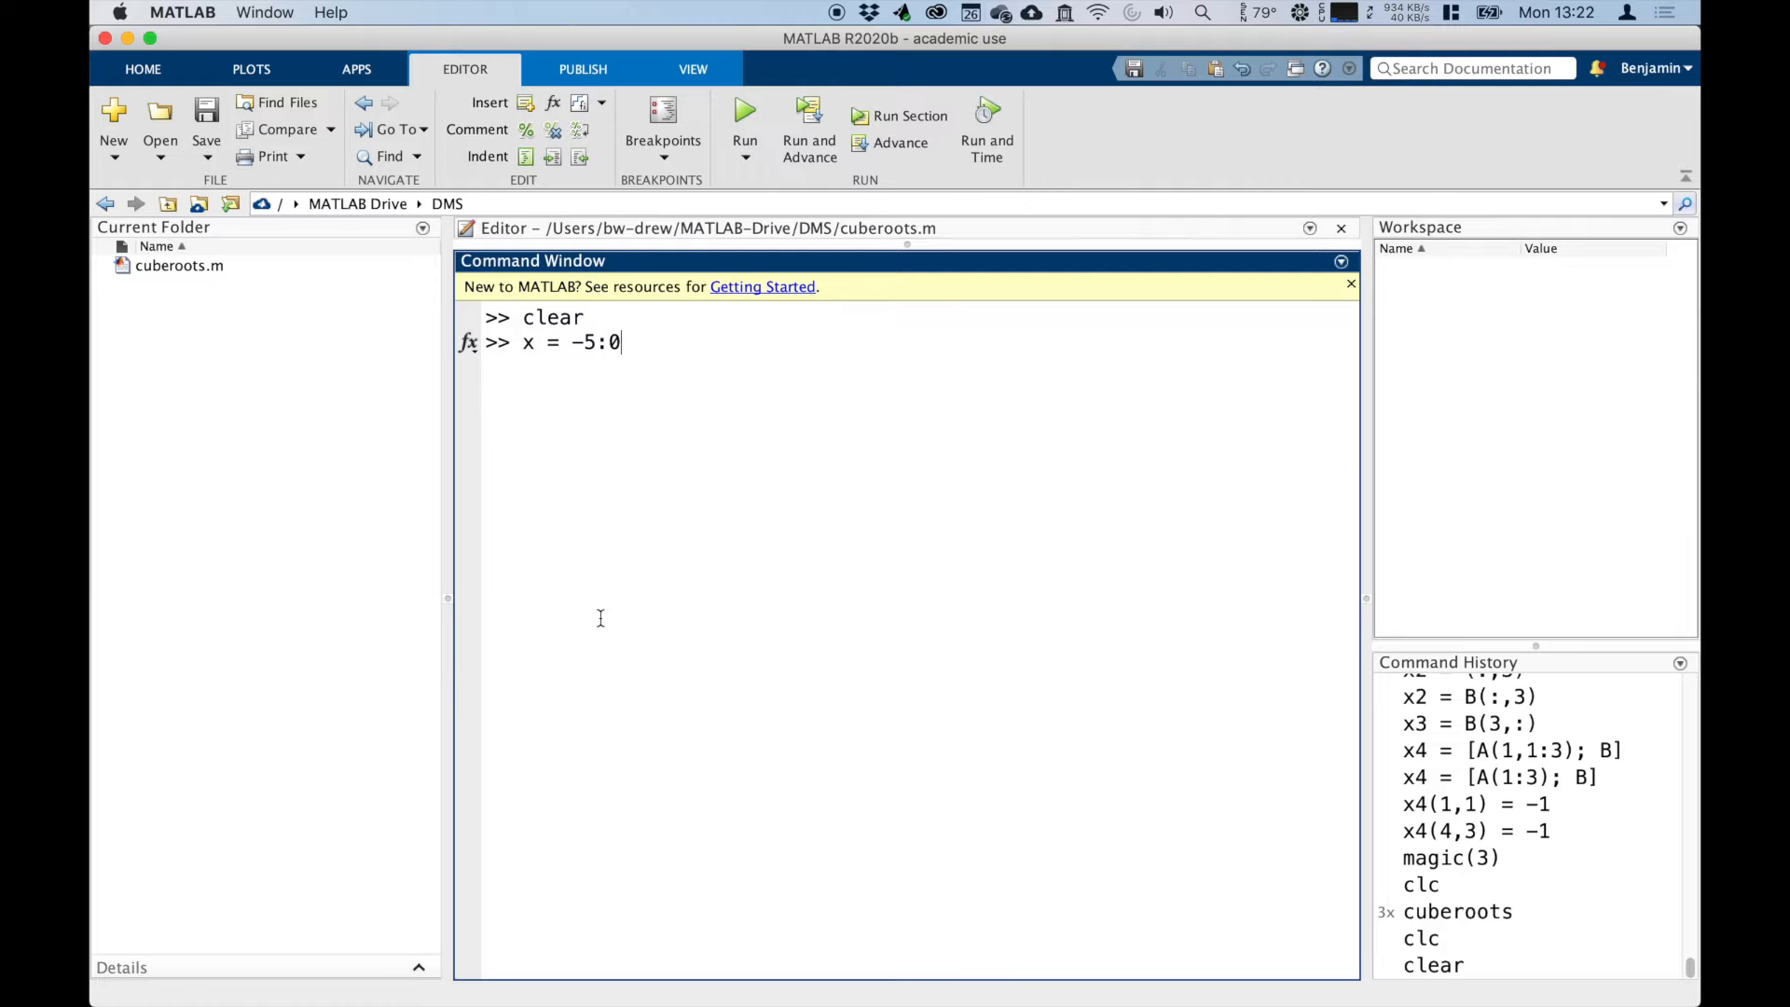
type(".1:5")
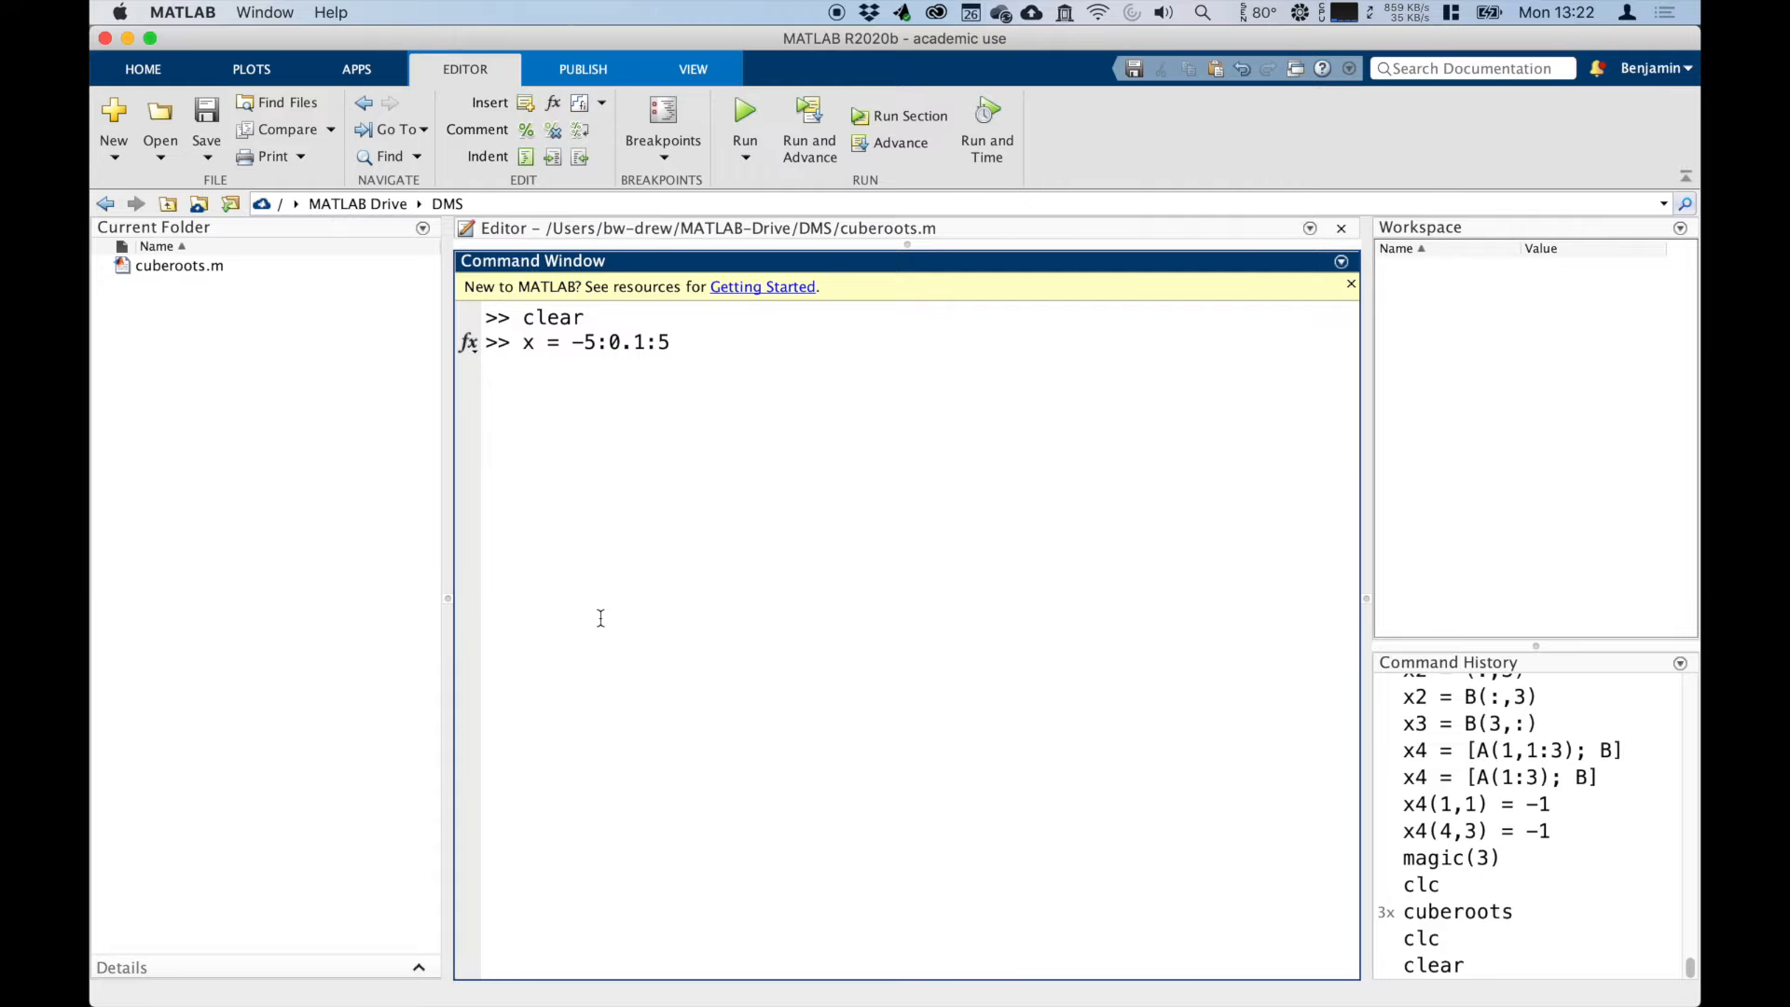
type(";")
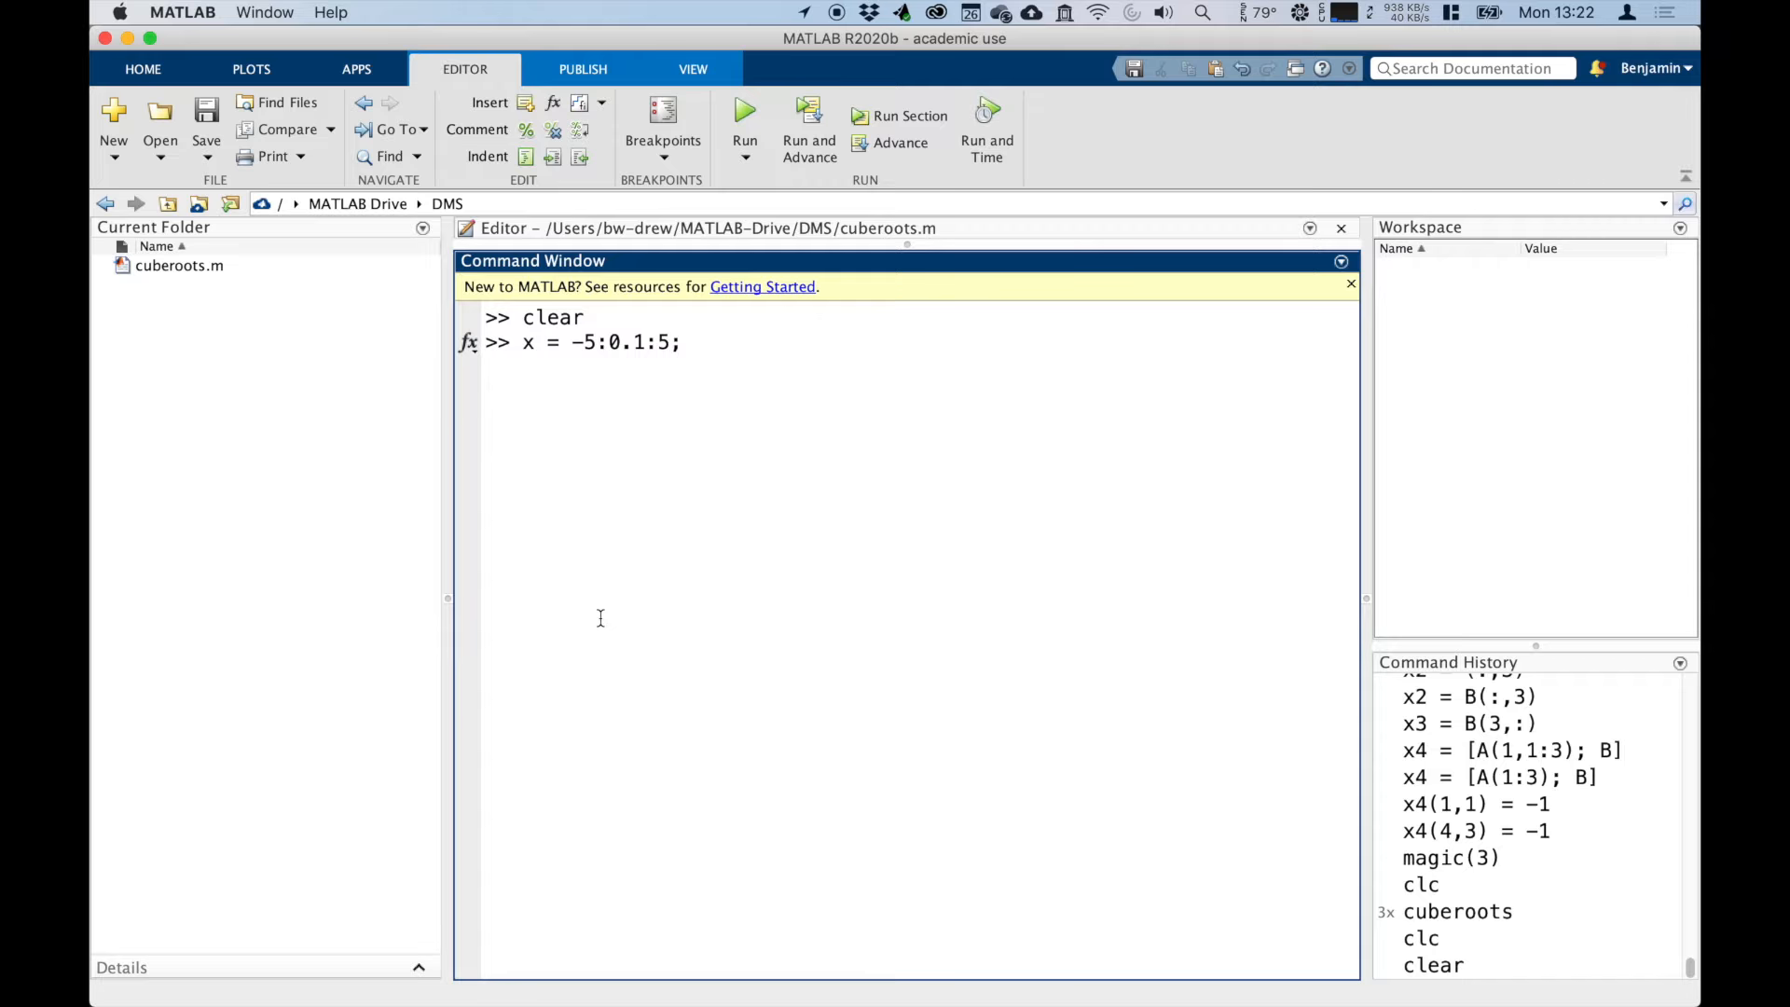
Step: Define y = 2.*x + 5; as the straight line over x
type("y =")
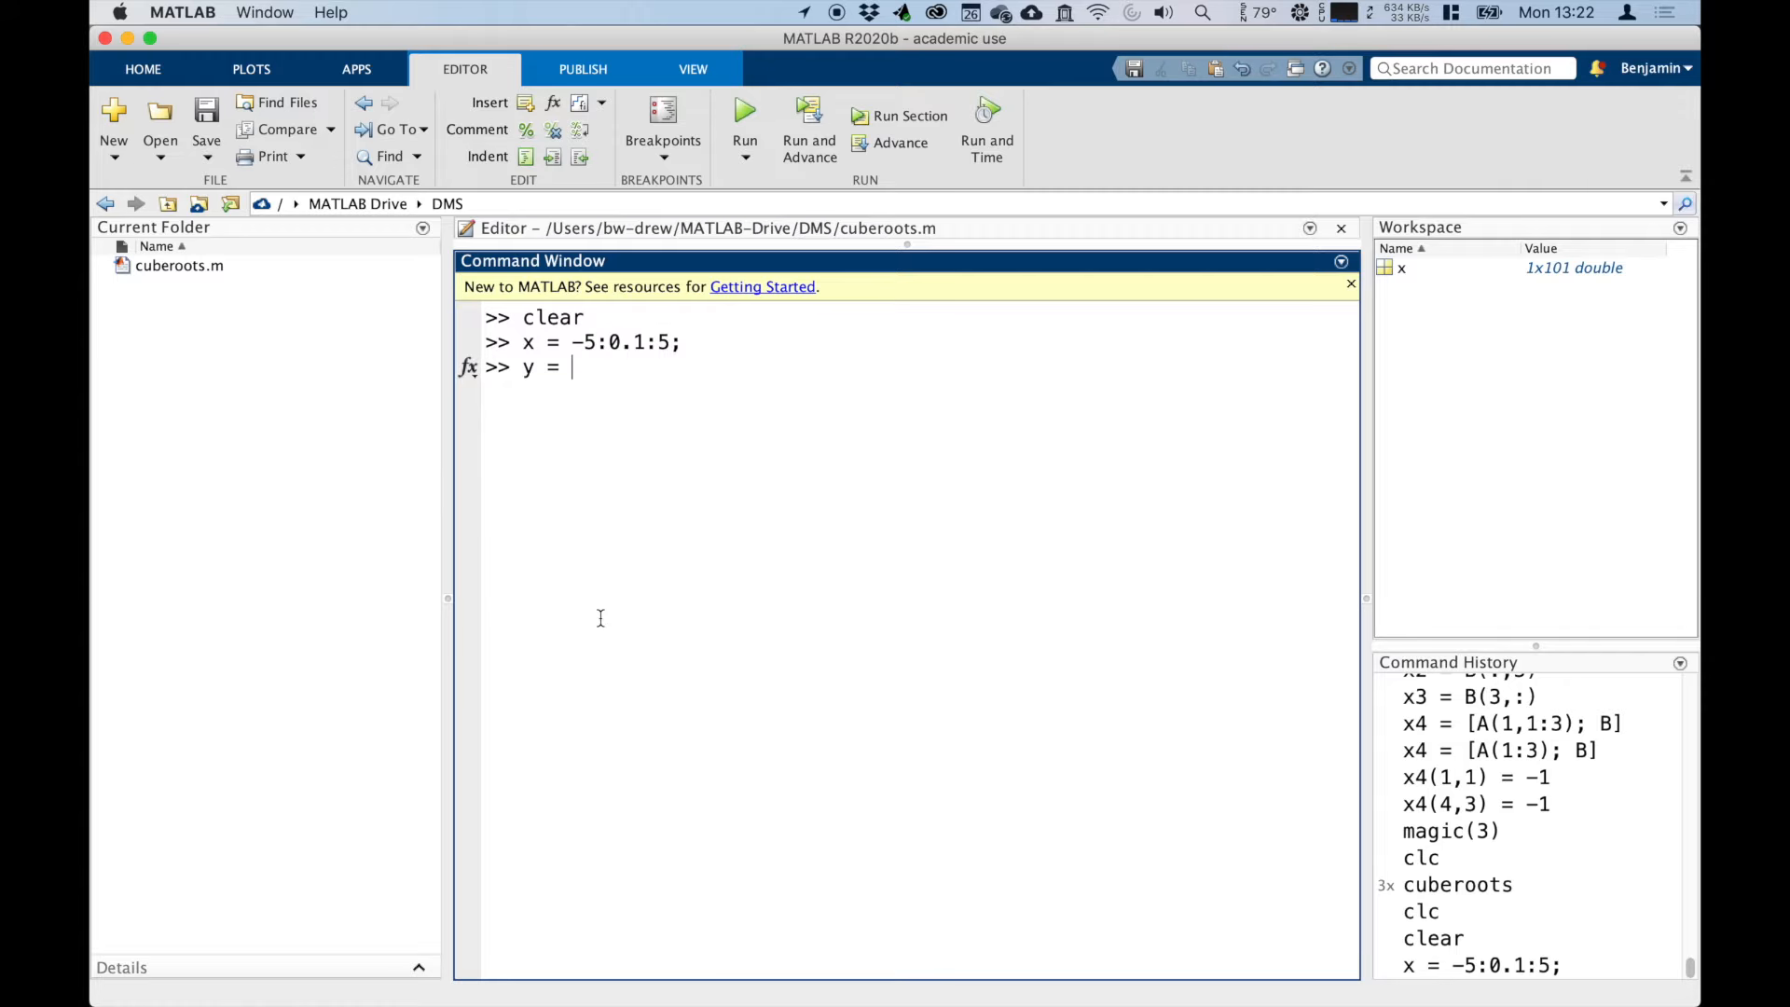
type("2.")
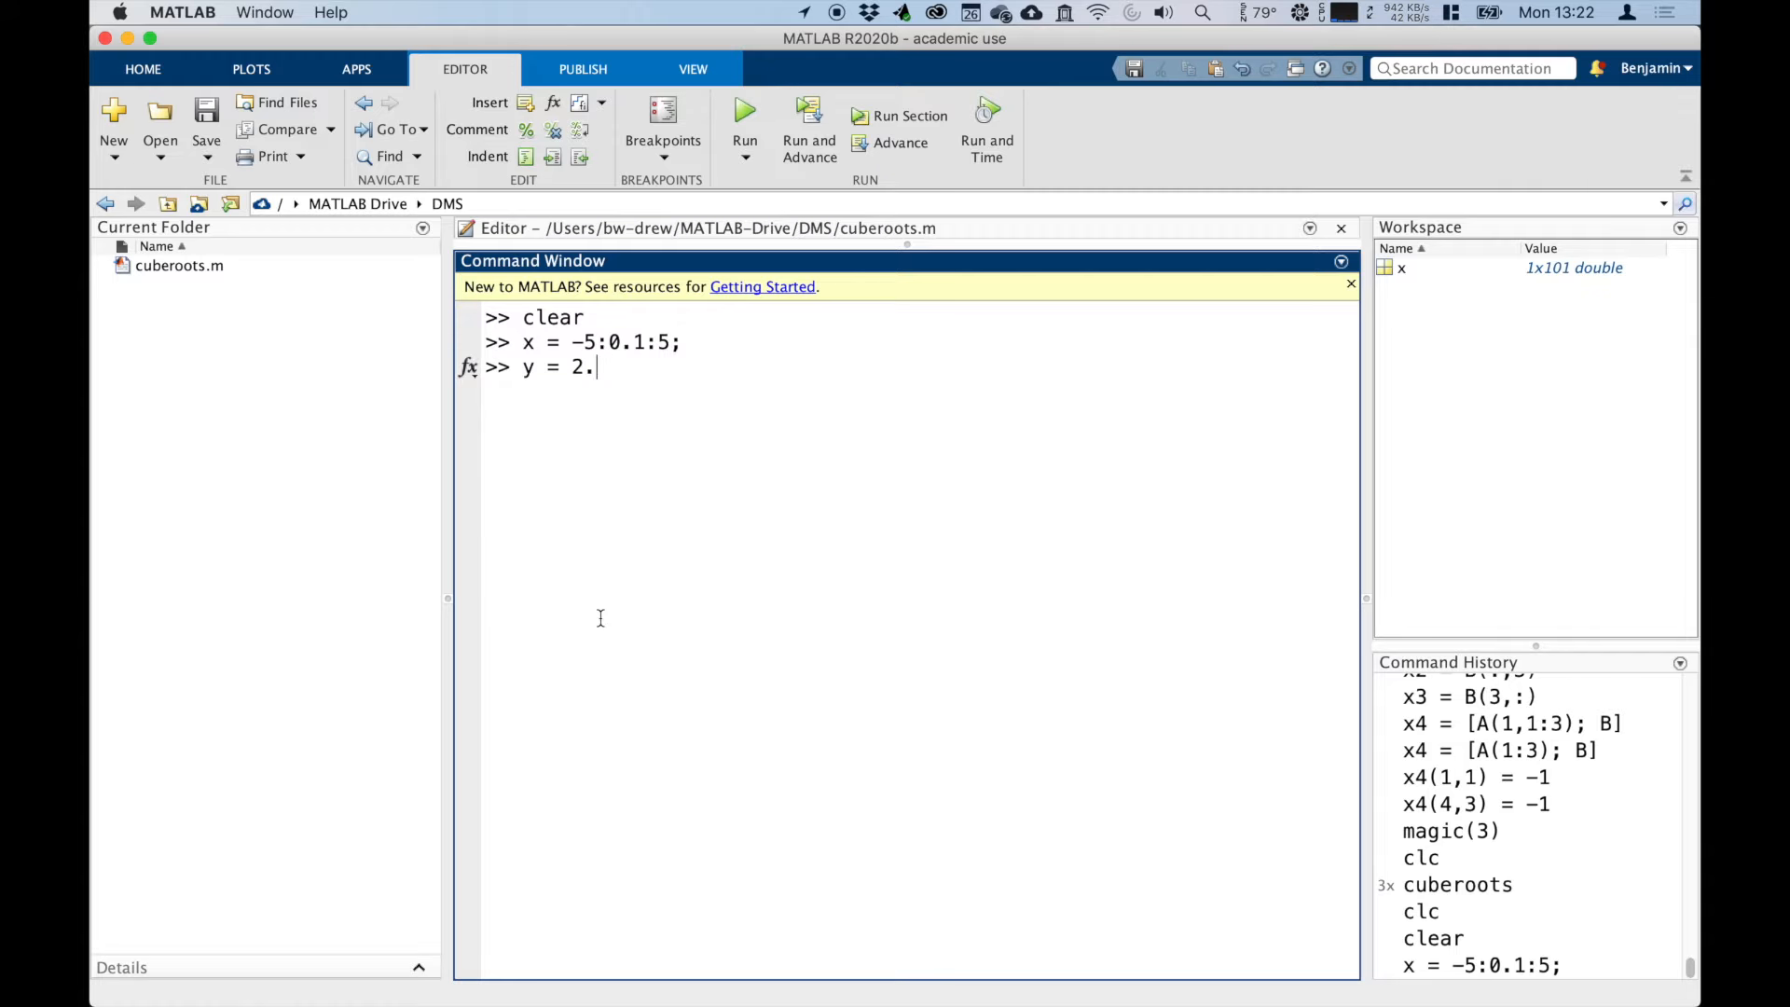
type("*x")
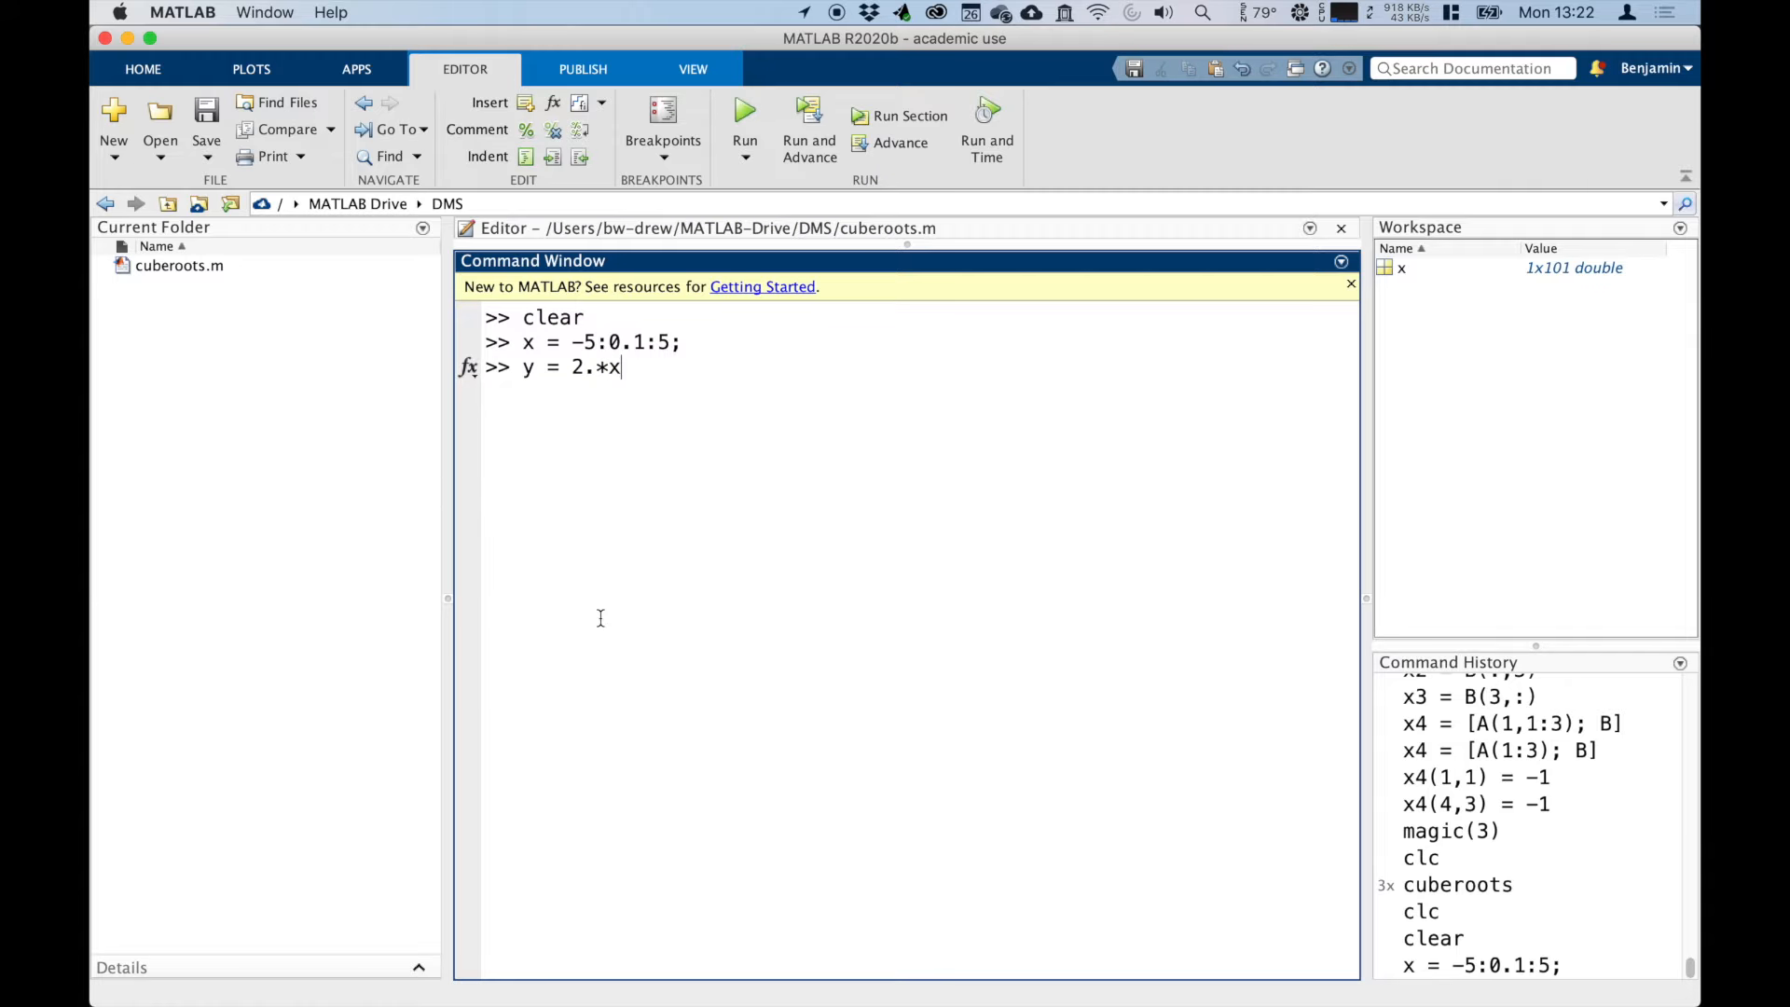
type("+")
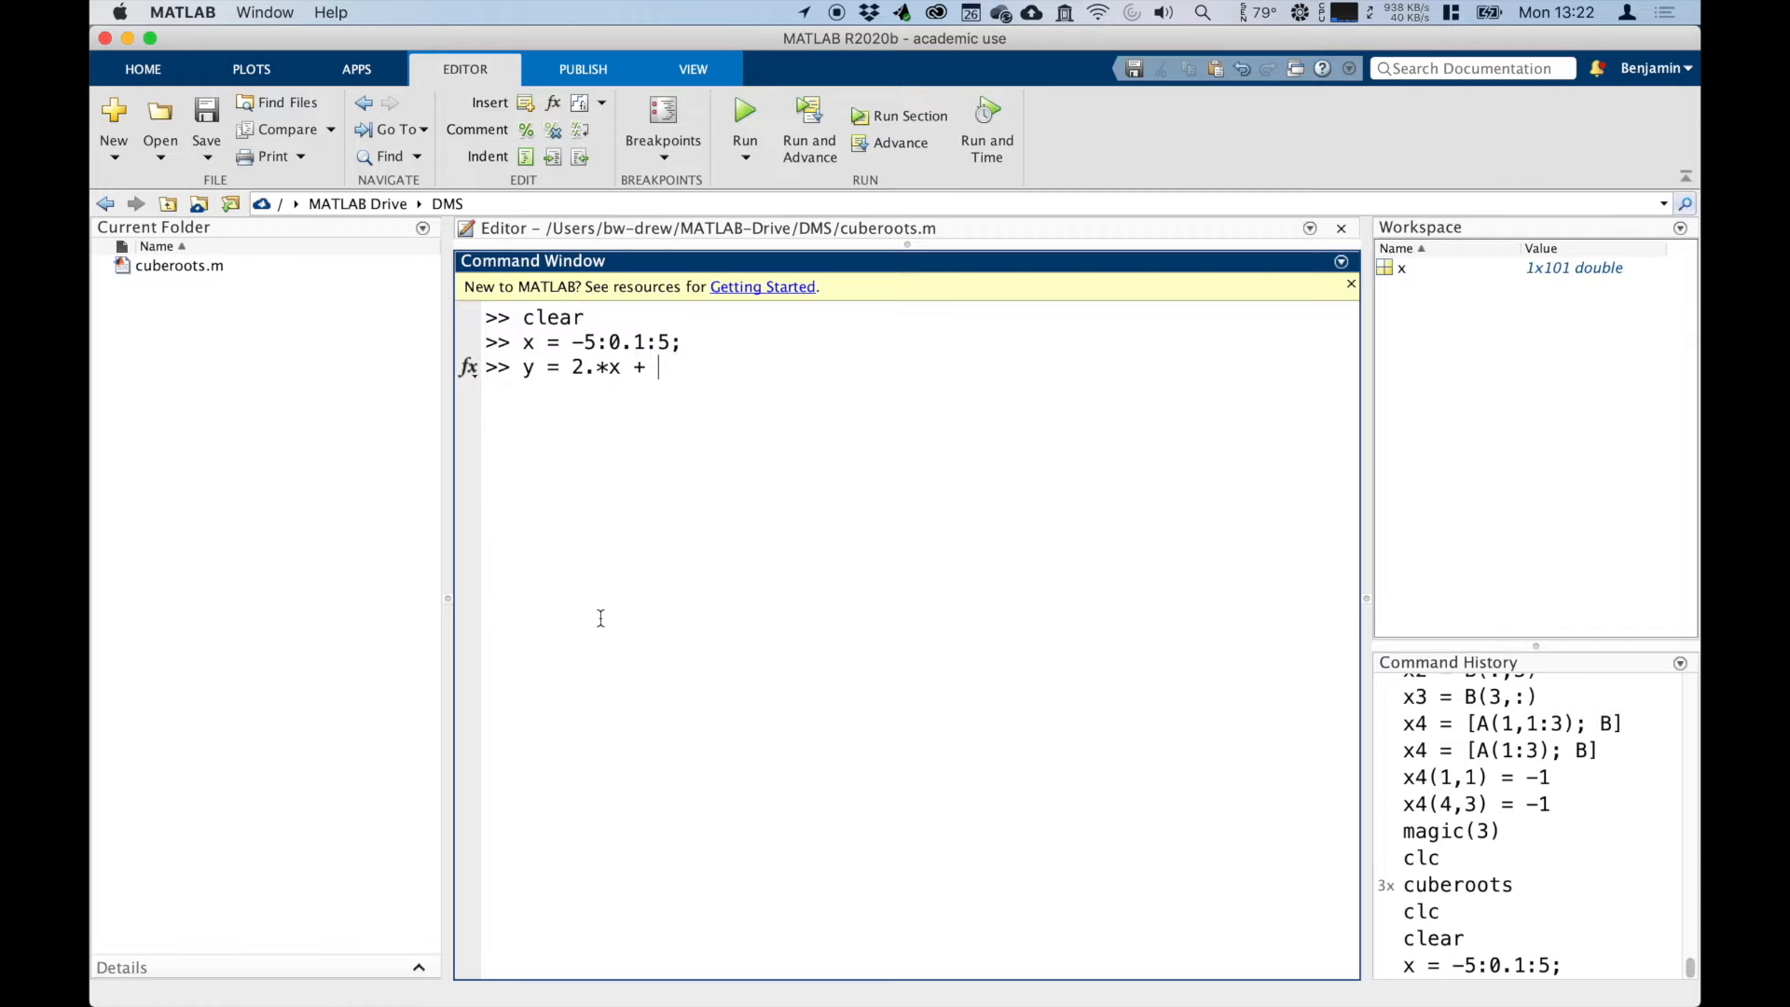
type("5;")
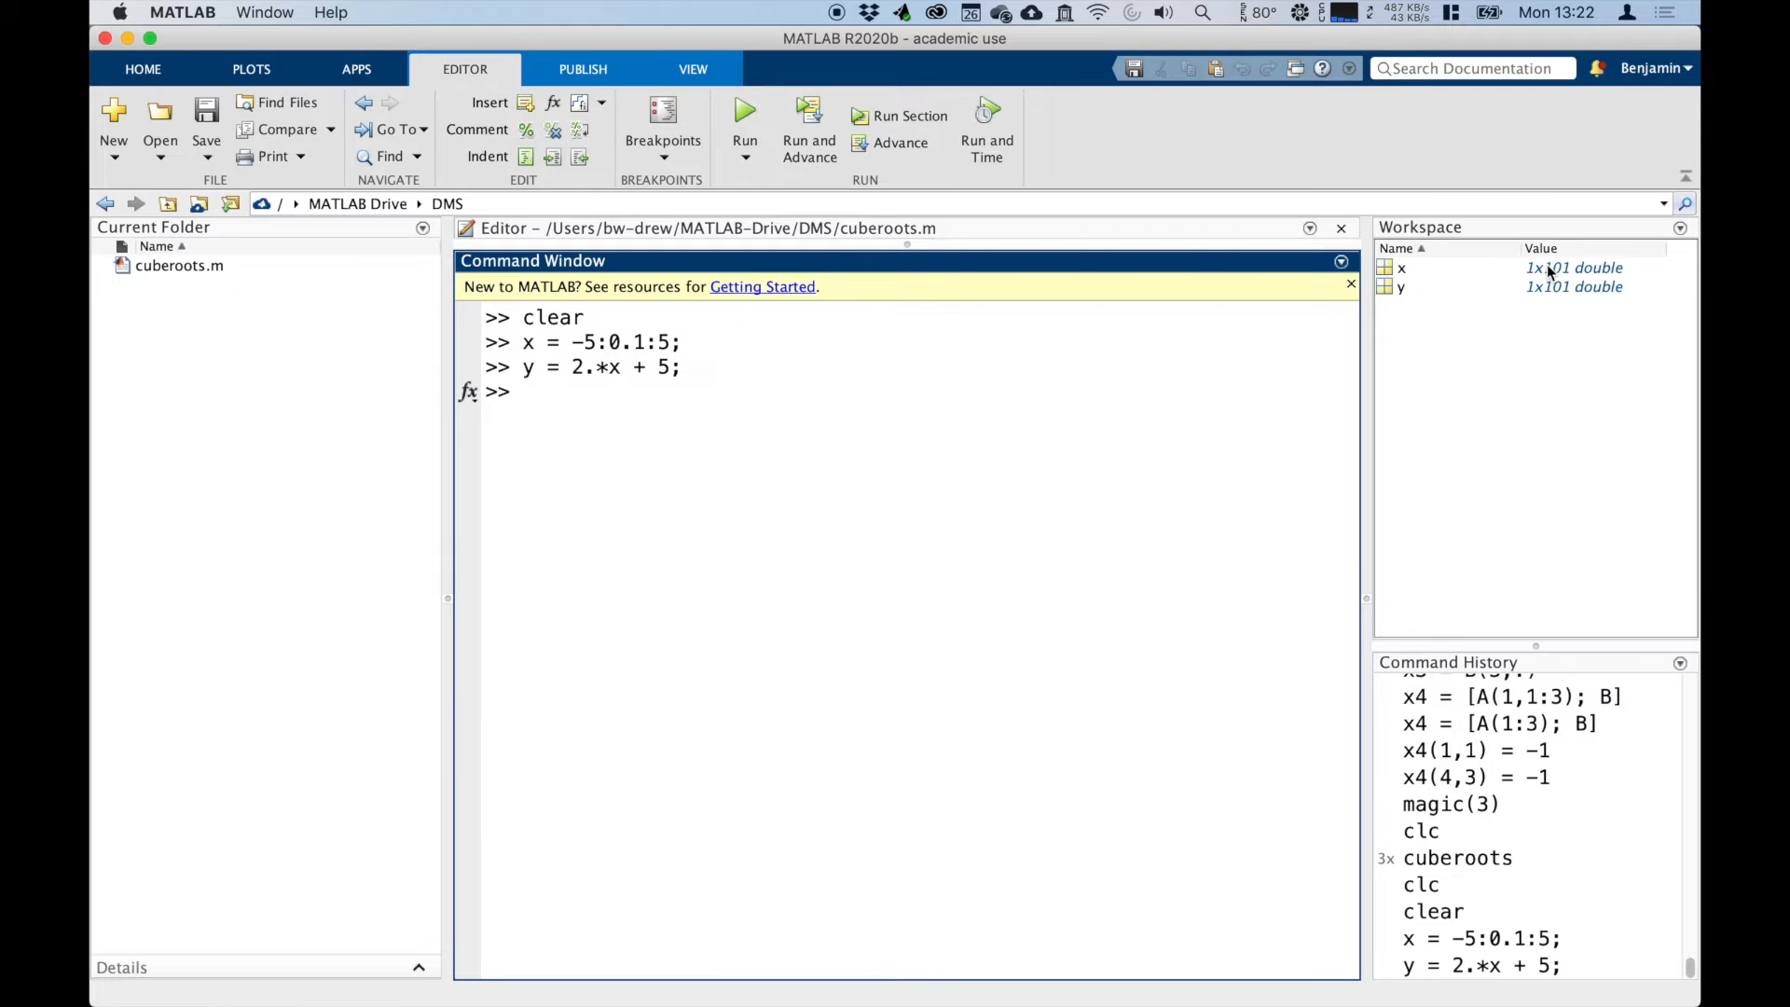
mouse_move(1547, 306)
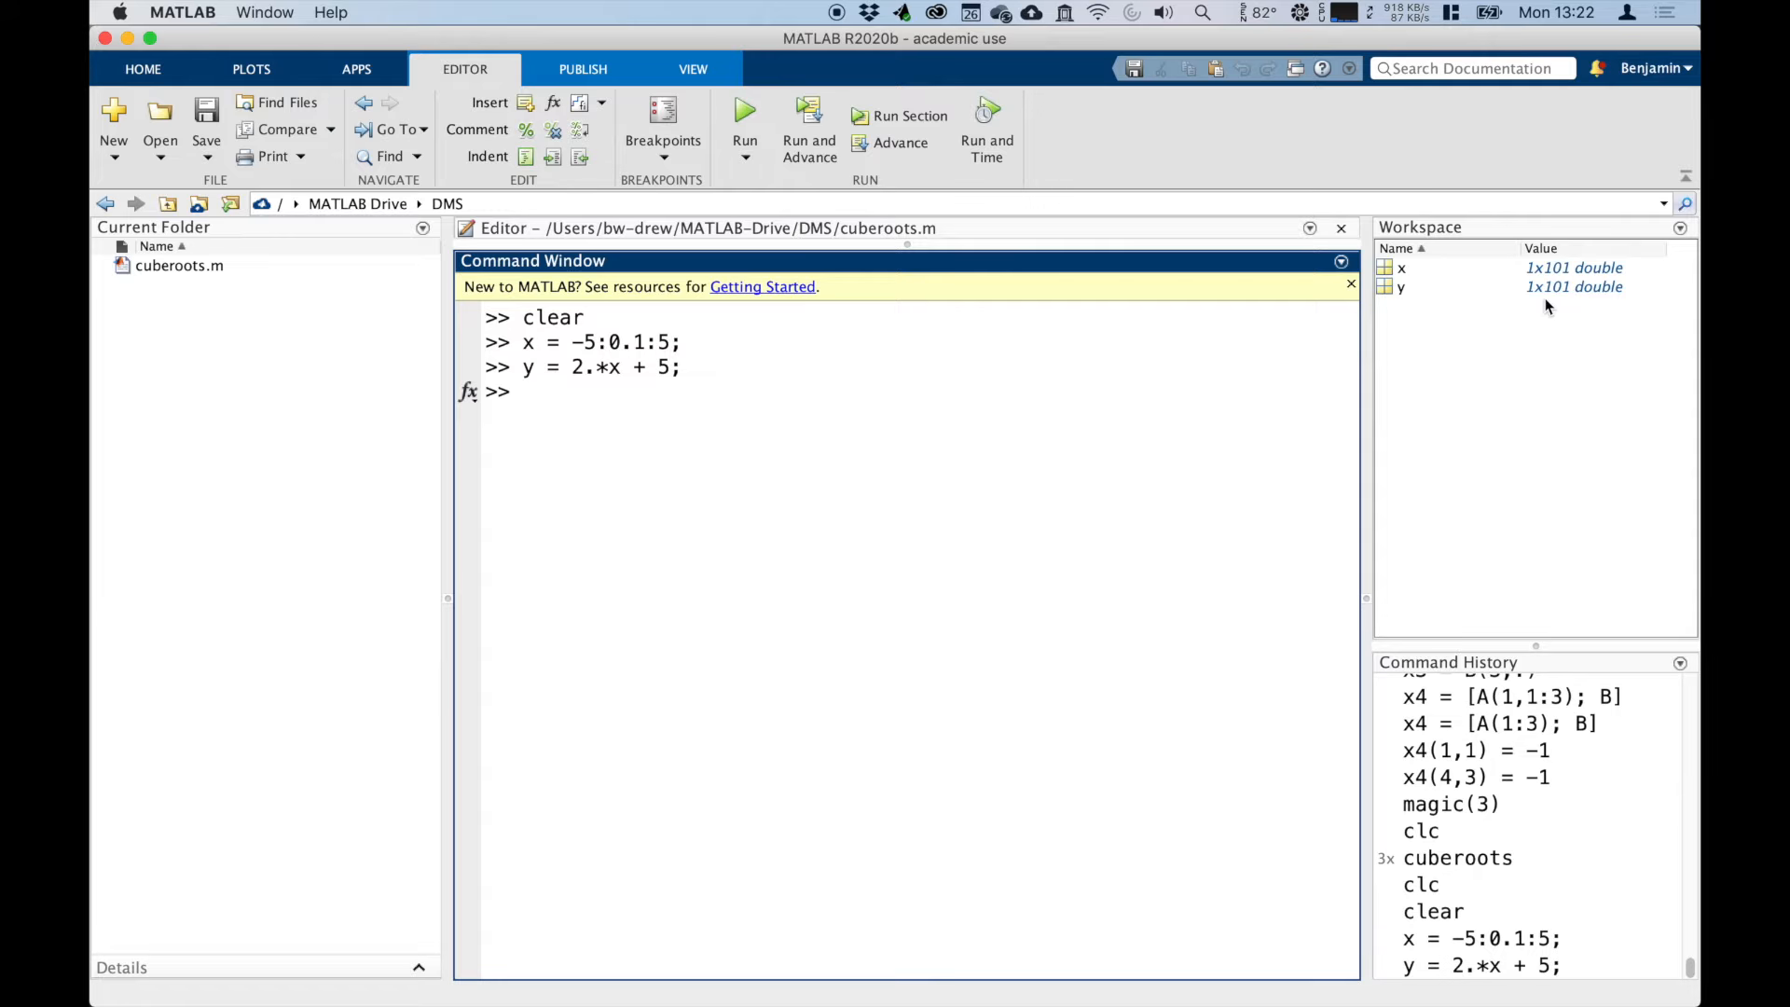
Step: Plot y against x with plot(x,y) and dismiss the figure's interaction tips
type("plot(x")
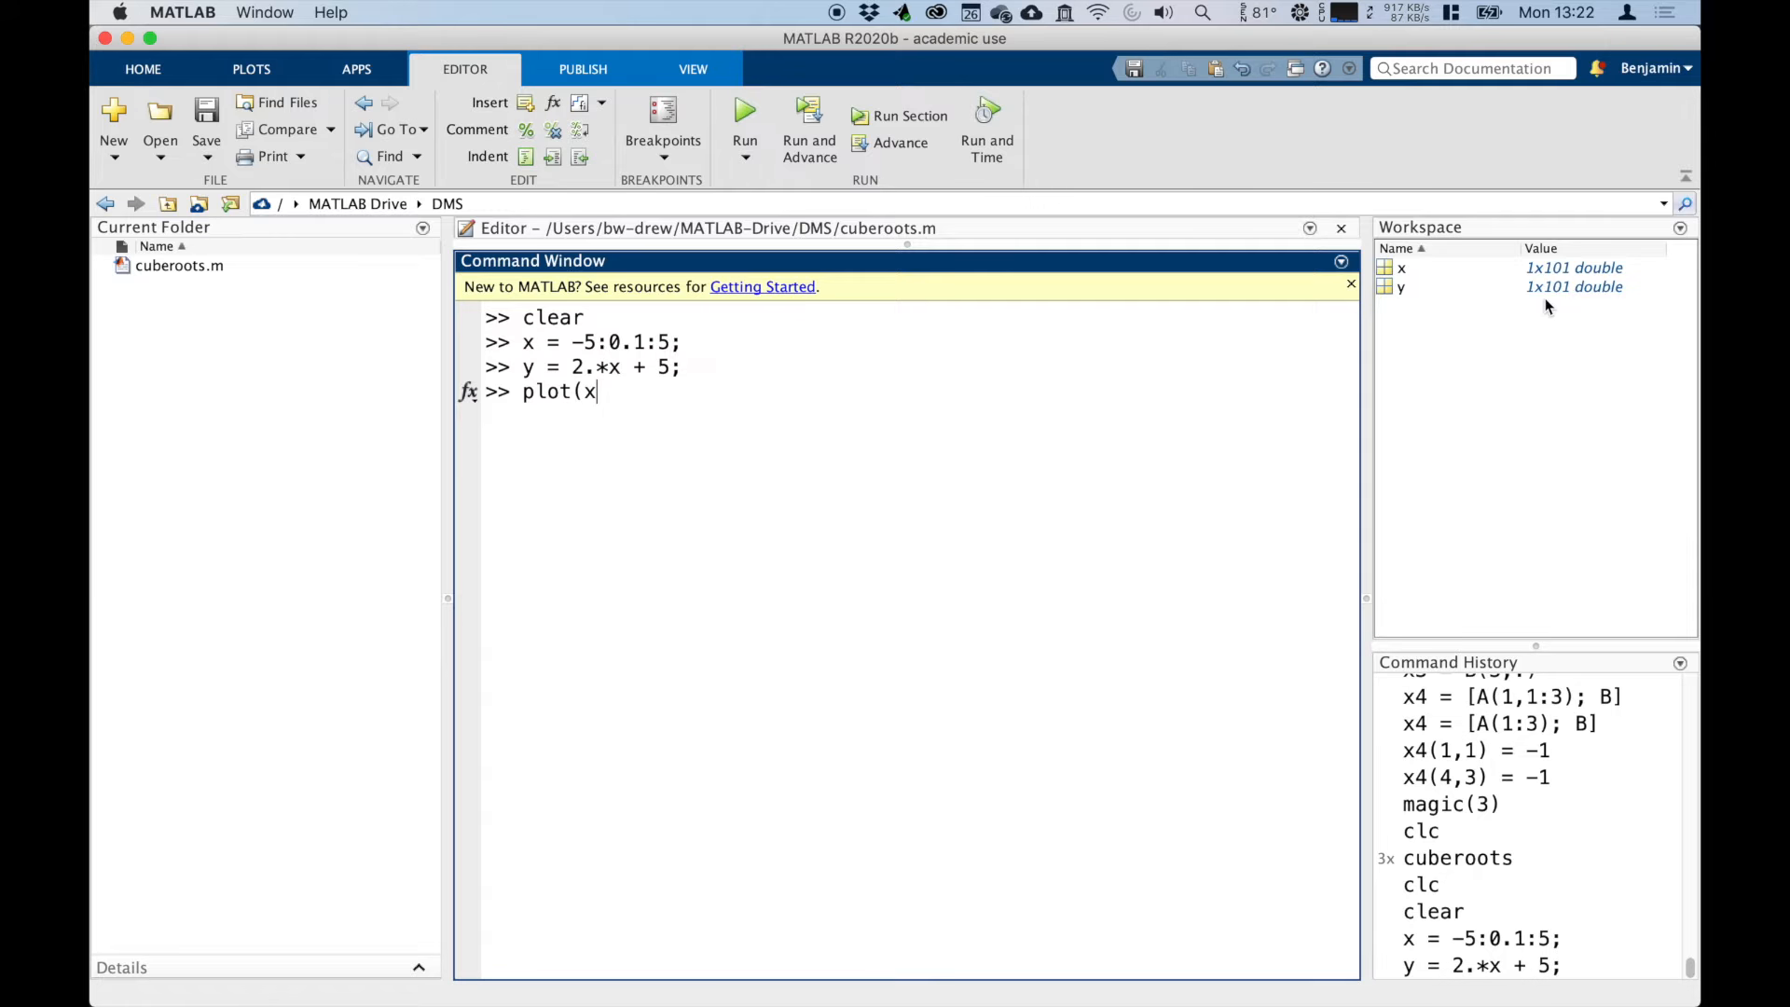
key("Enter")
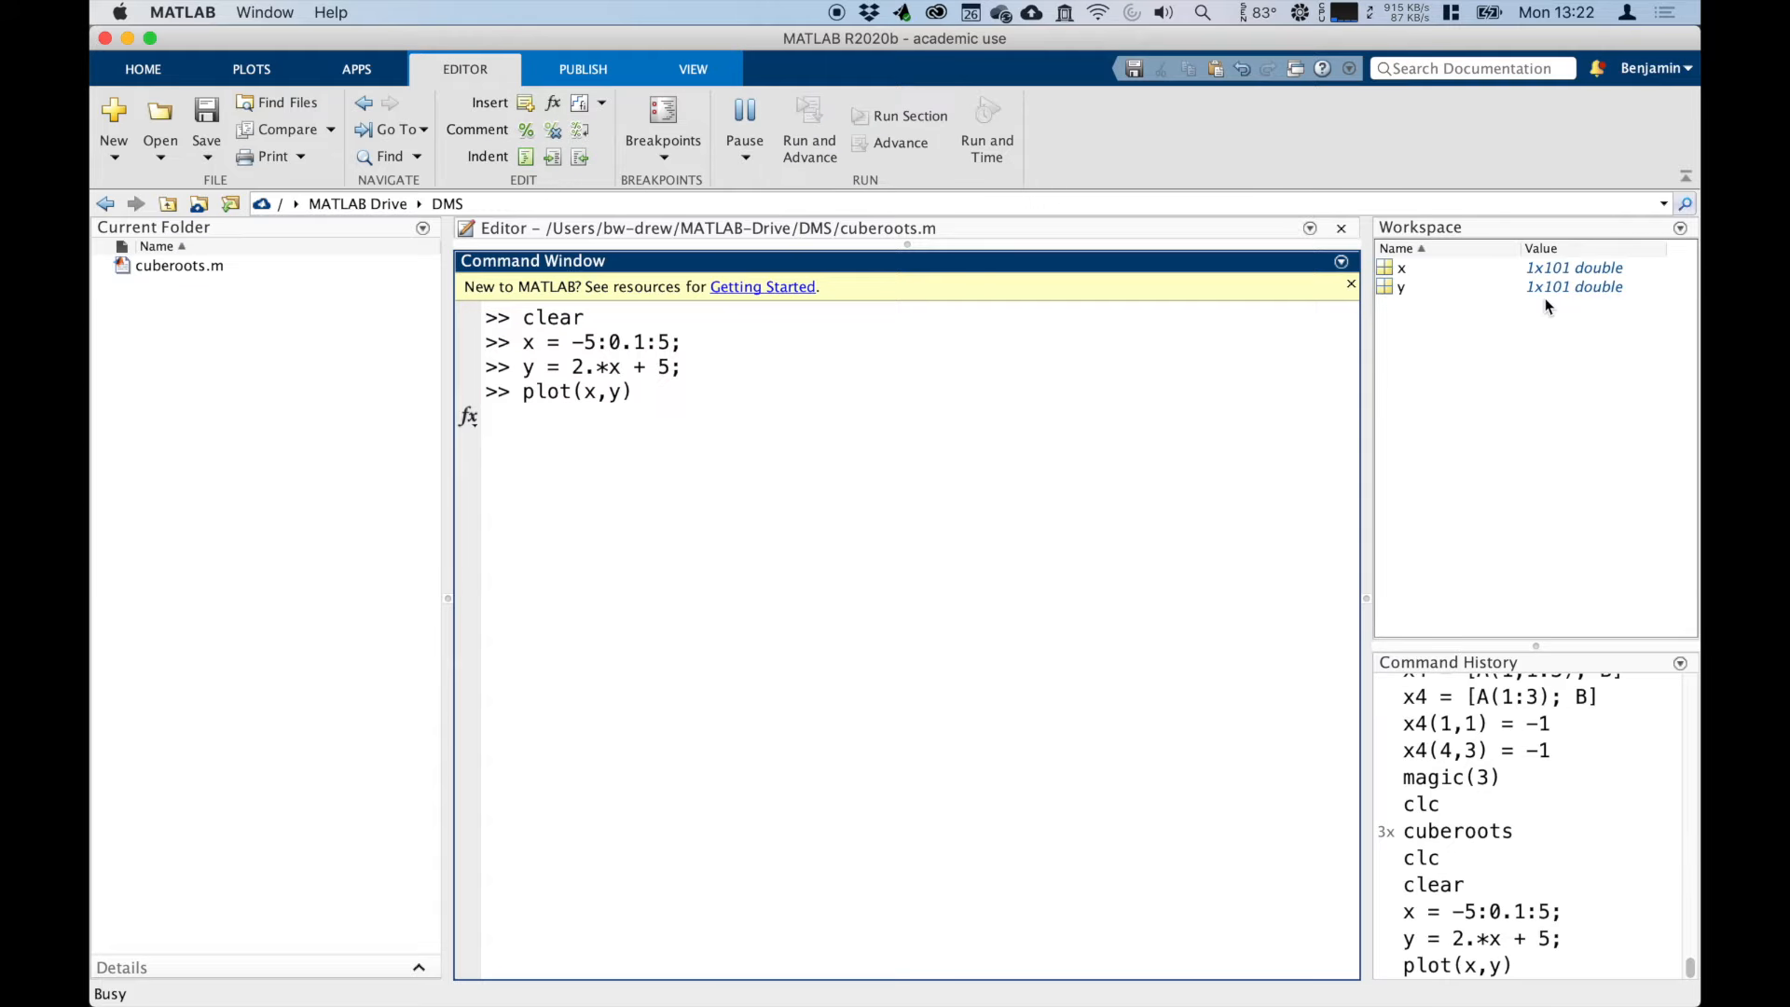
key("Return")
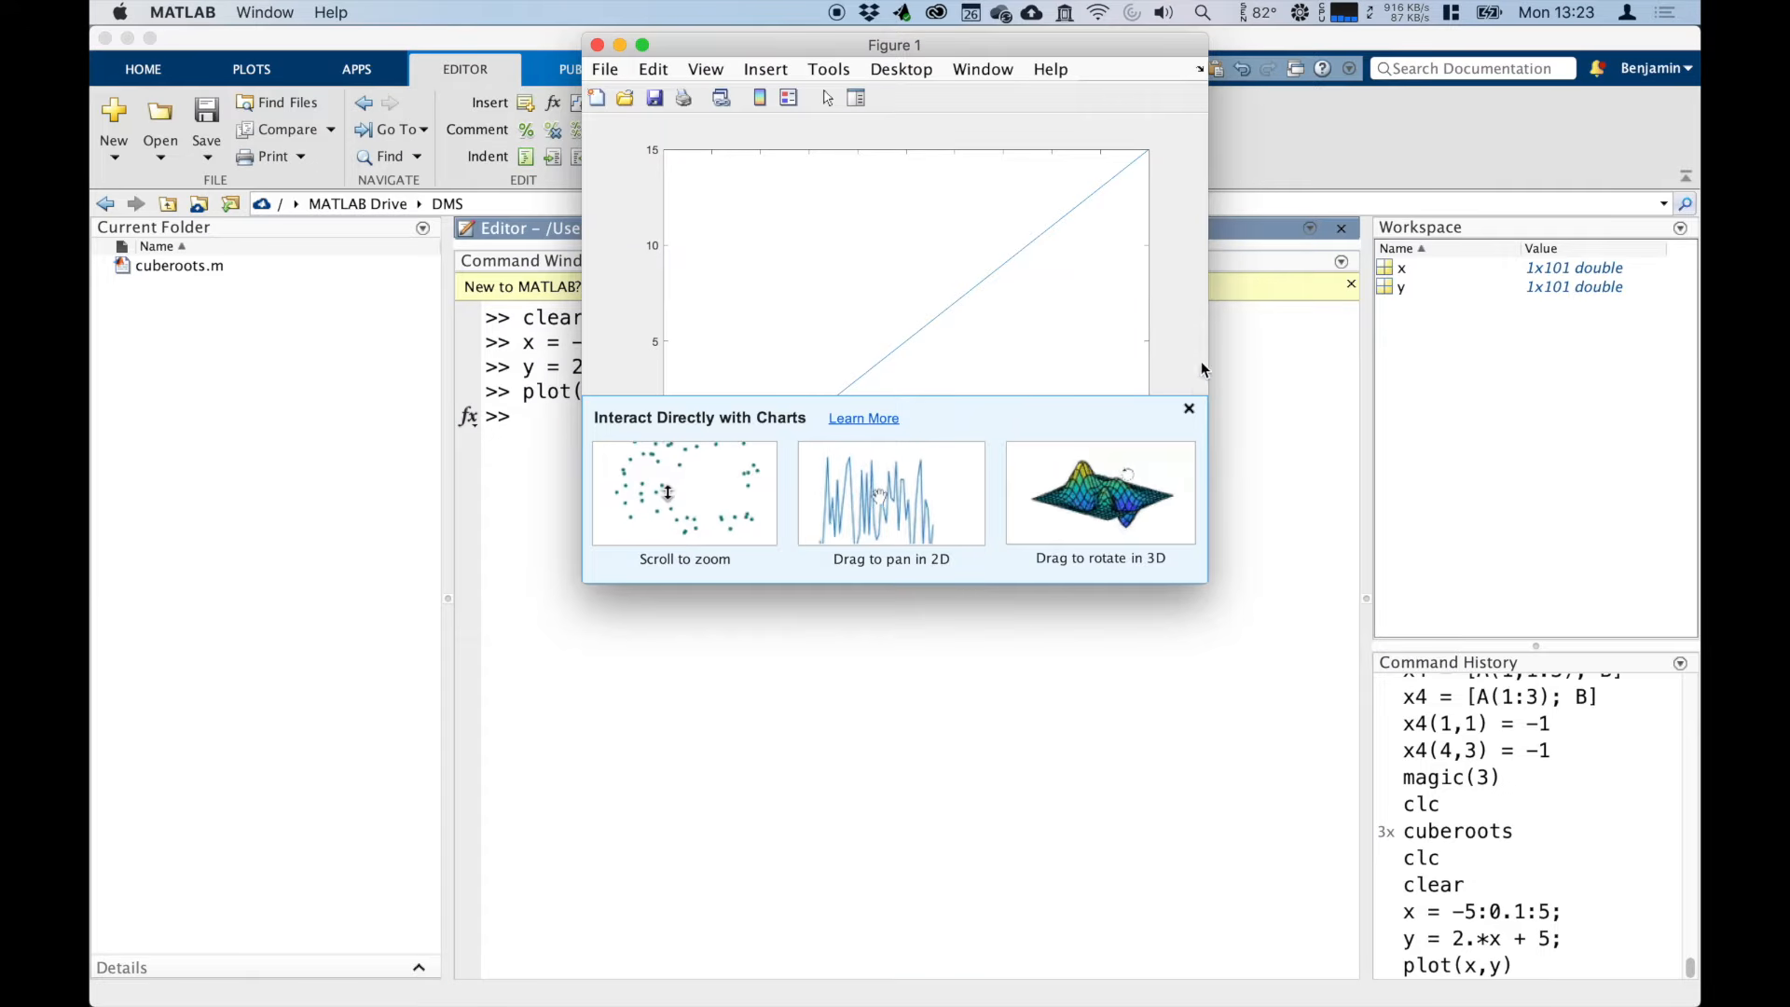
left_click(1189, 407)
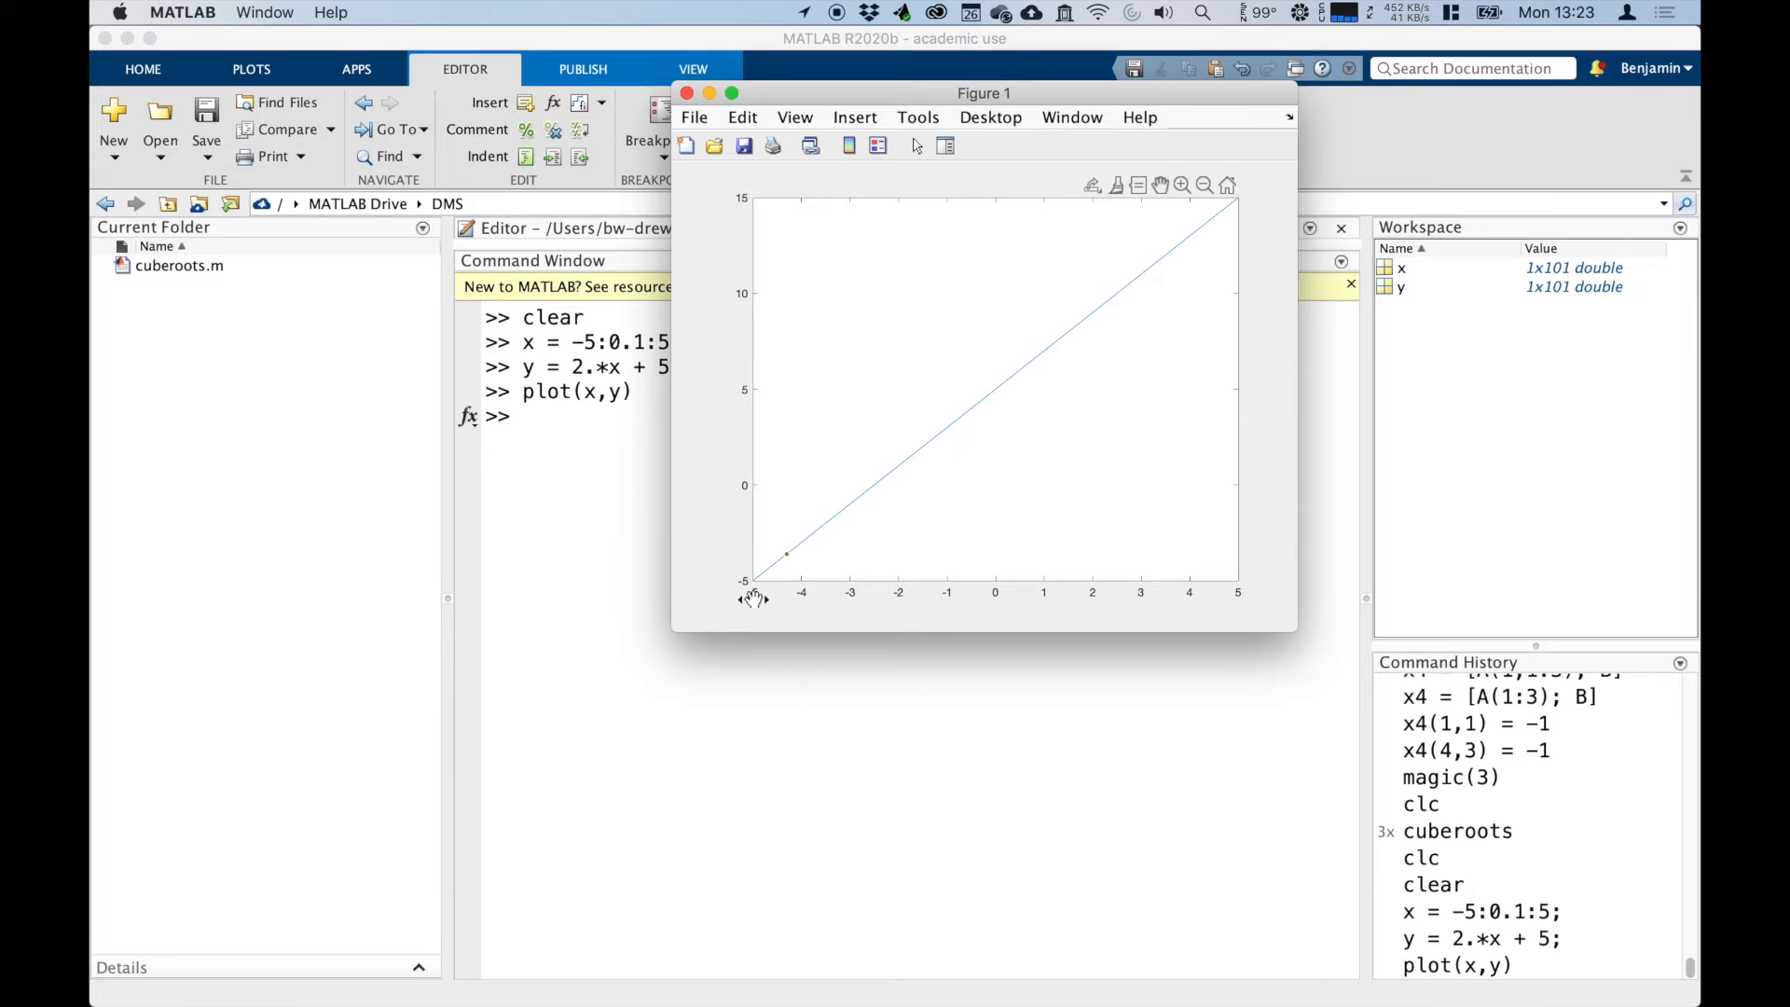
mouse_move(1243, 595)
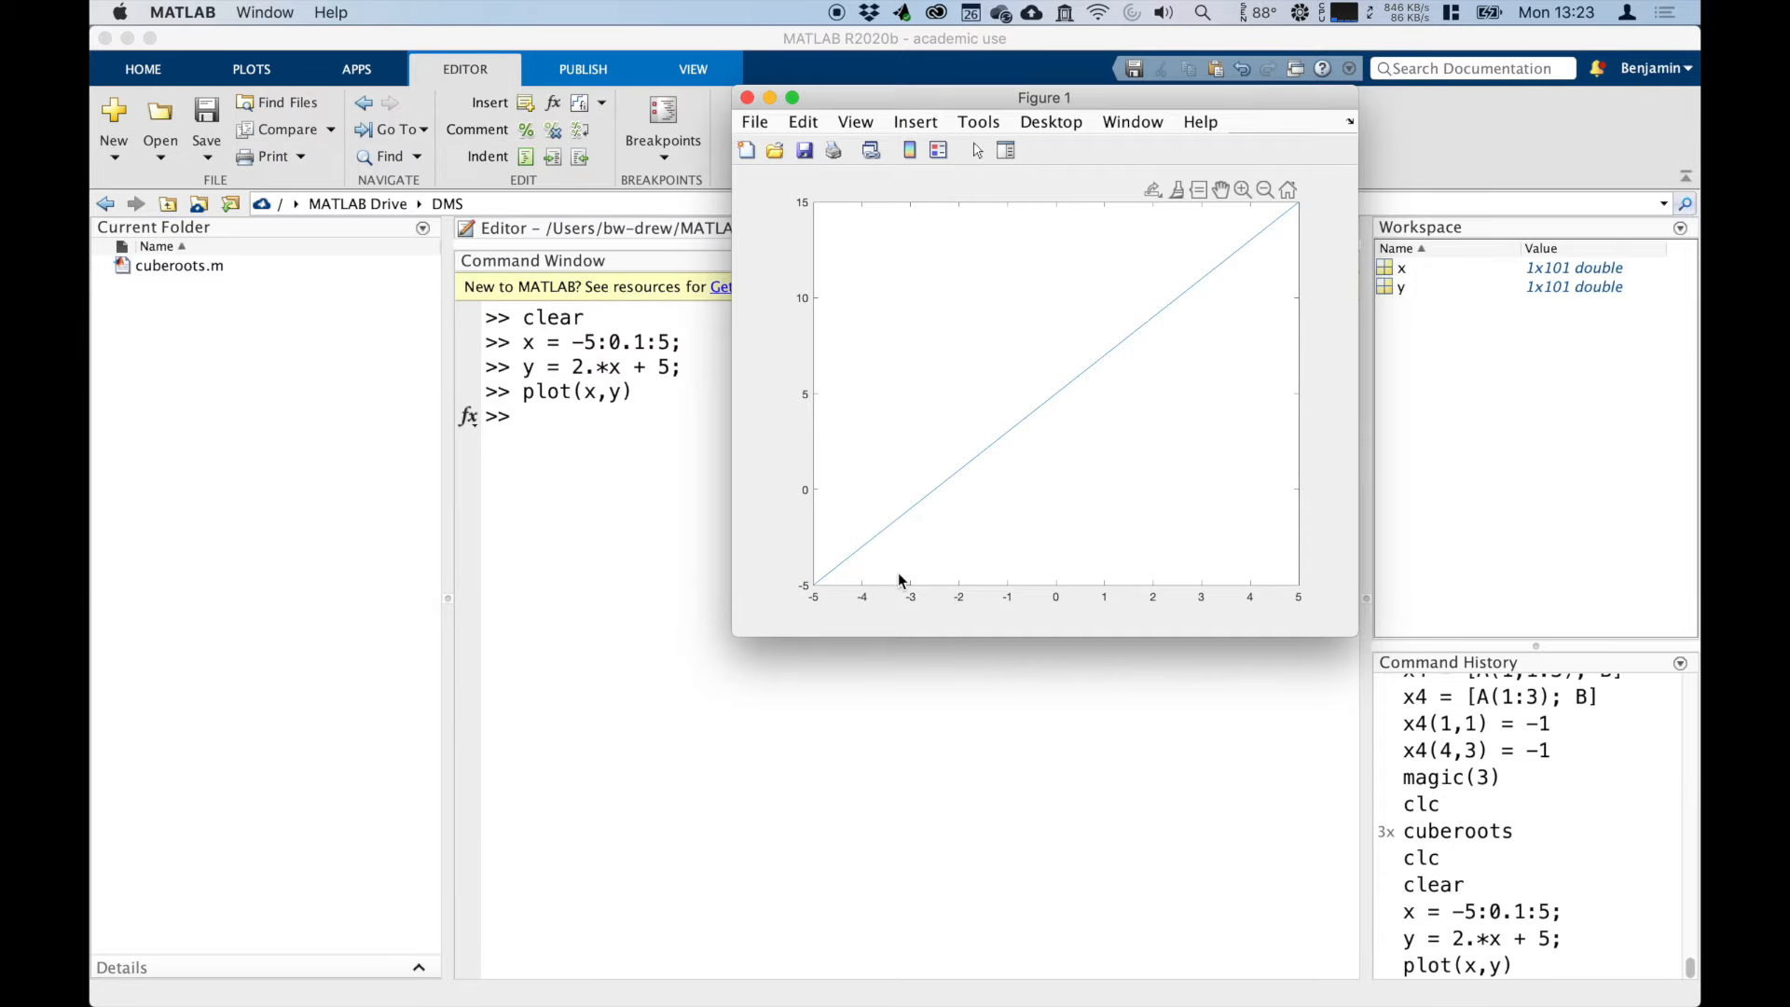
mouse_move(980, 544)
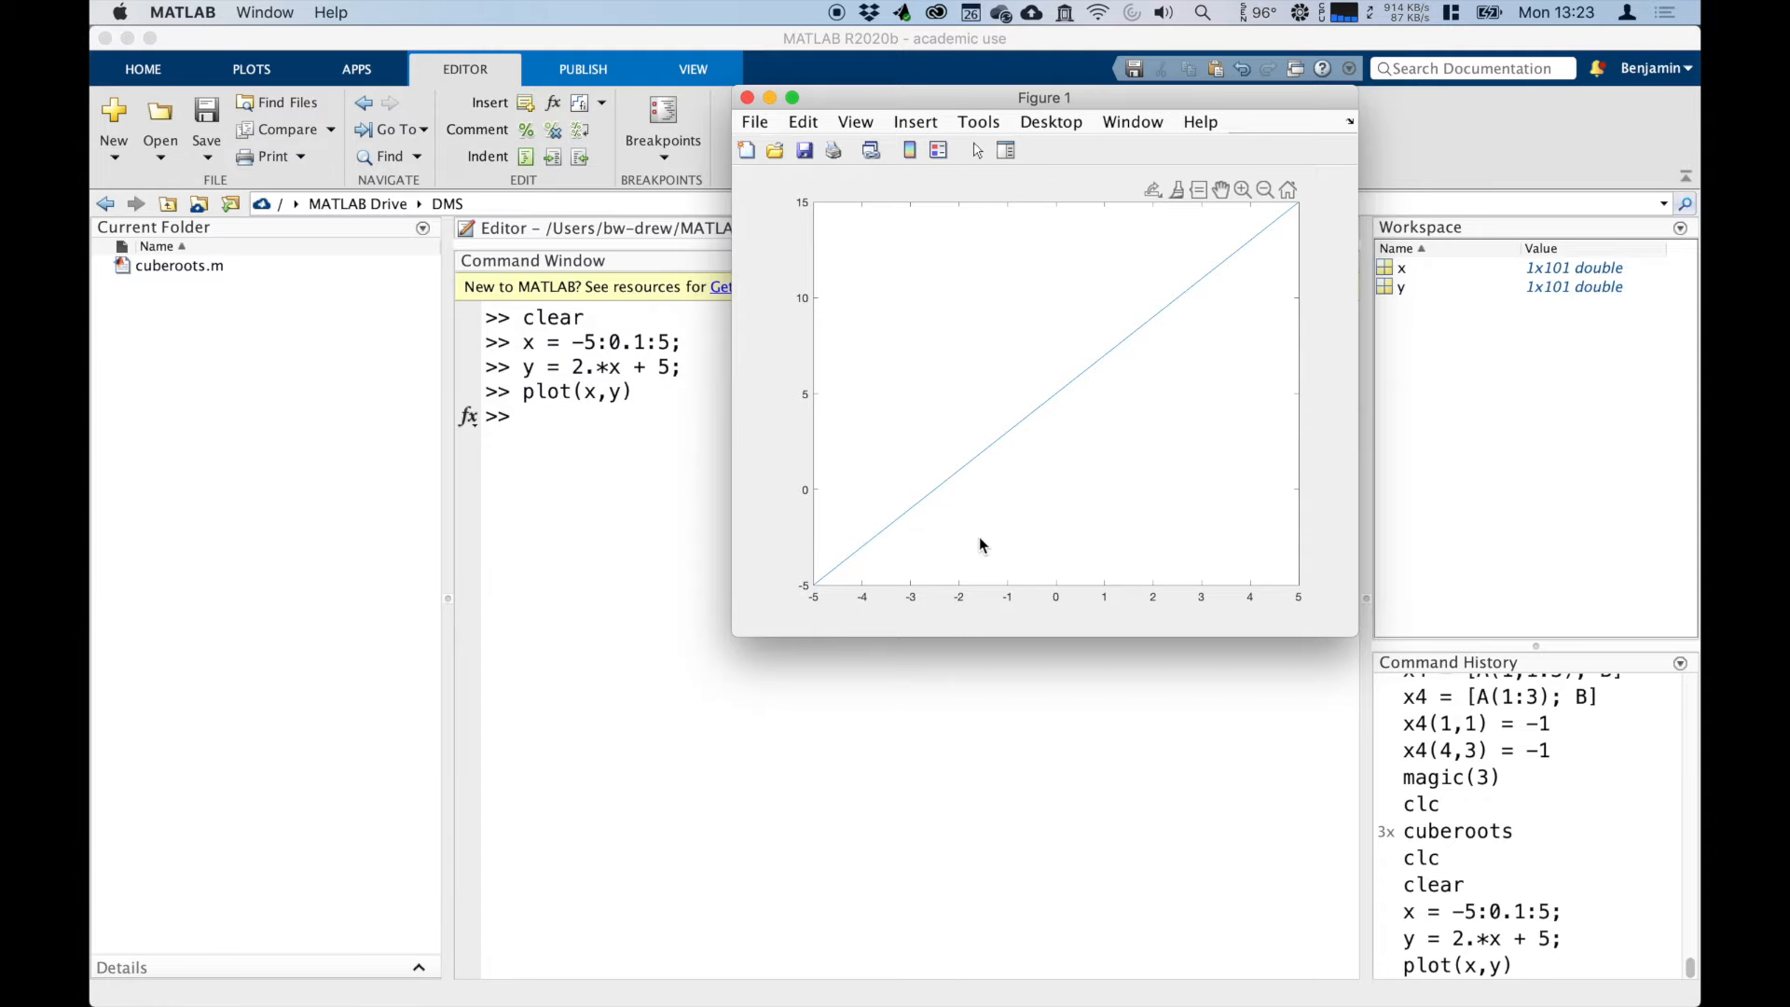
mouse_move(1028, 518)
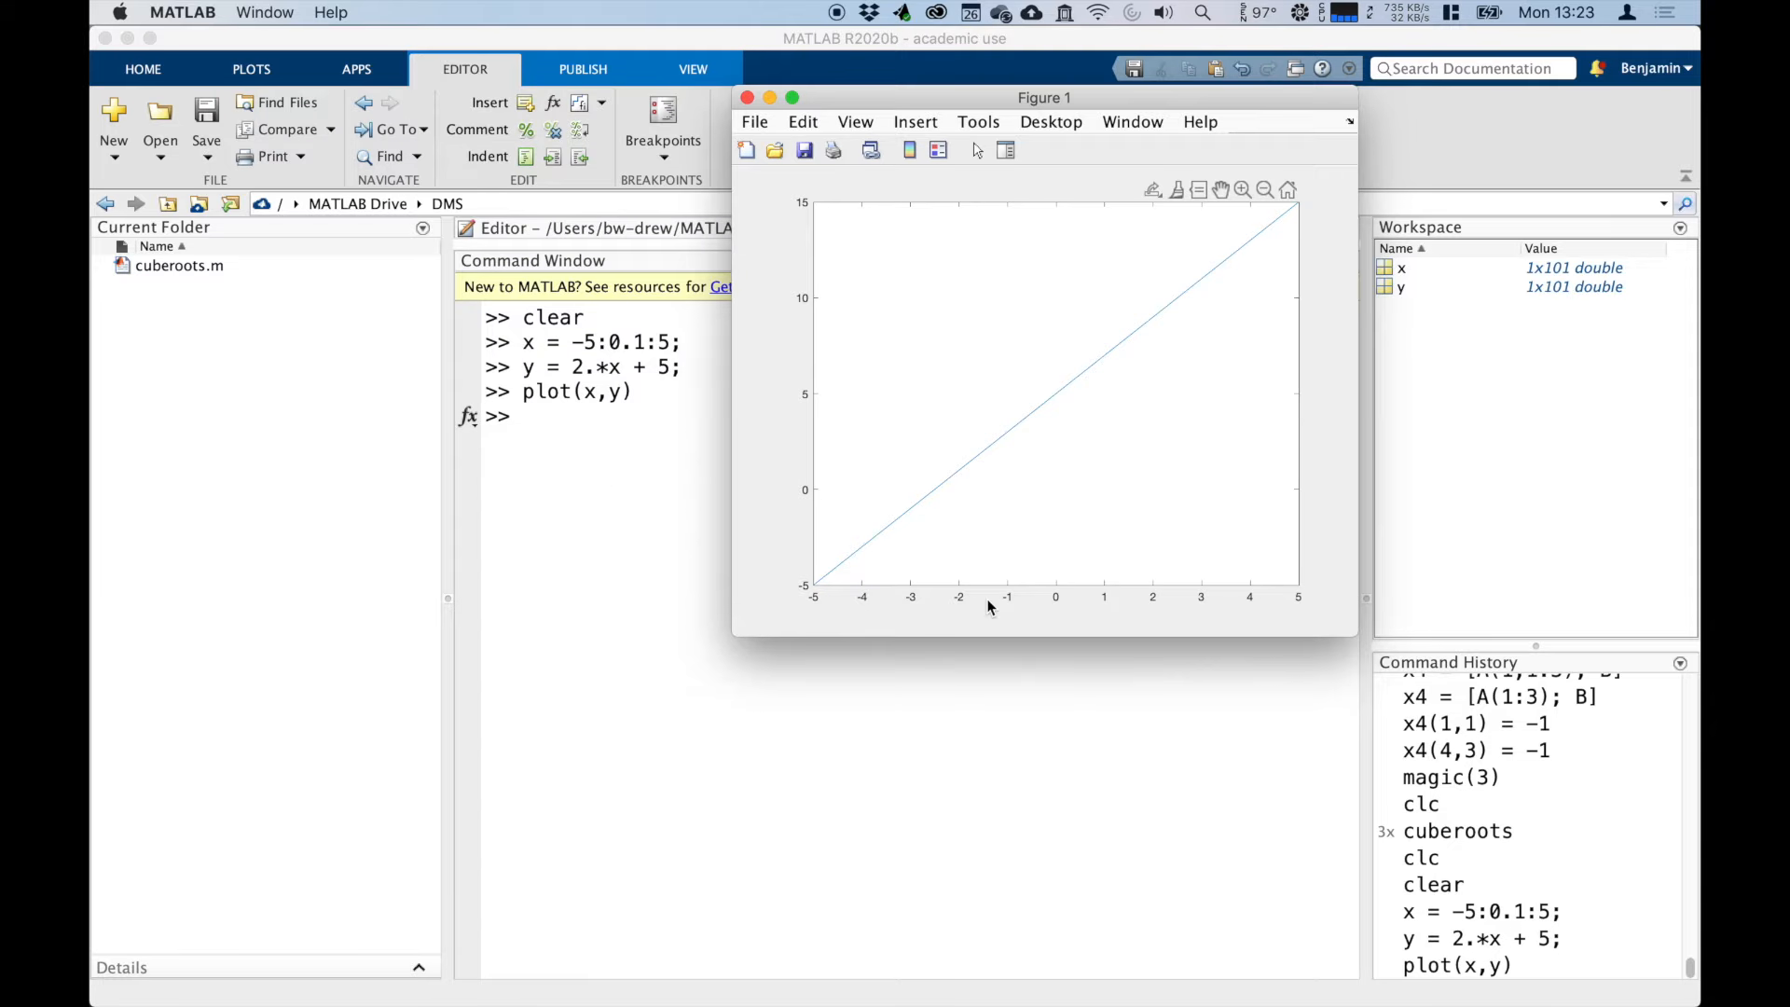
mouse_move(1089, 613)
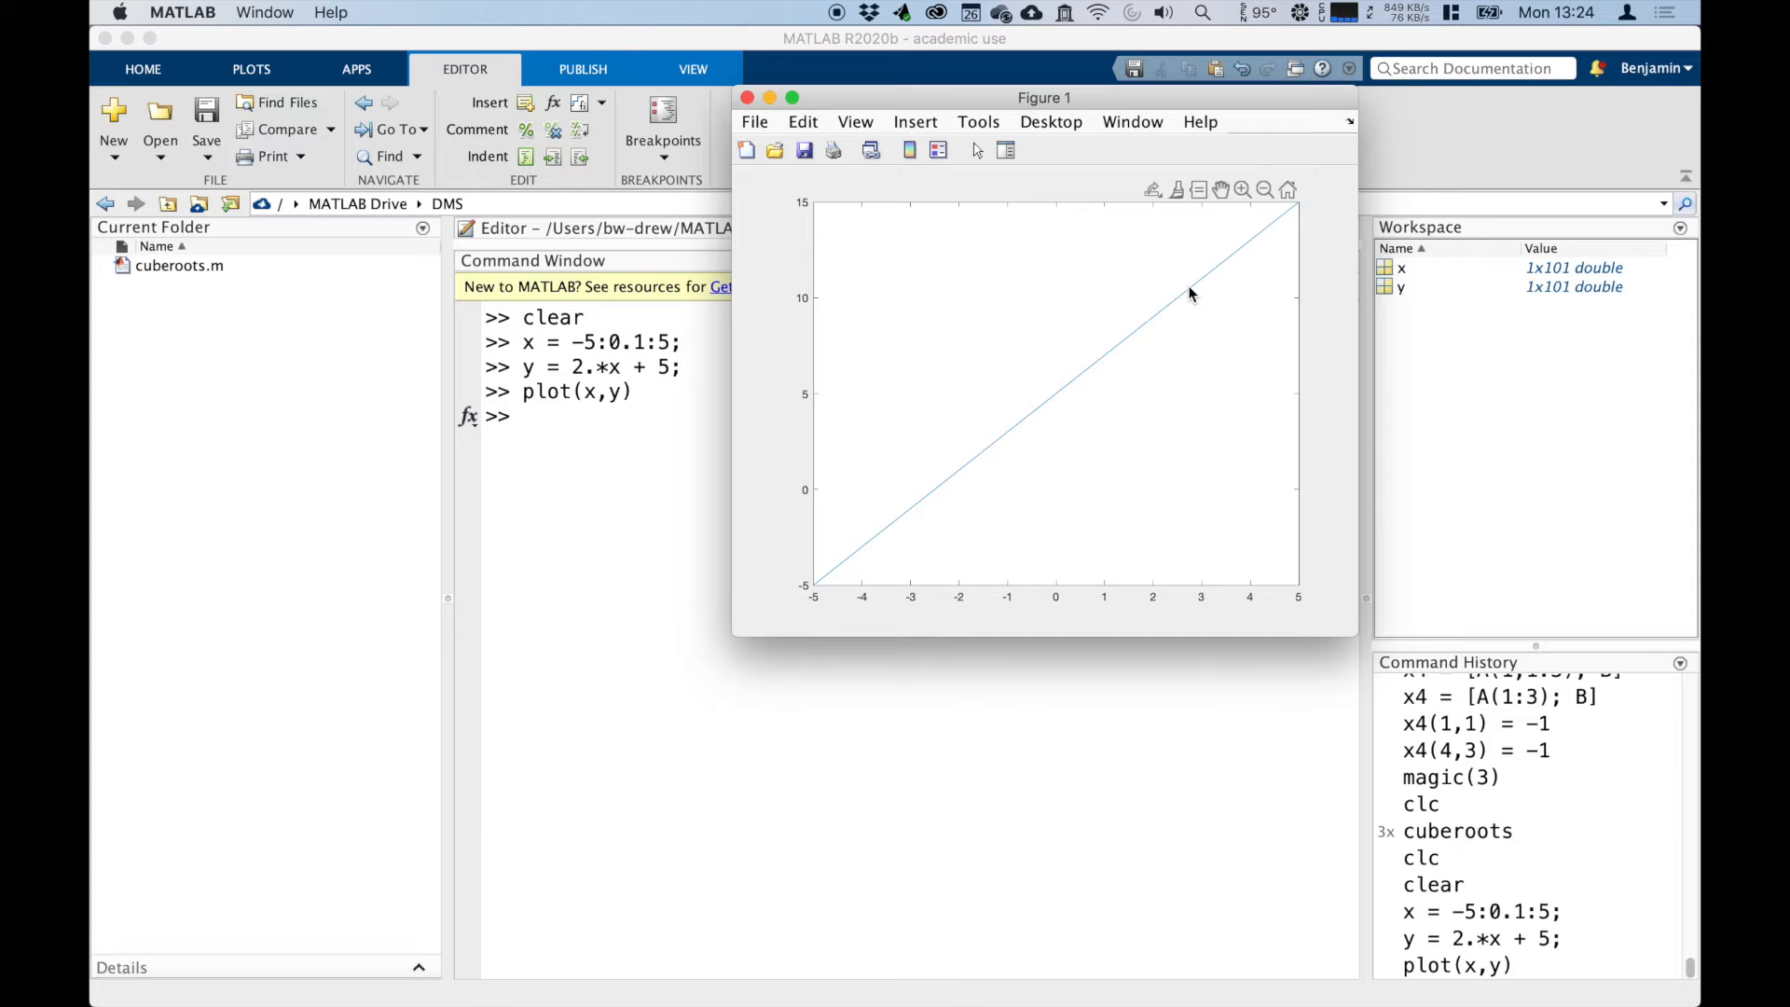
mouse_move(1253, 276)
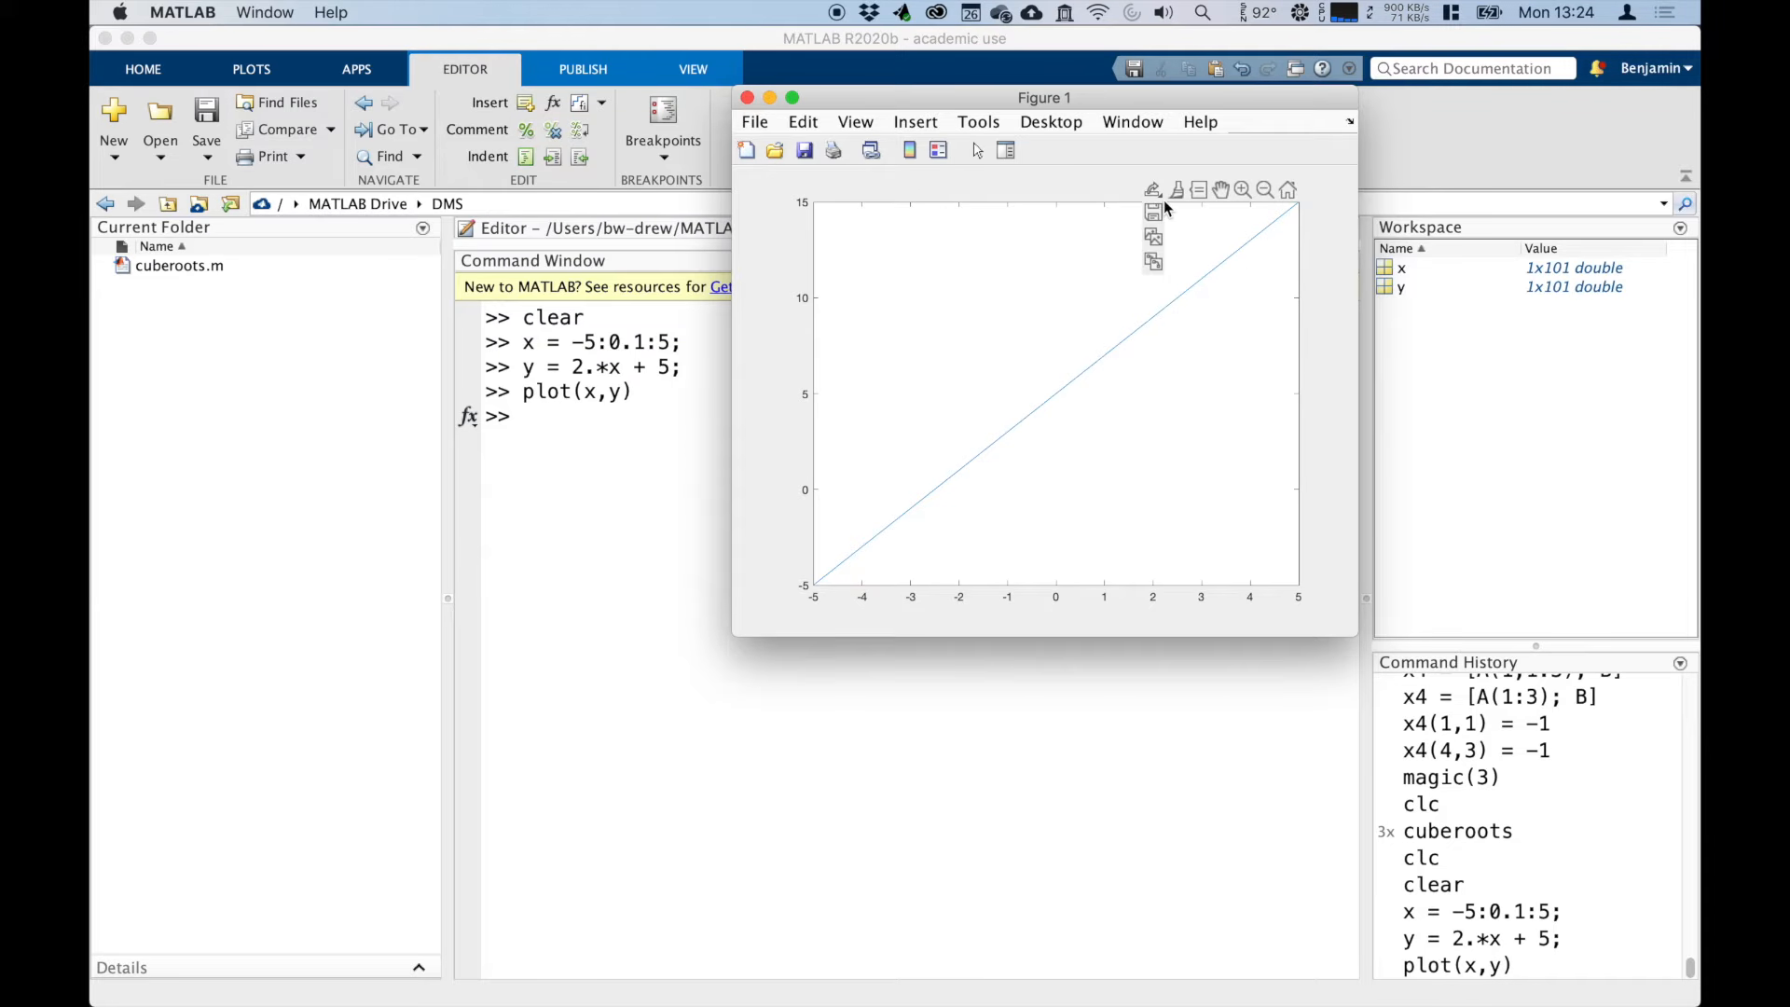
mouse_move(907, 402)
type("g")
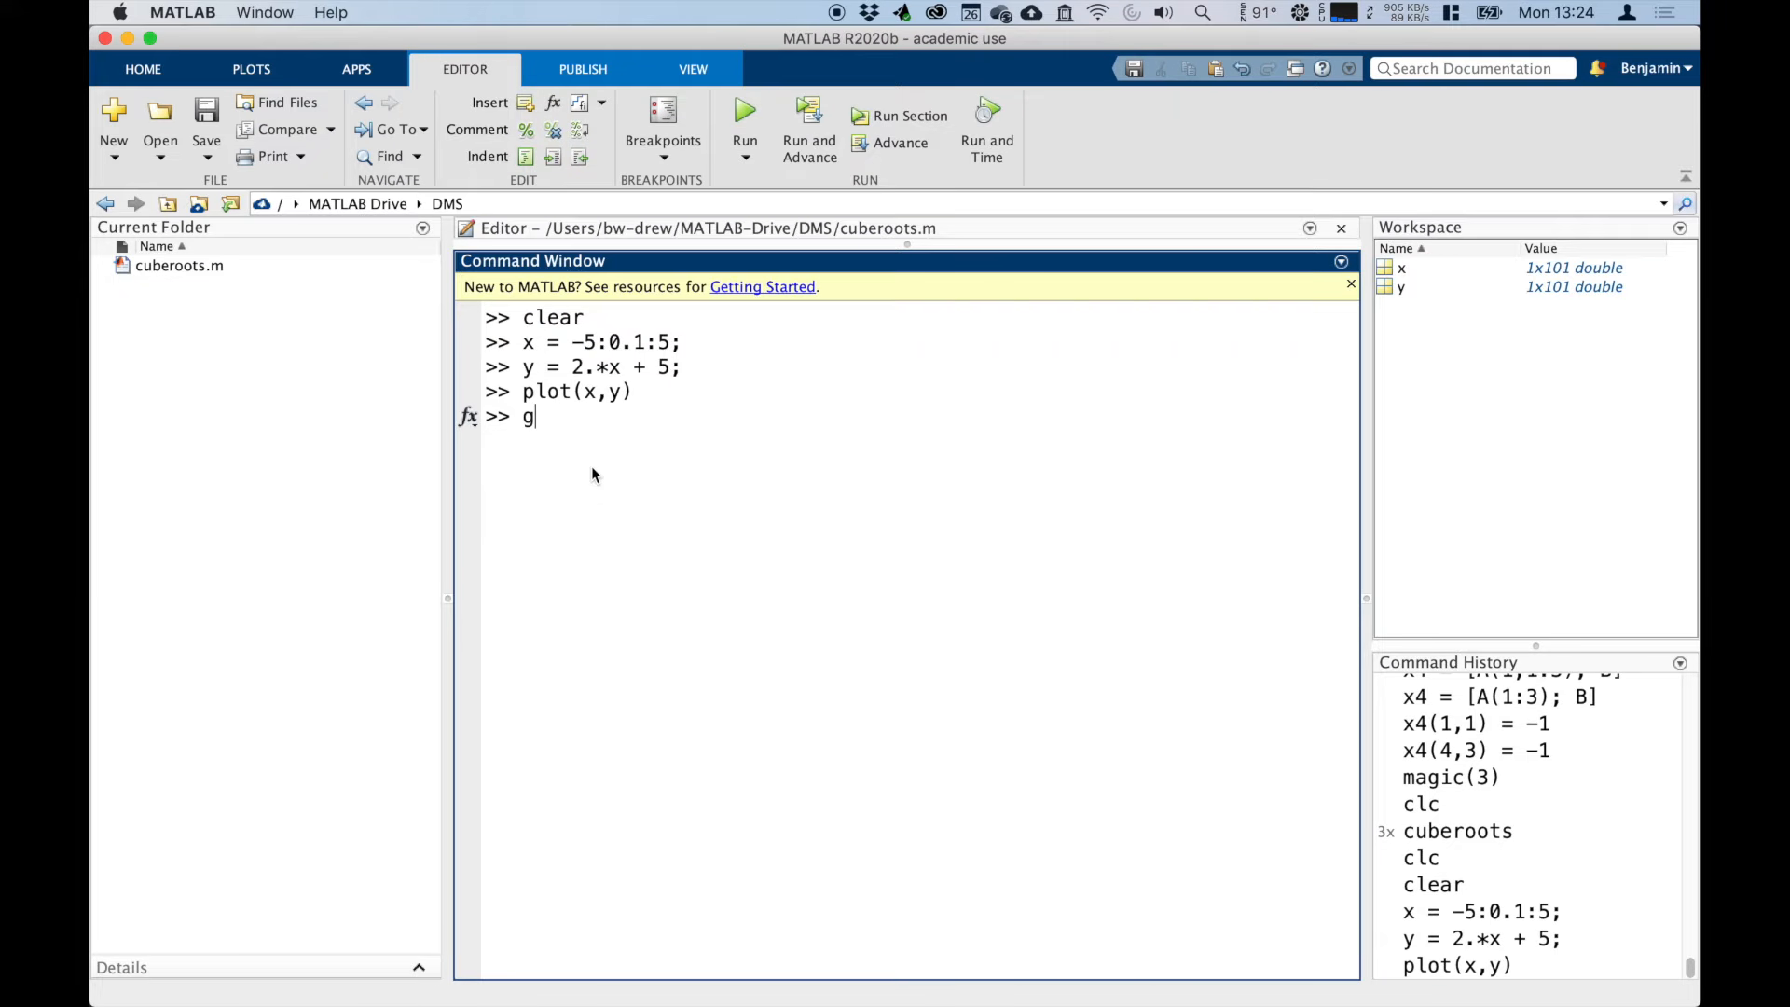
Step: Turn the grid on for the line plot, reposition the figure to inspect it, then close it
type("rid on")
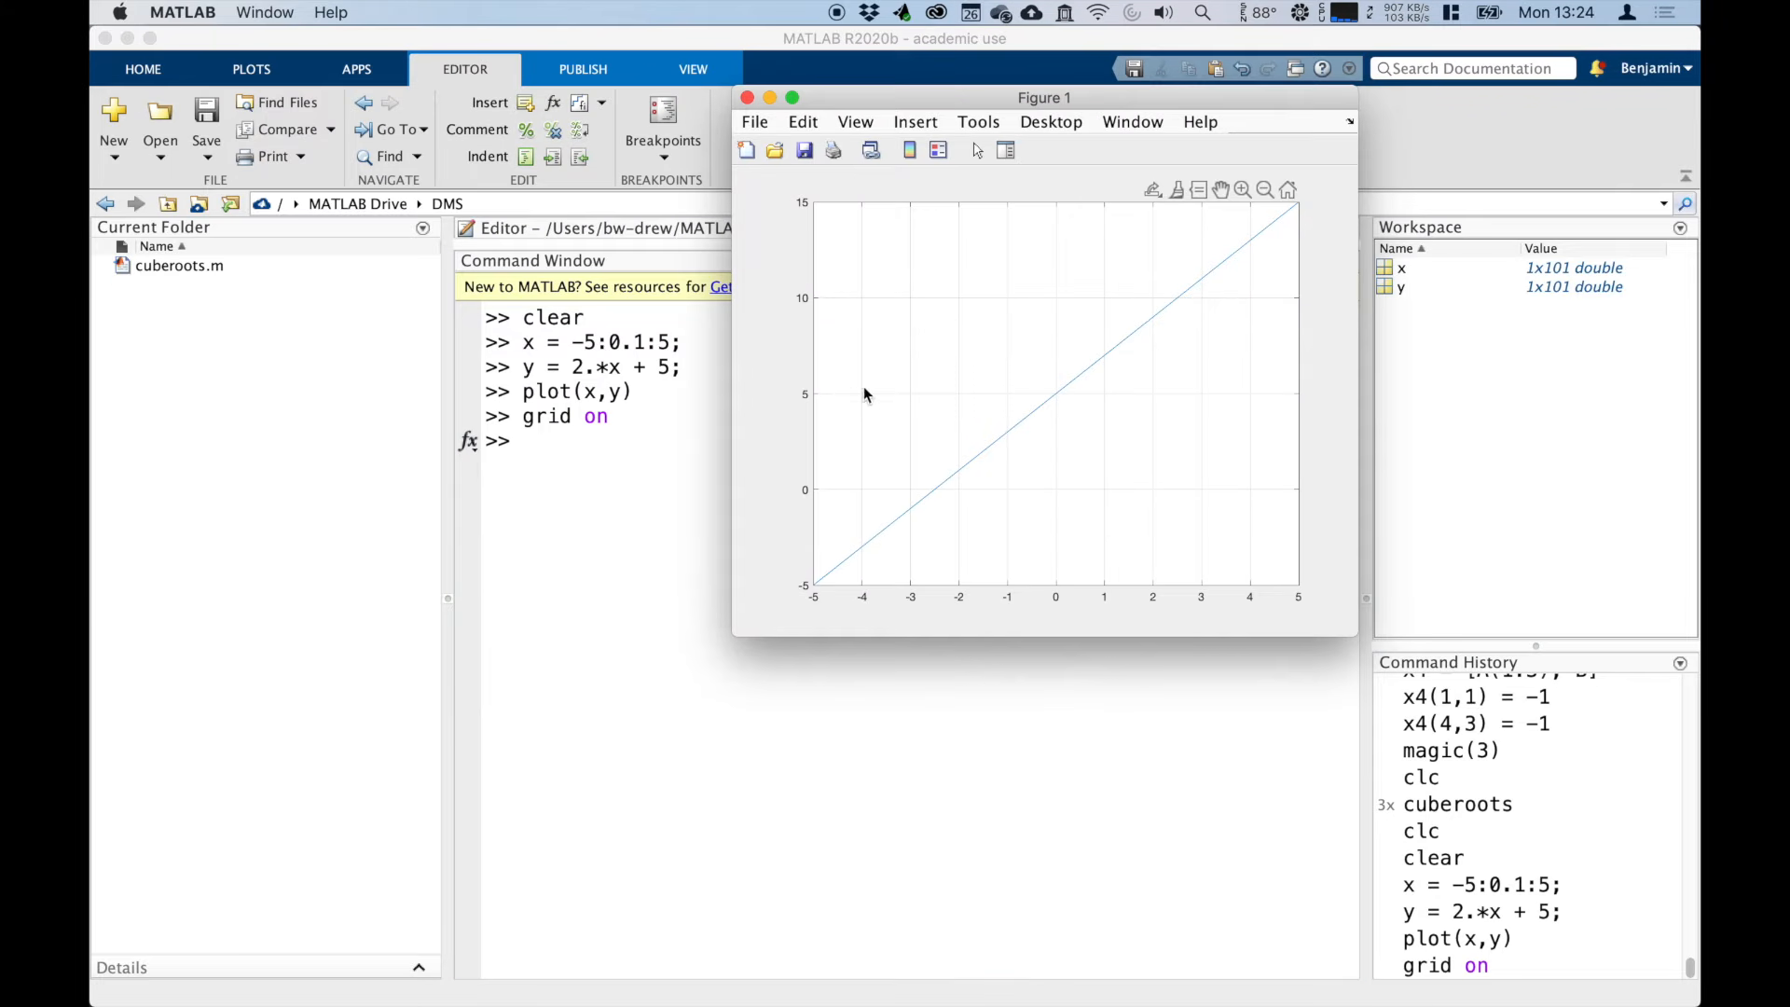
left_click_drag(1043, 97, 973, 105)
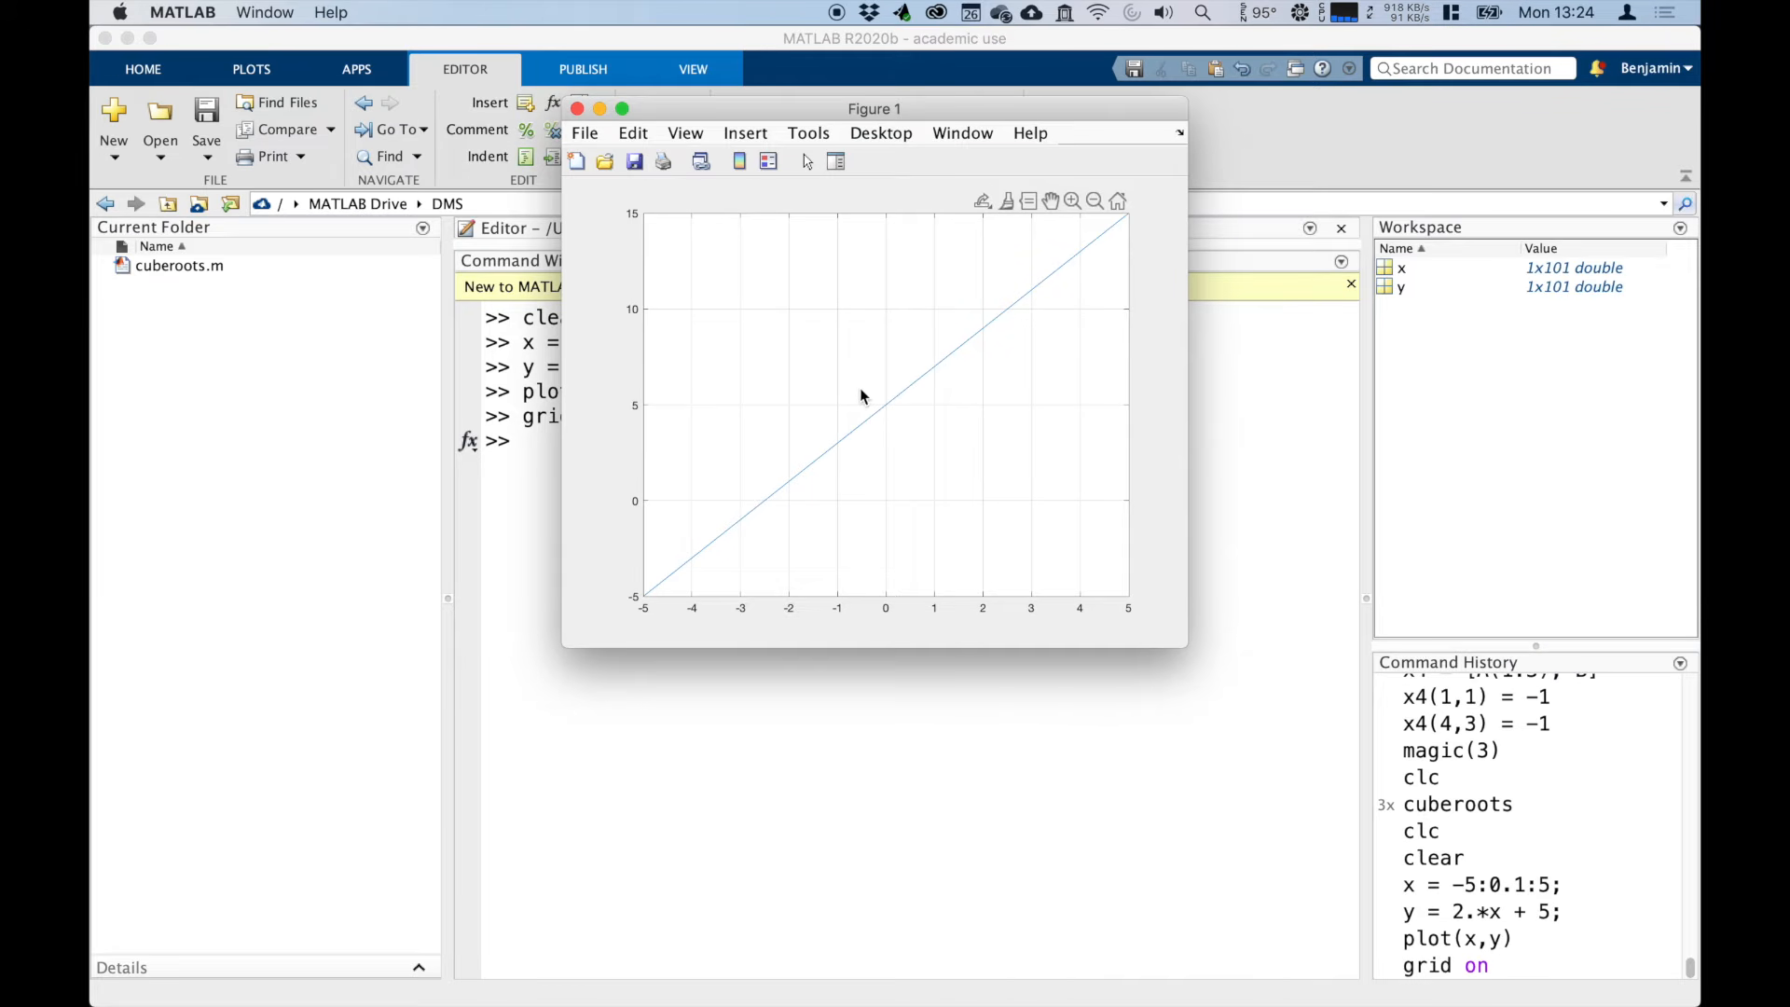
mouse_move(884, 404)
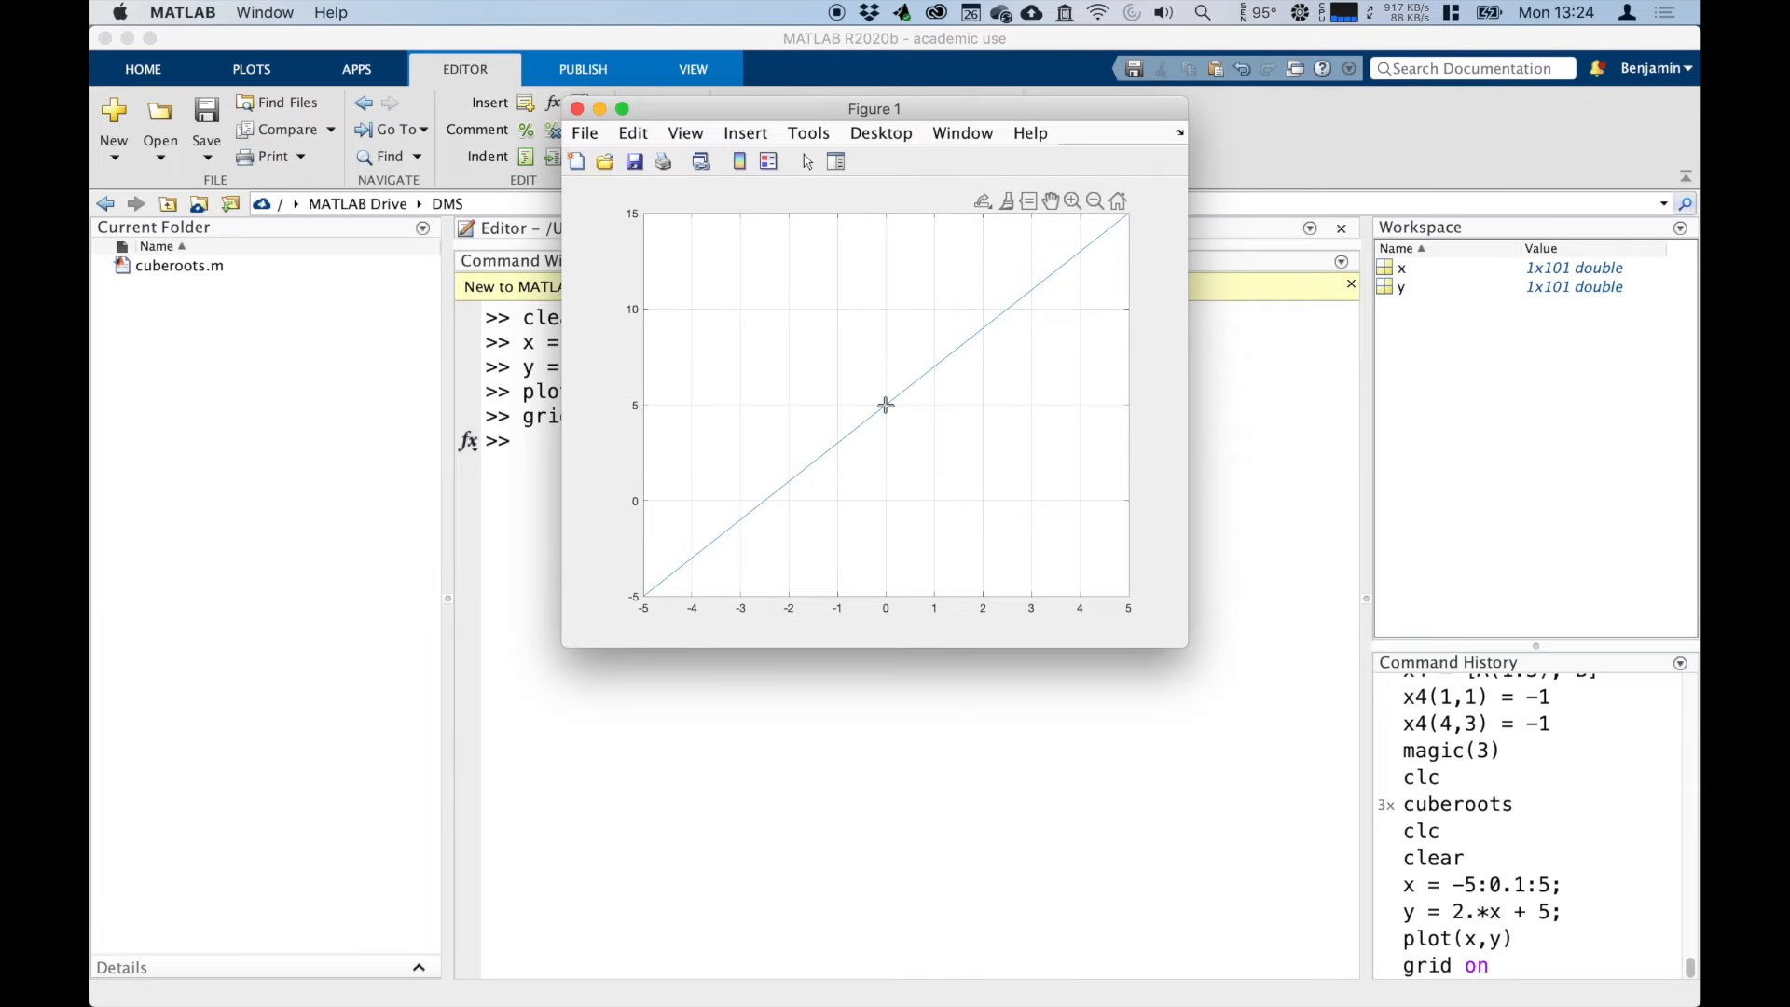
mouse_move(903, 421)
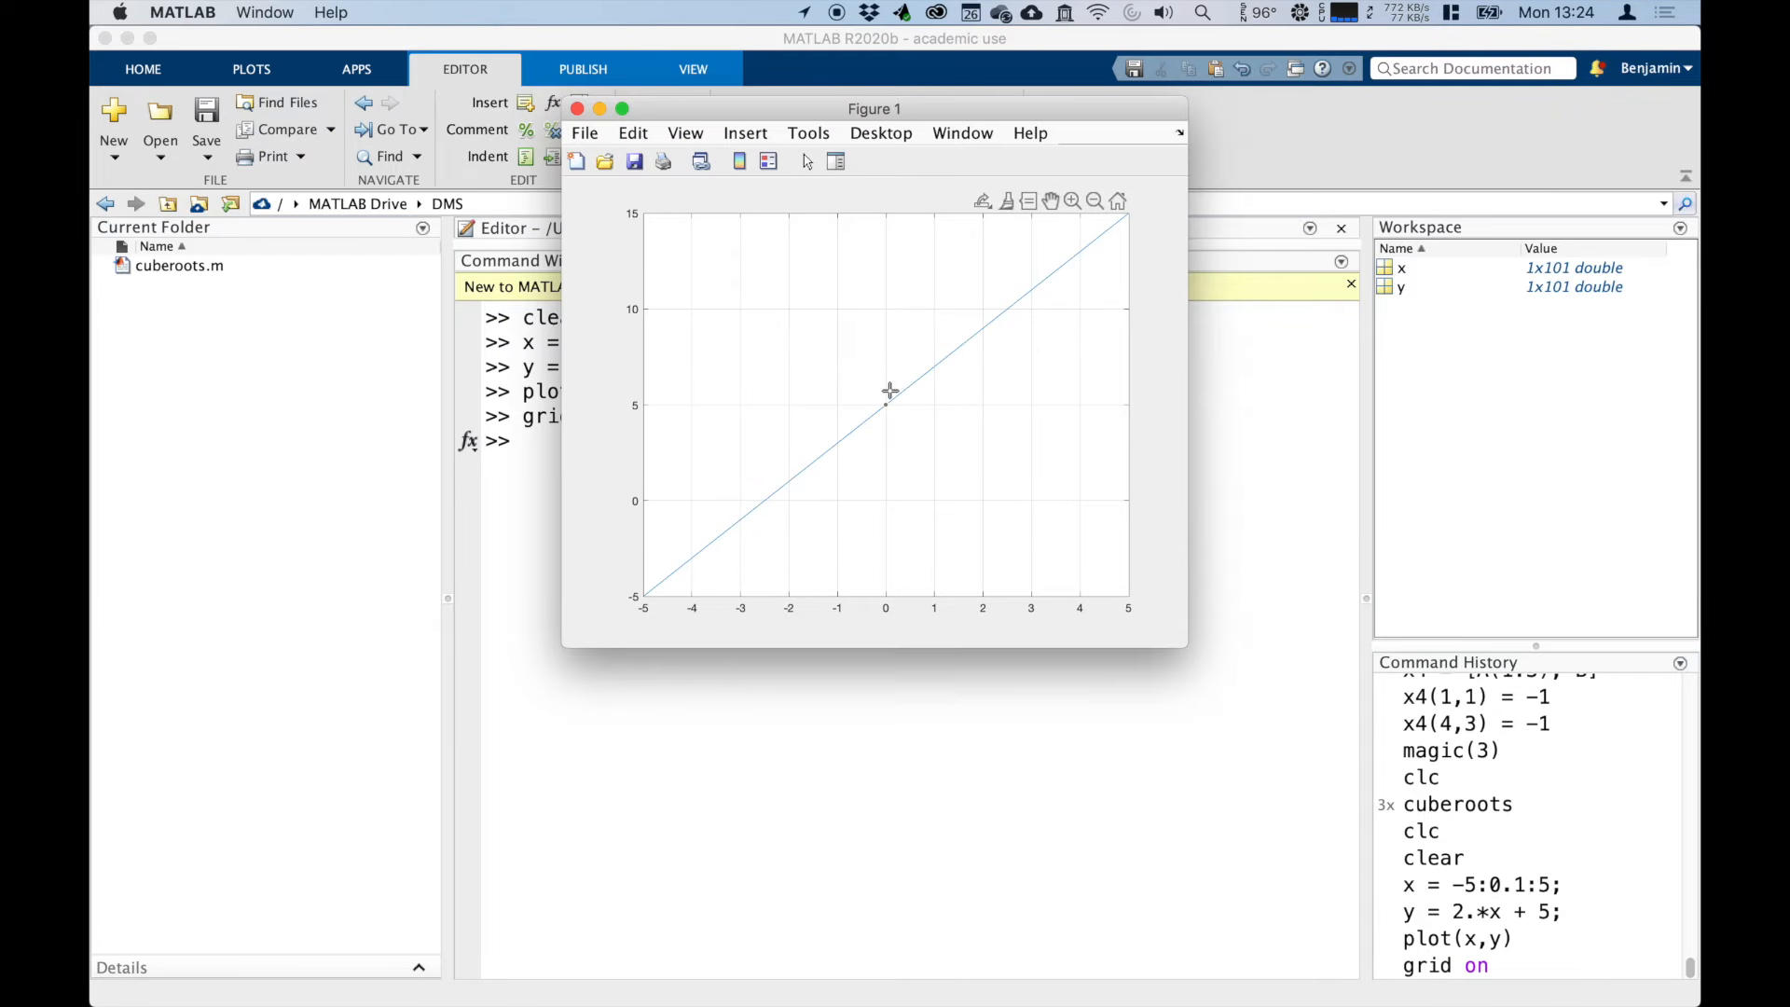
mouse_move(1011, 310)
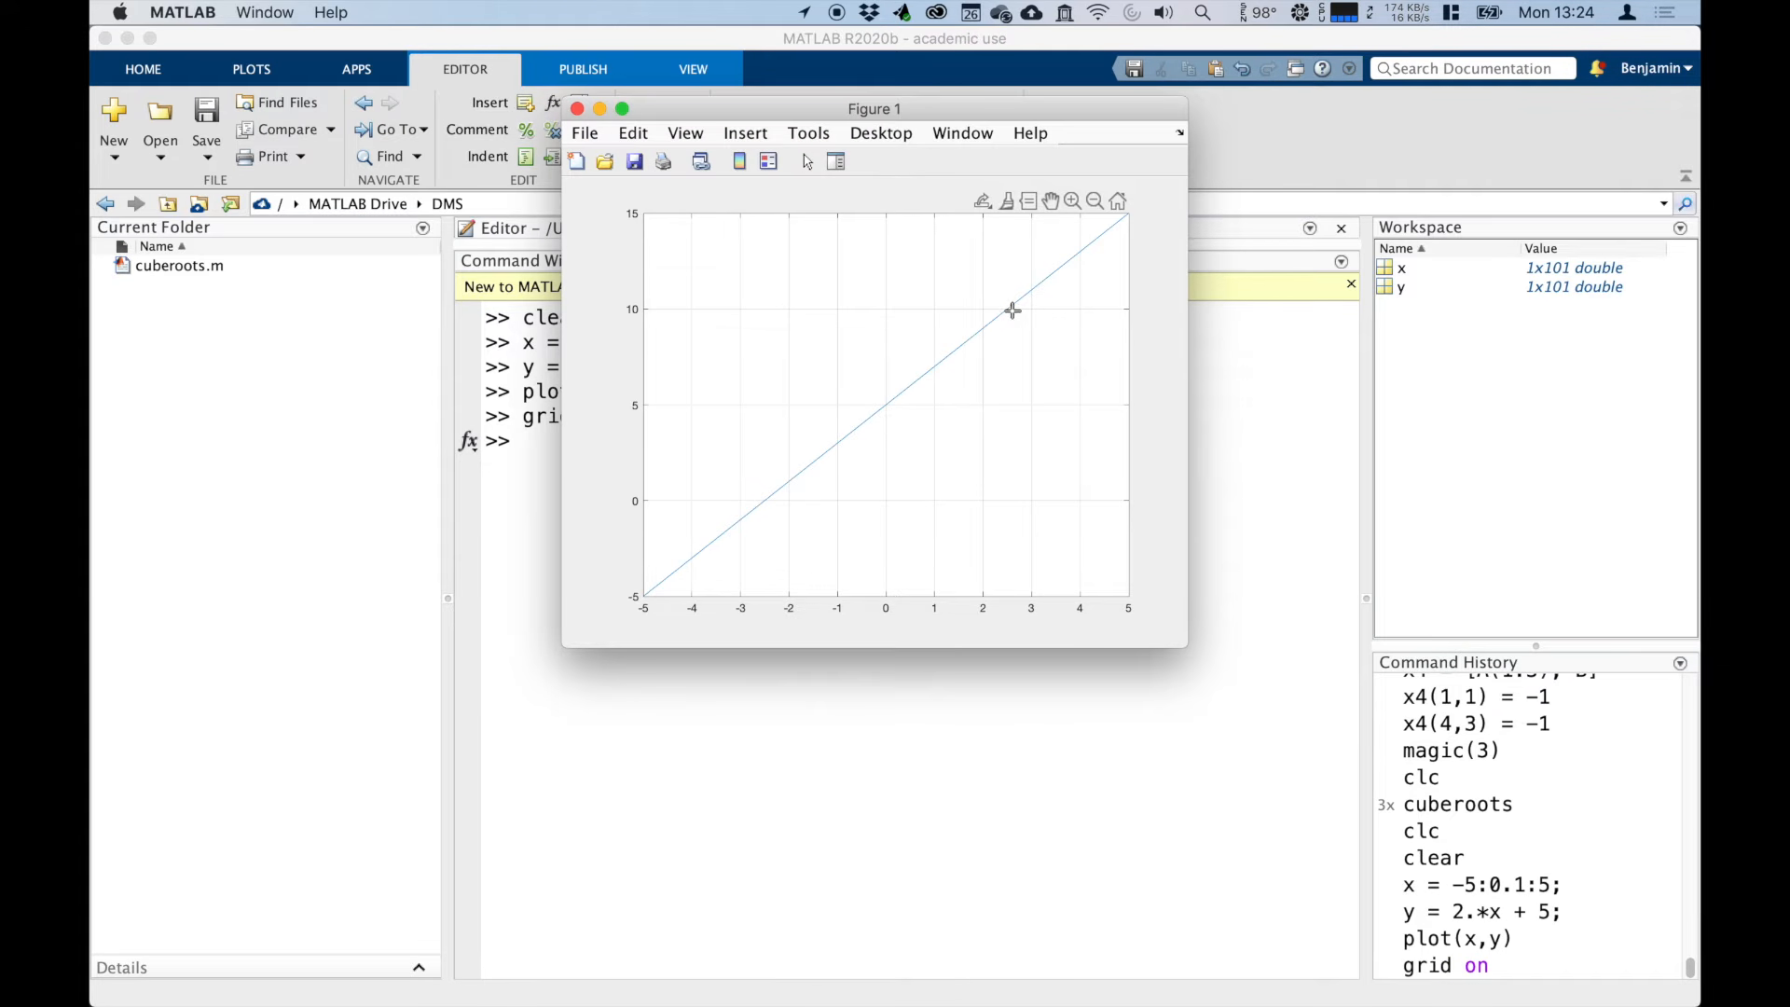
mouse_move(884, 409)
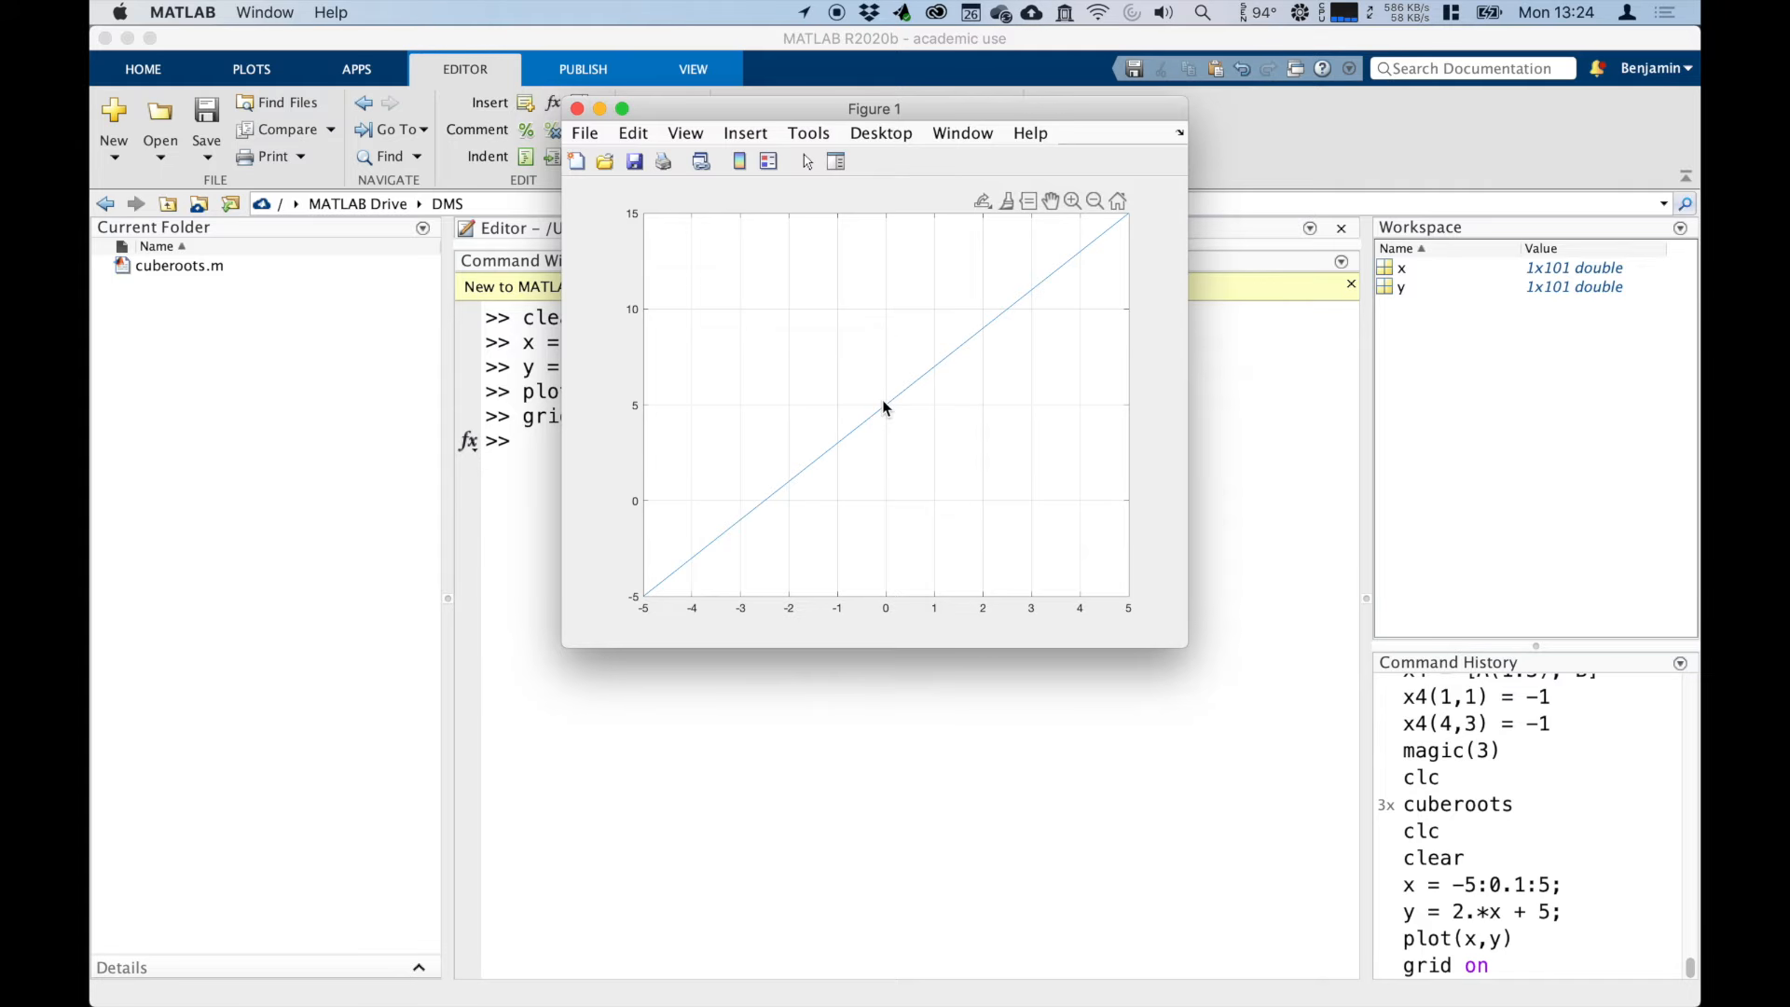
left_click(1001, 309)
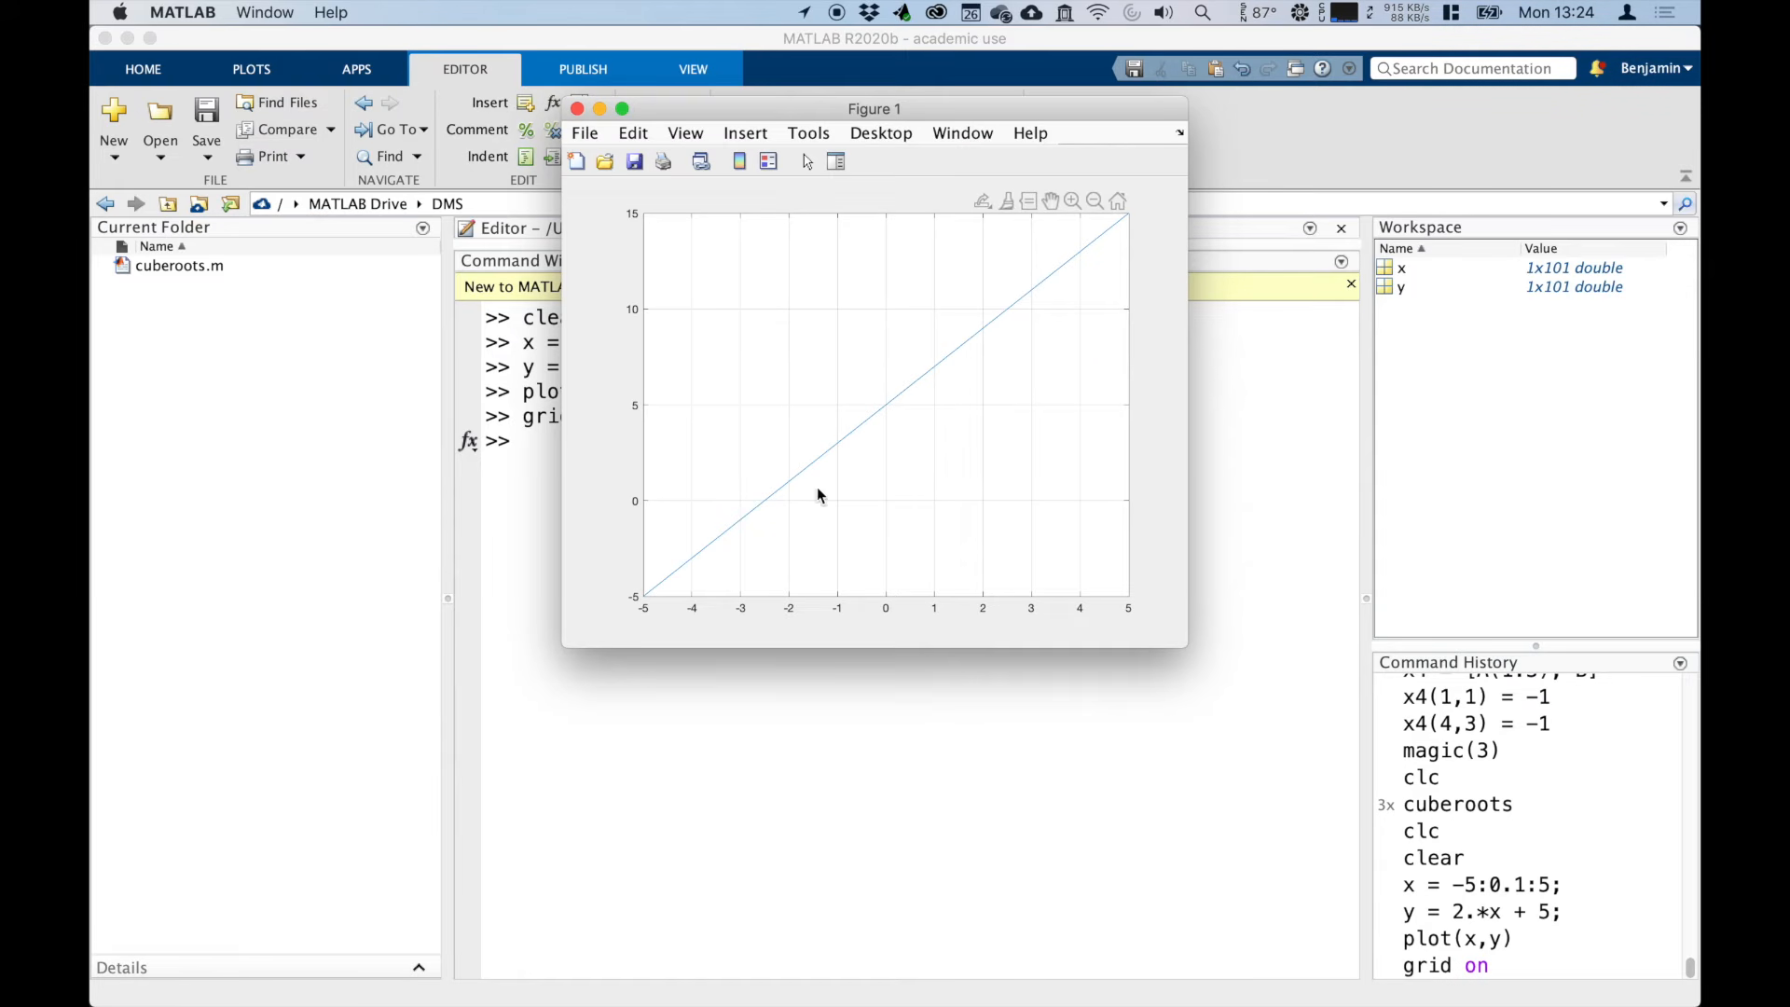
mouse_move(768, 627)
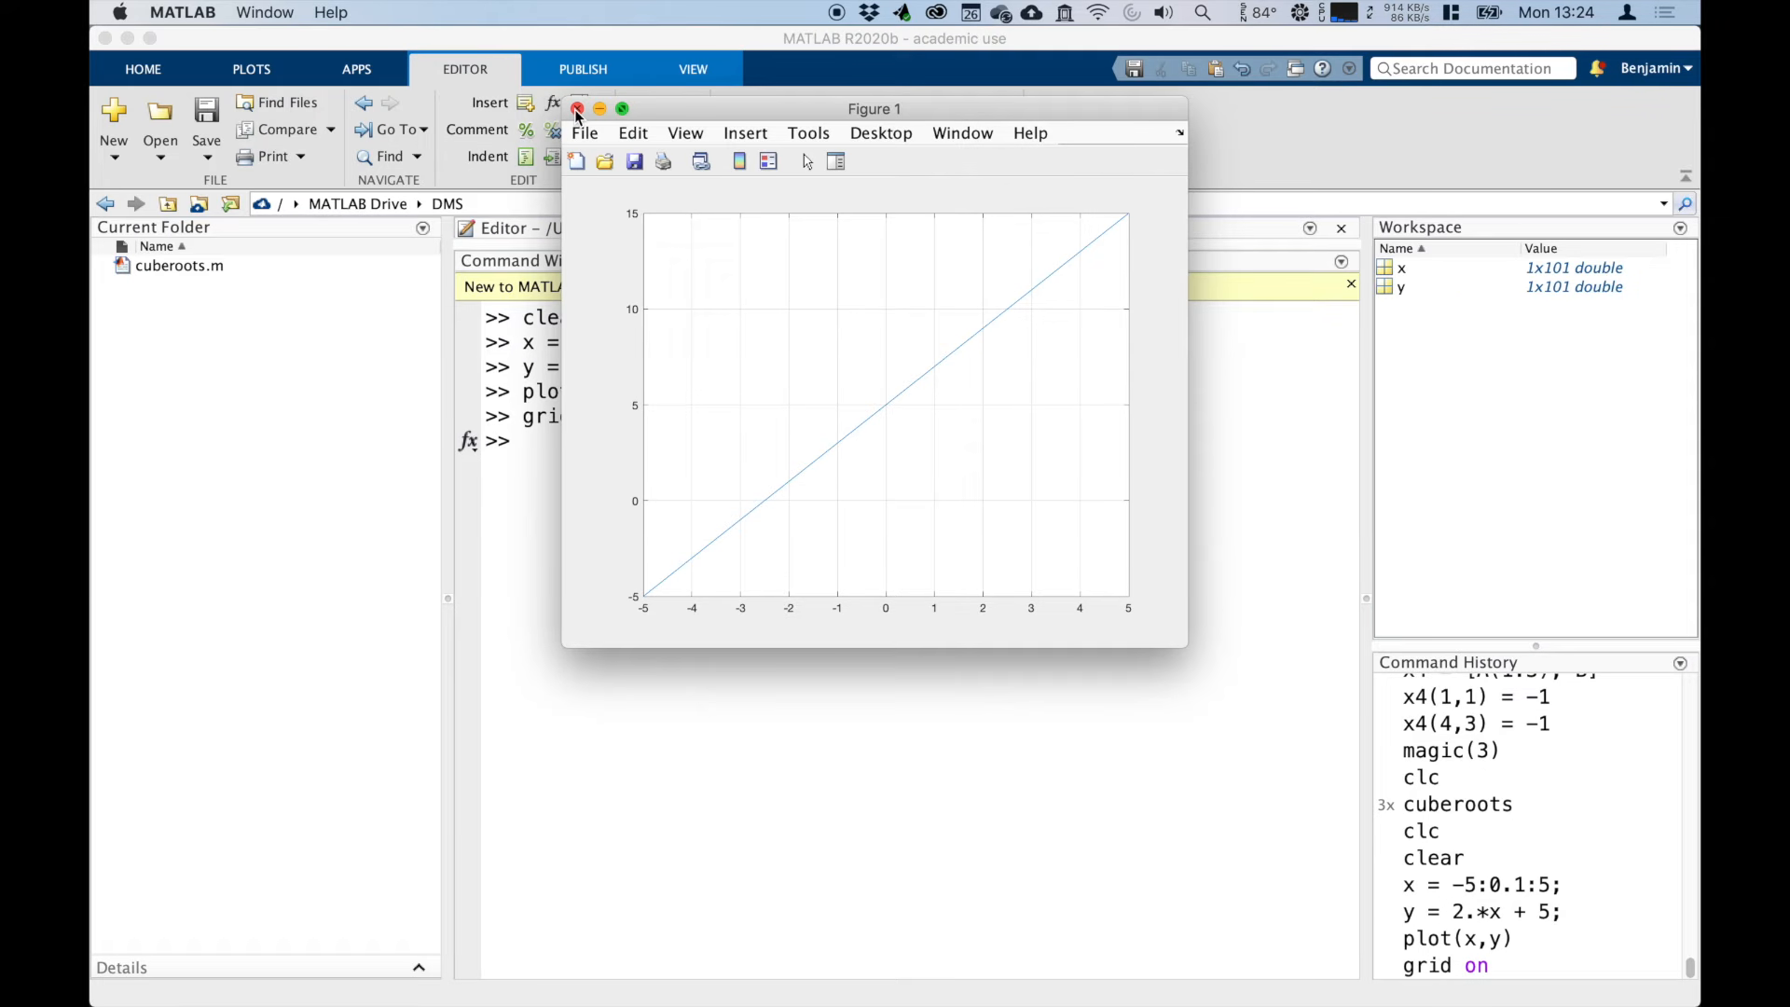
left_click(582, 109)
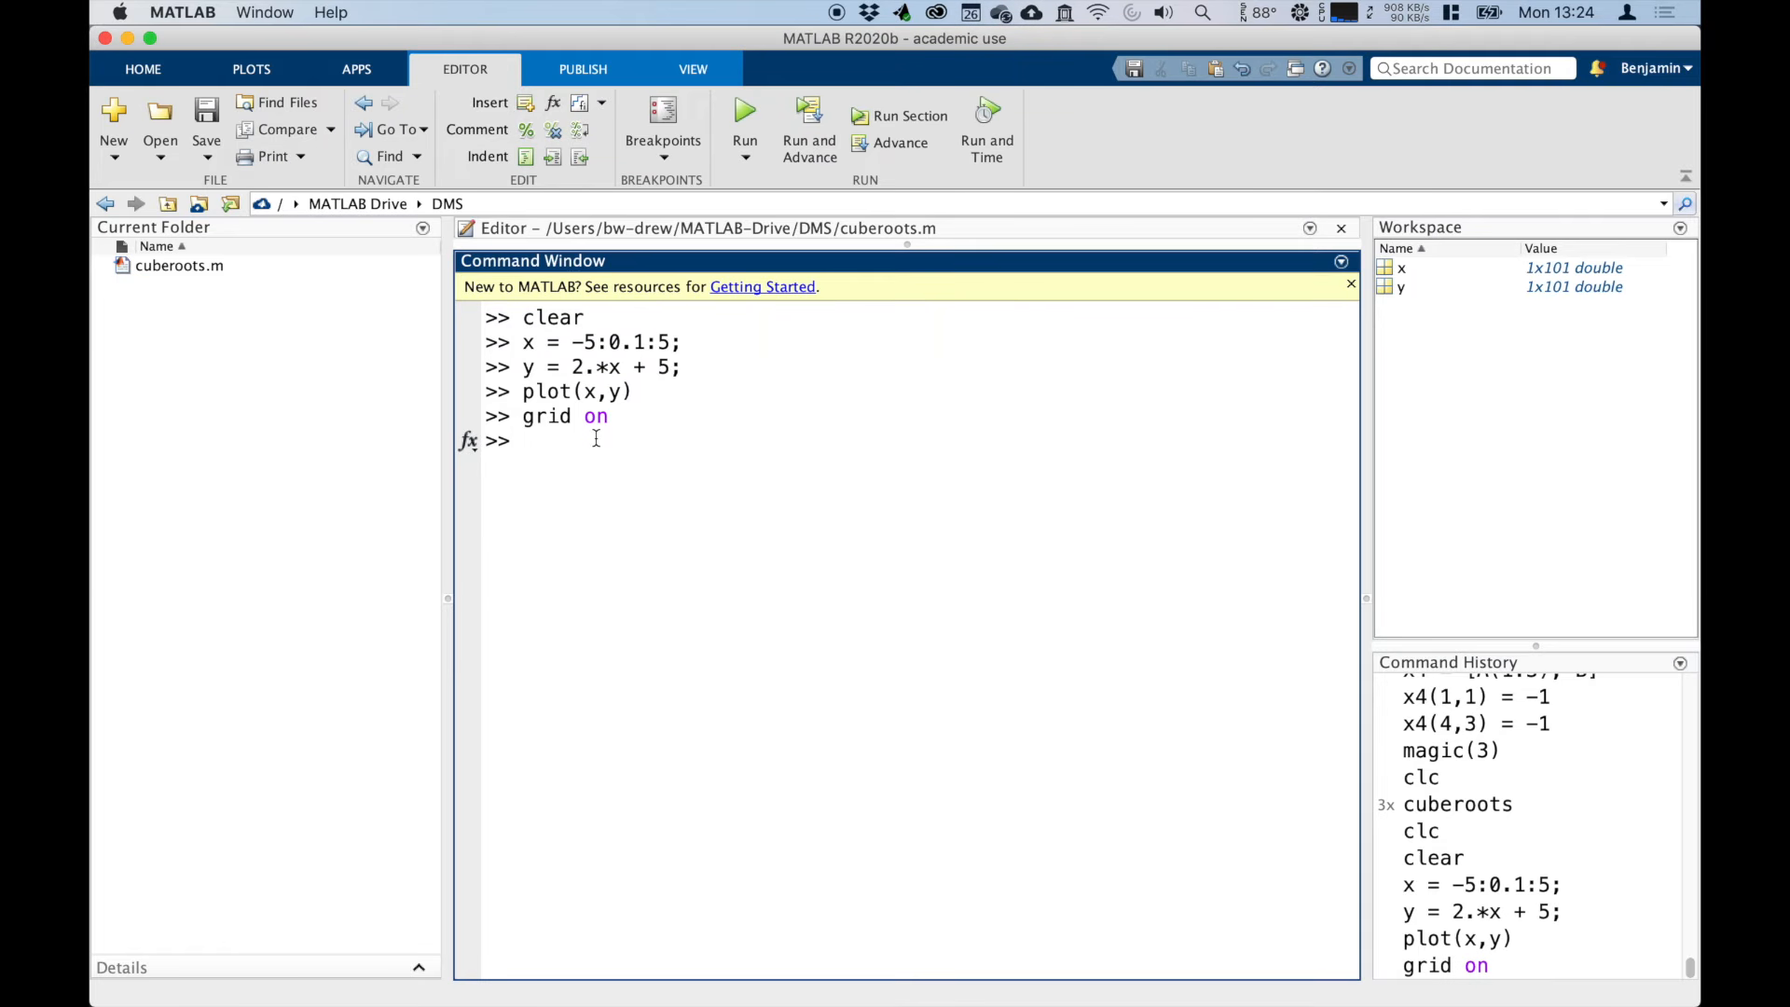
mouse_move(589, 449)
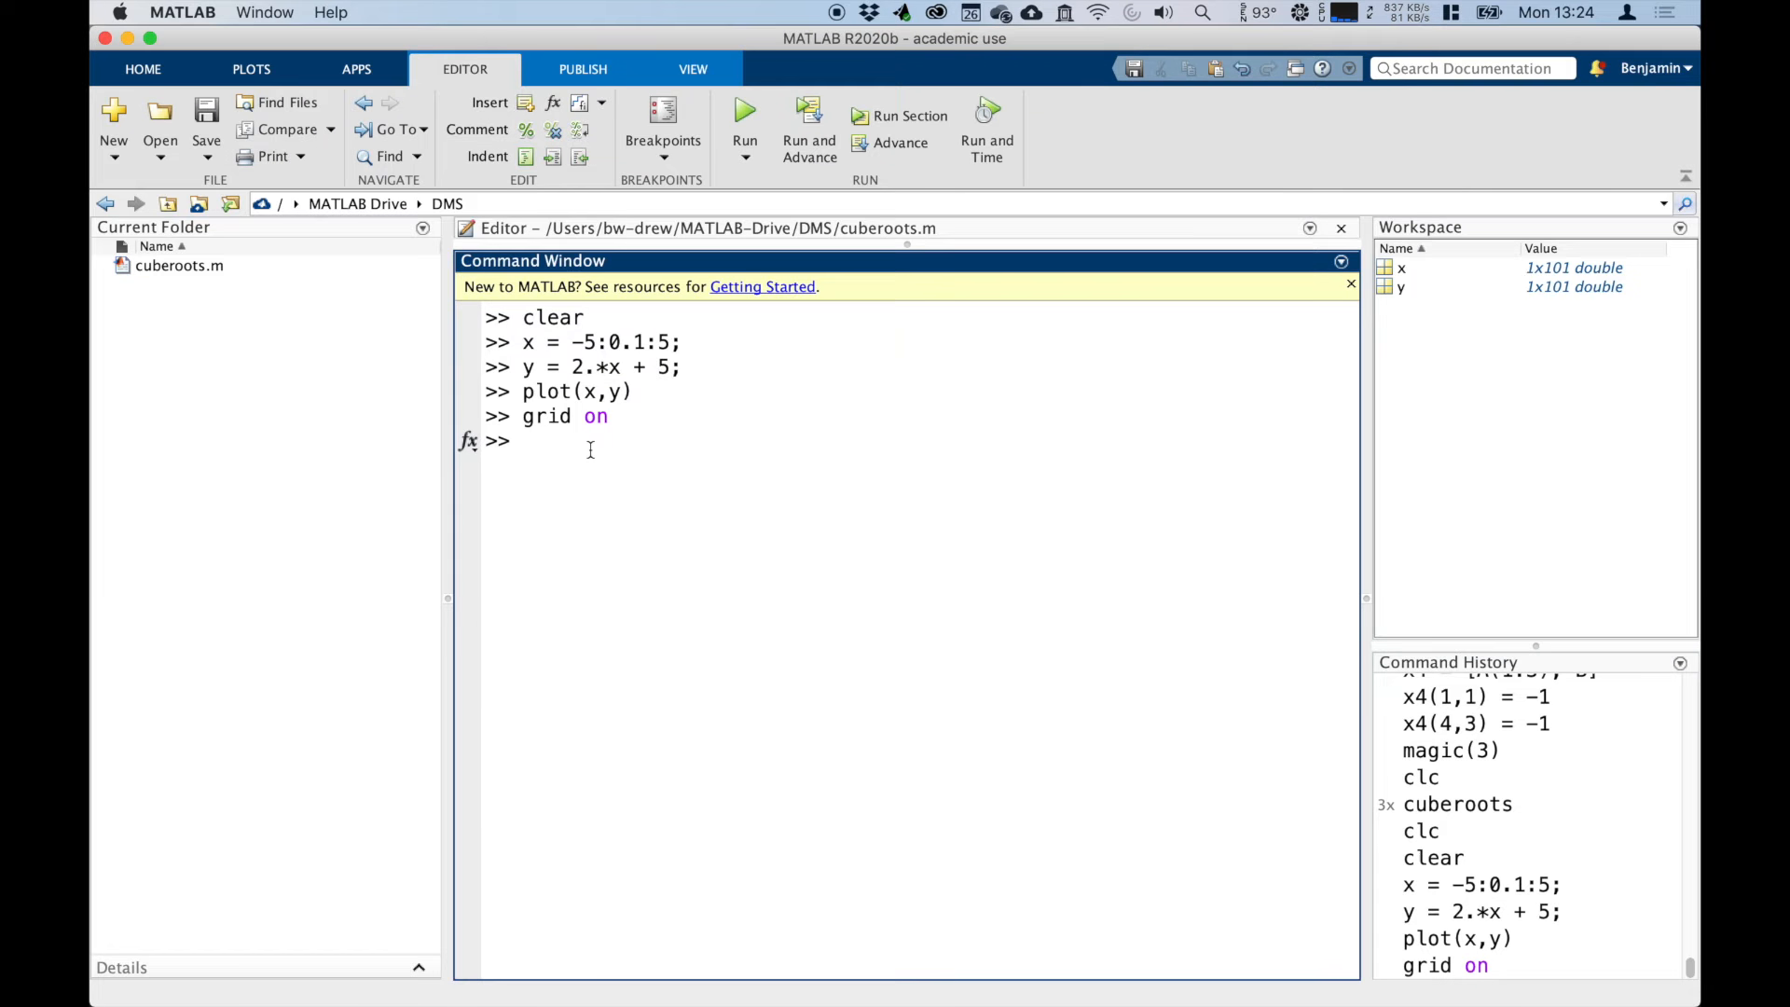
Step: Reassign y = x.^2-5; and plot the parabola with plot(x,y)
type("y =")
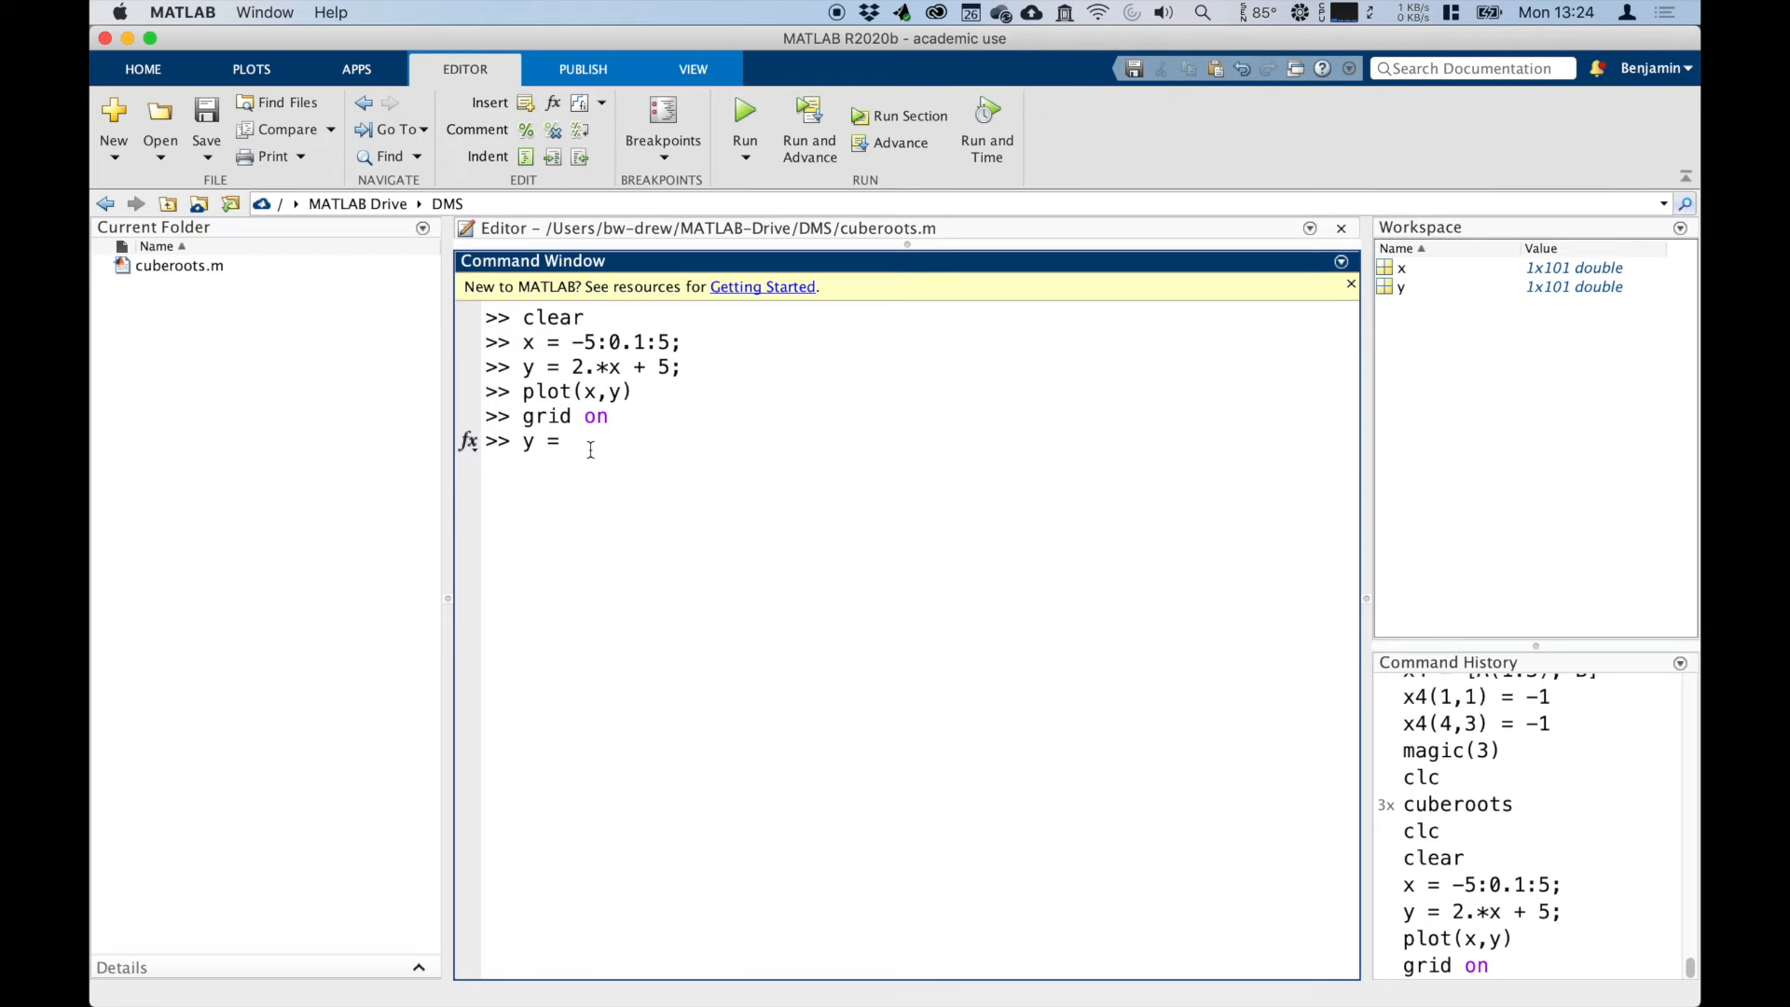
type("x")
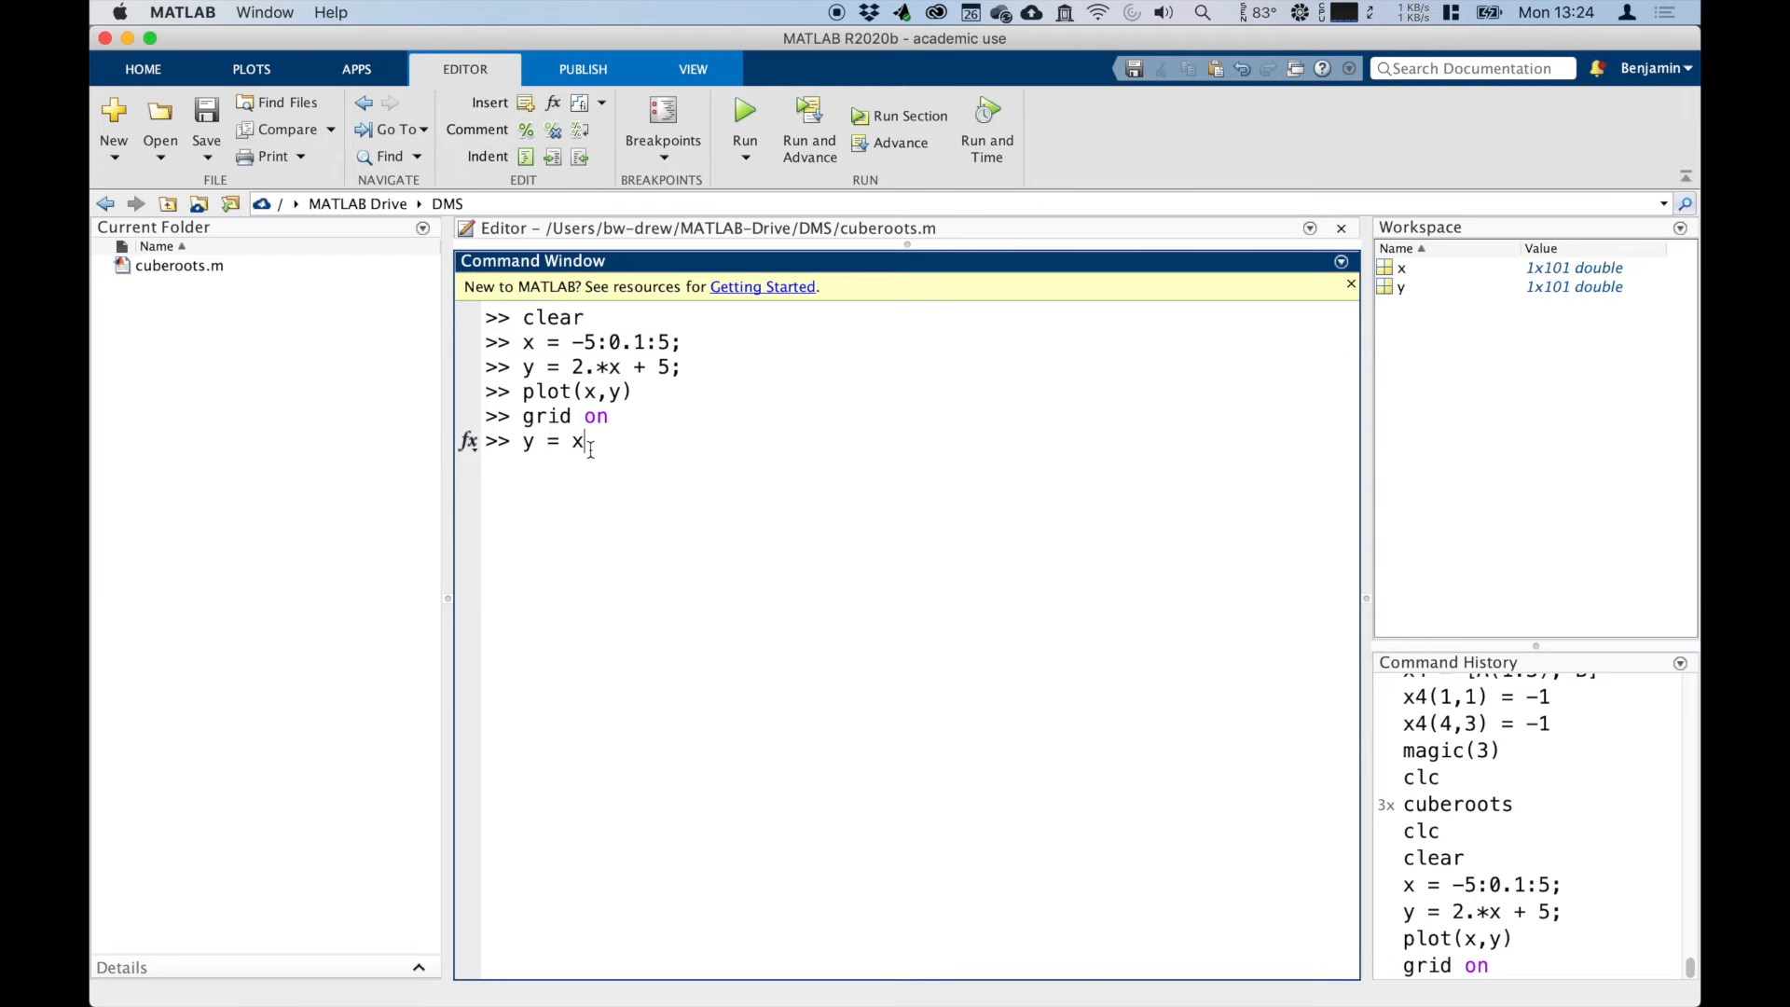
type("^2")
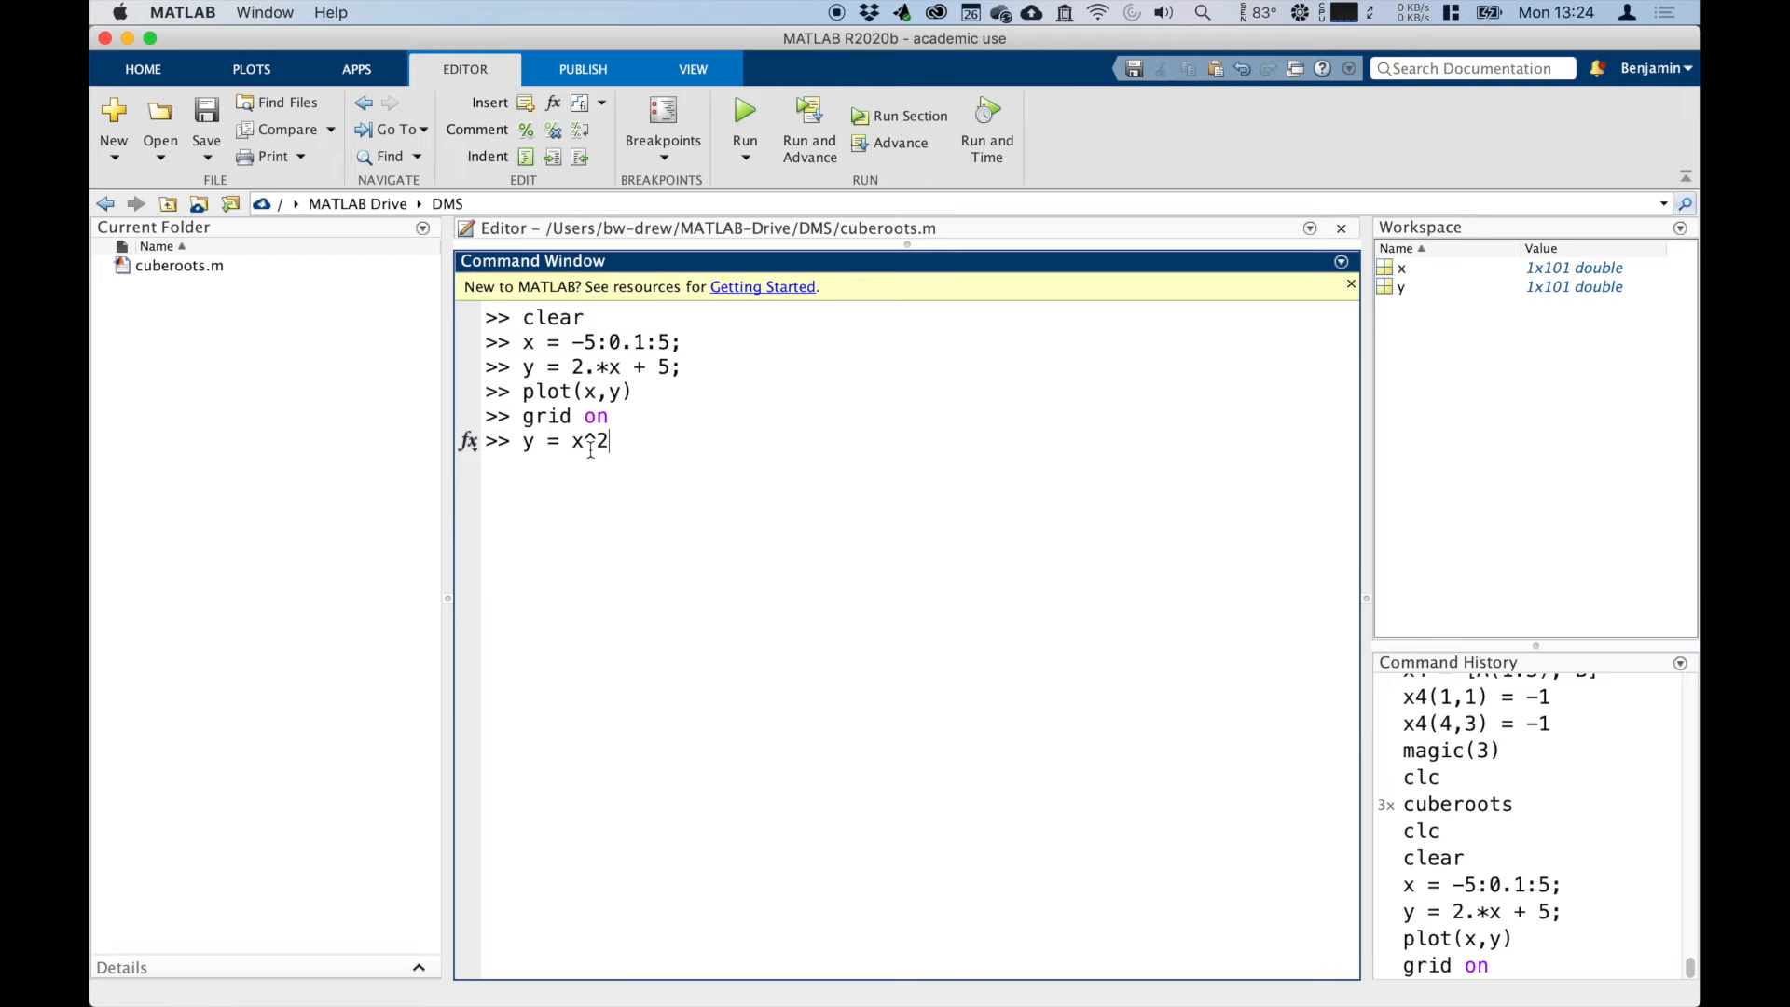
type("-5;")
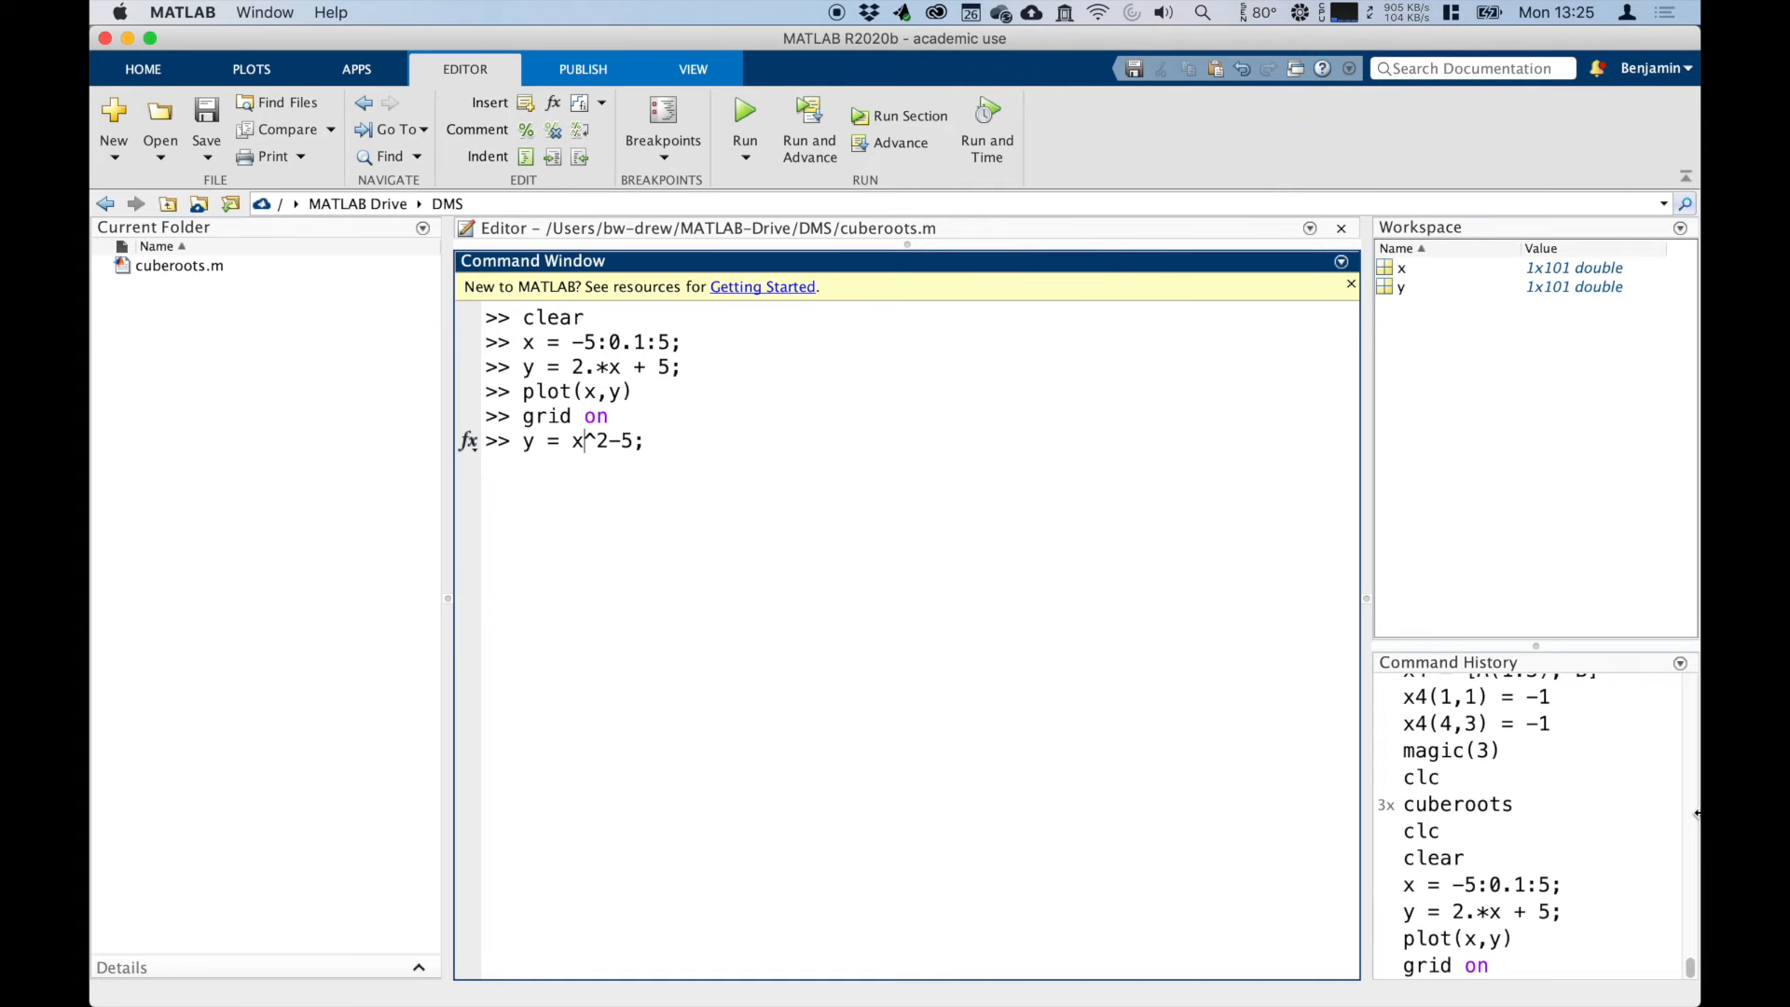
type(".")
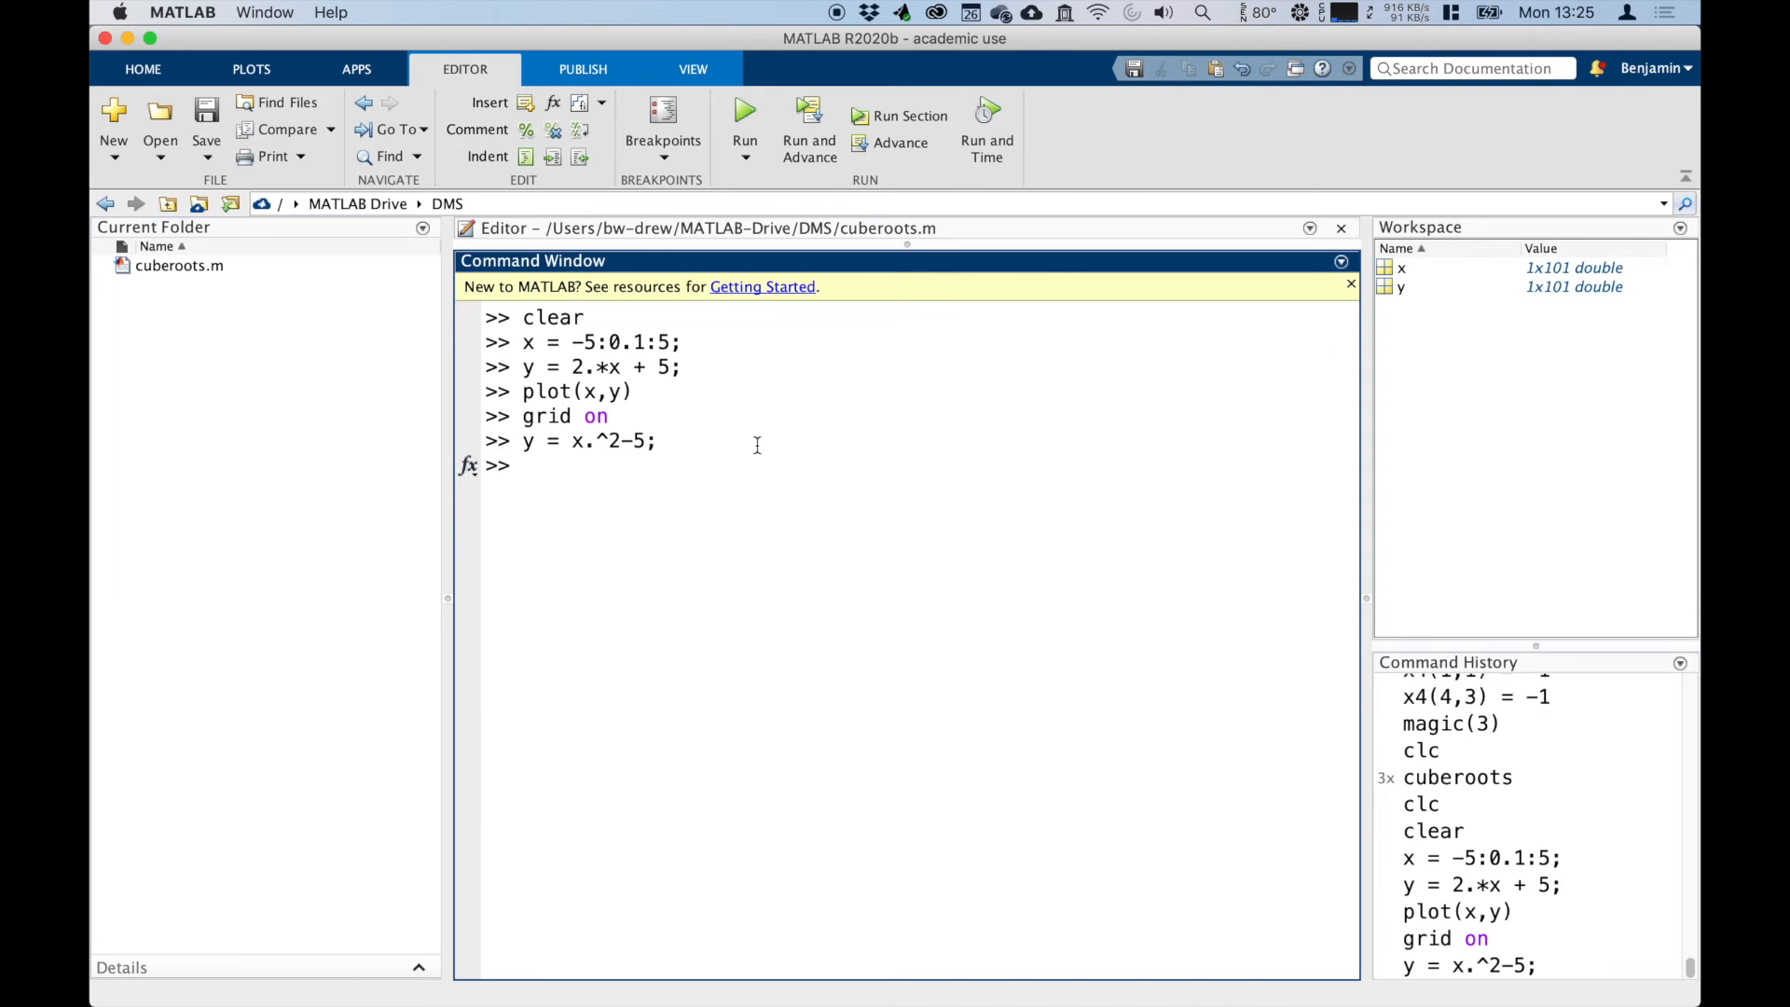
type("plot(x,y)")
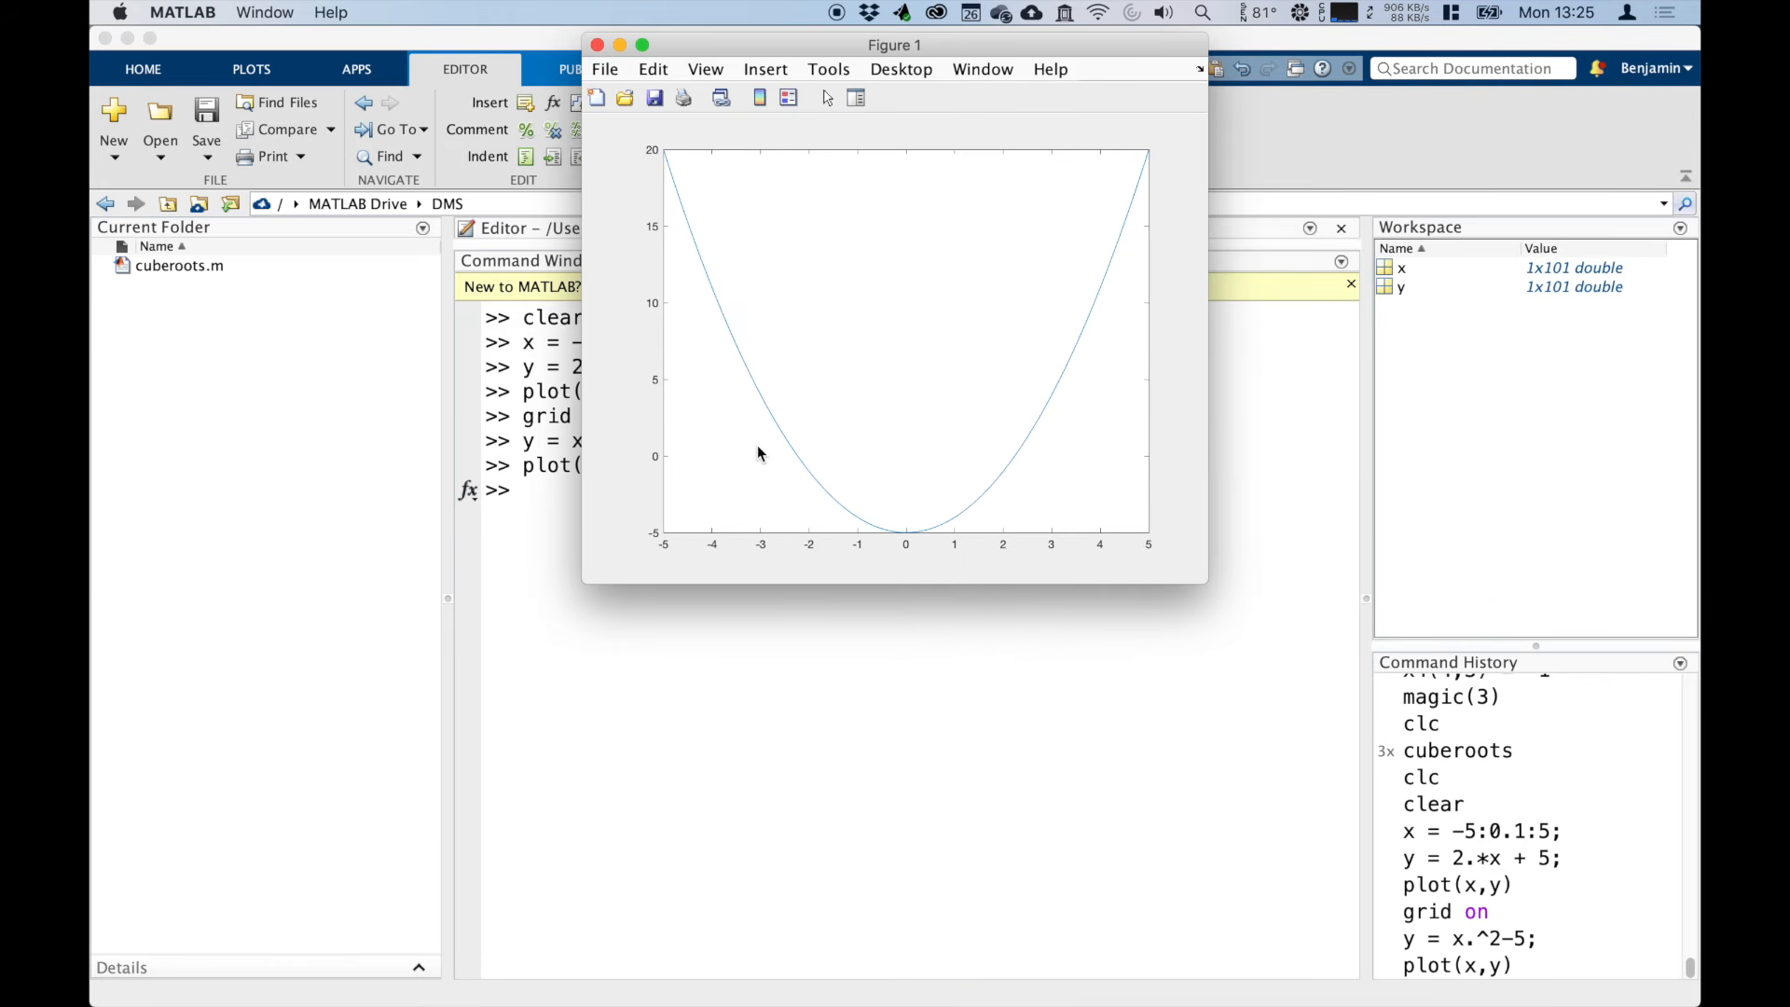
Step: Turn the grid on for the parabola plot and move the figure to a clearer position
left_click(596, 45)
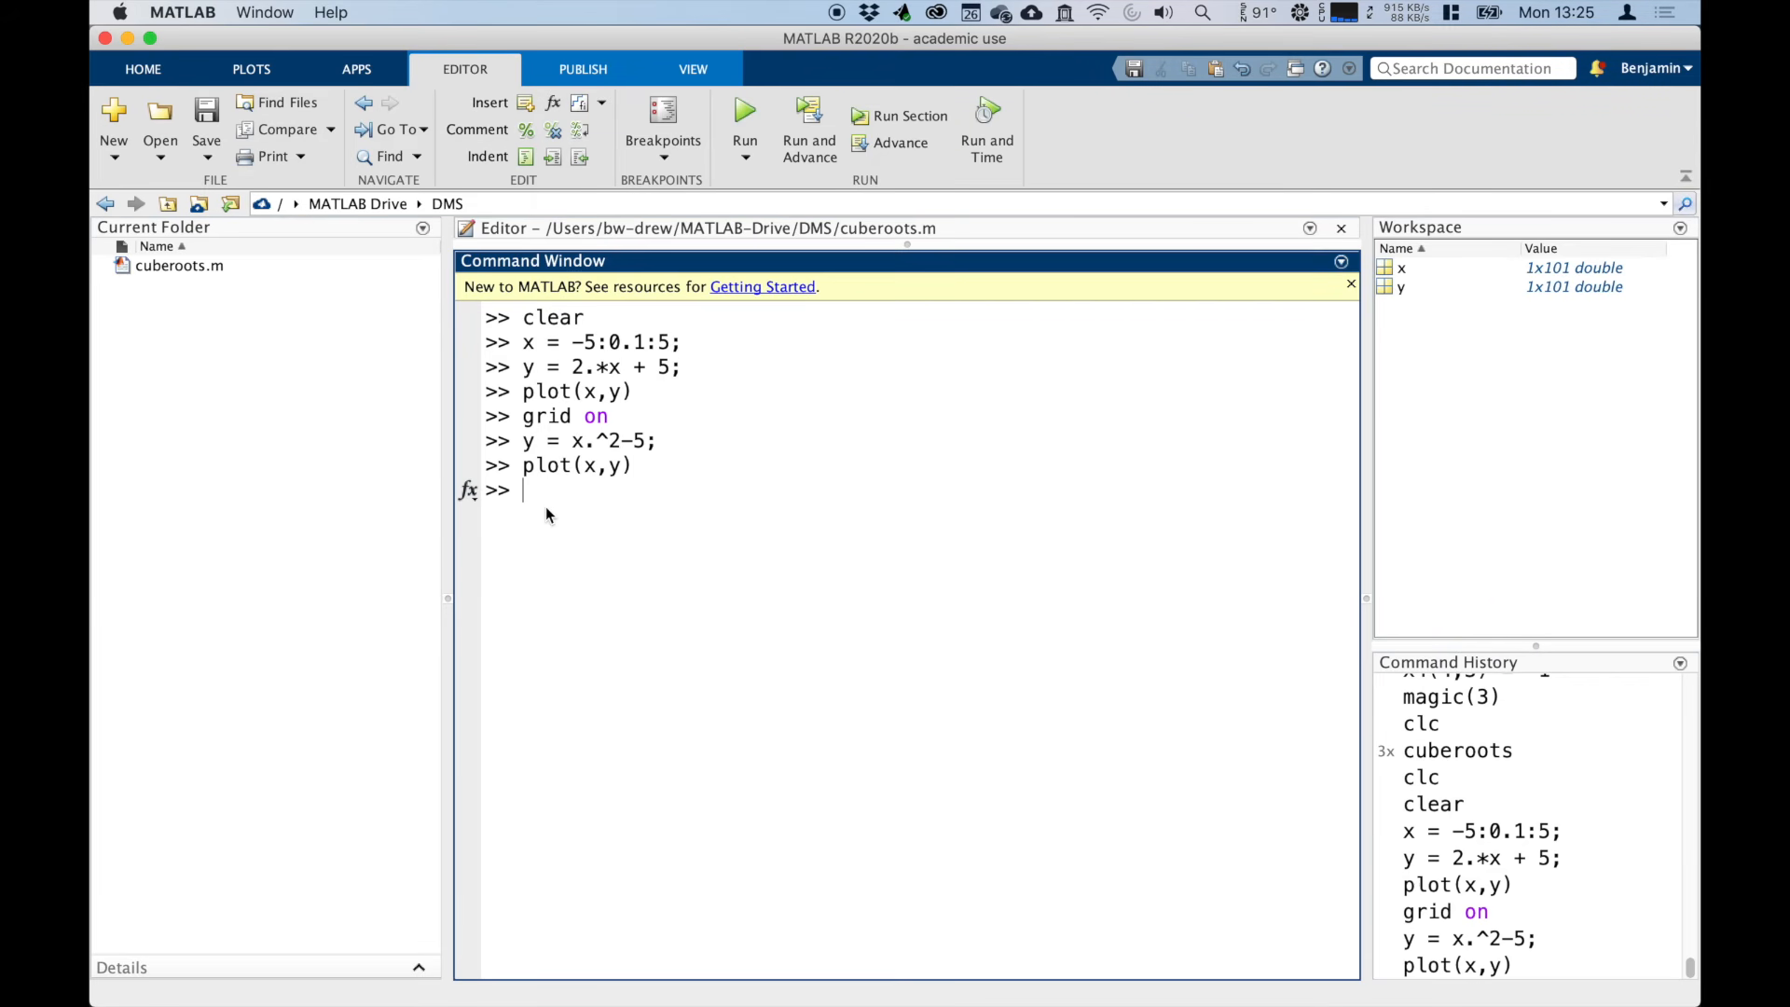
type("grid on")
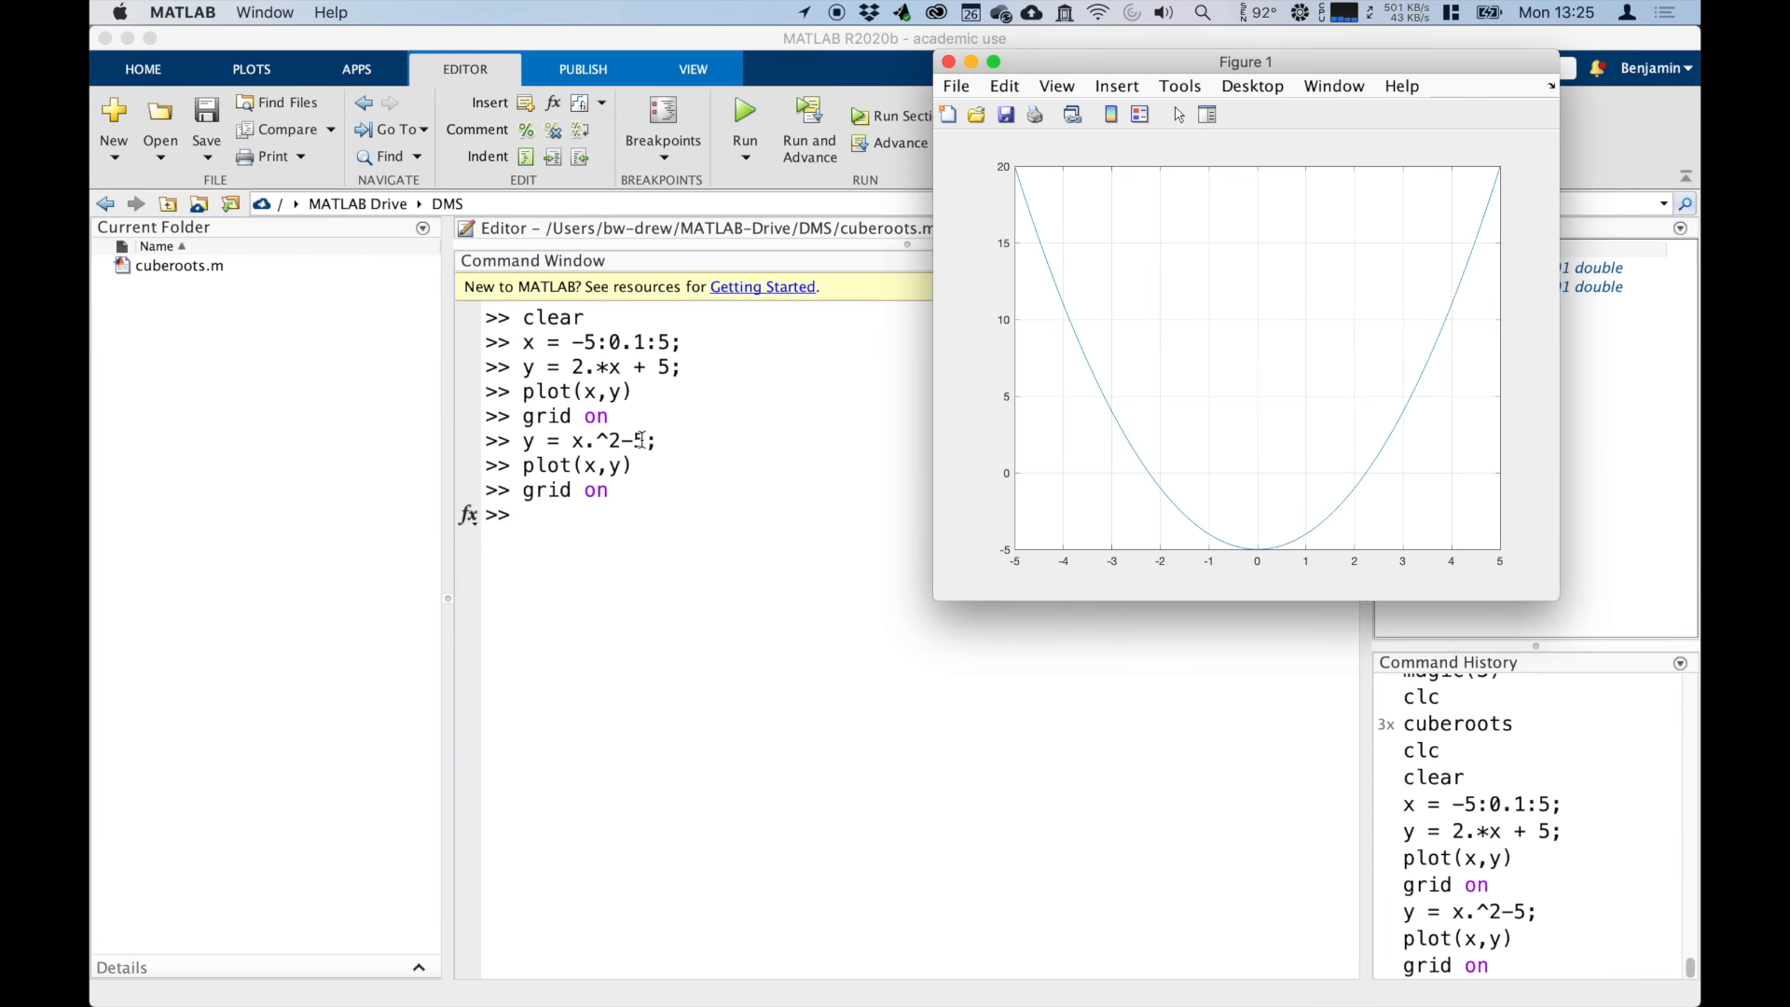
left_click_drag(1244, 62, 1113, 93)
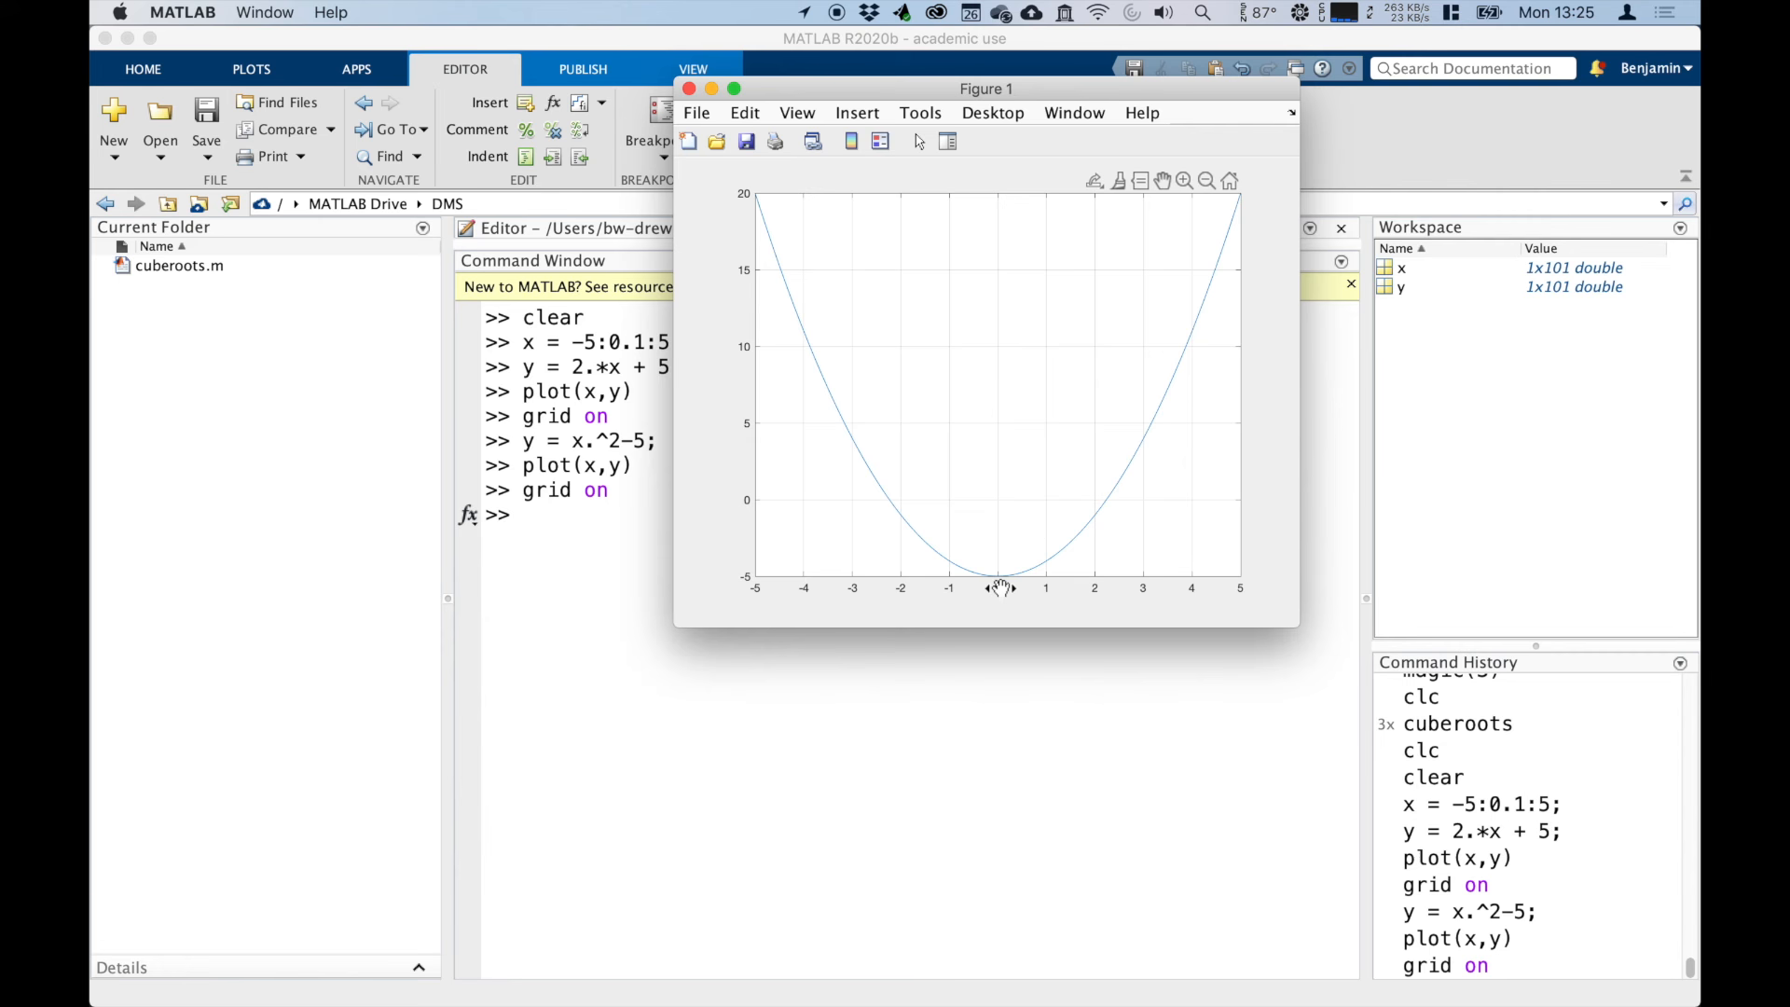
mouse_move(1022, 589)
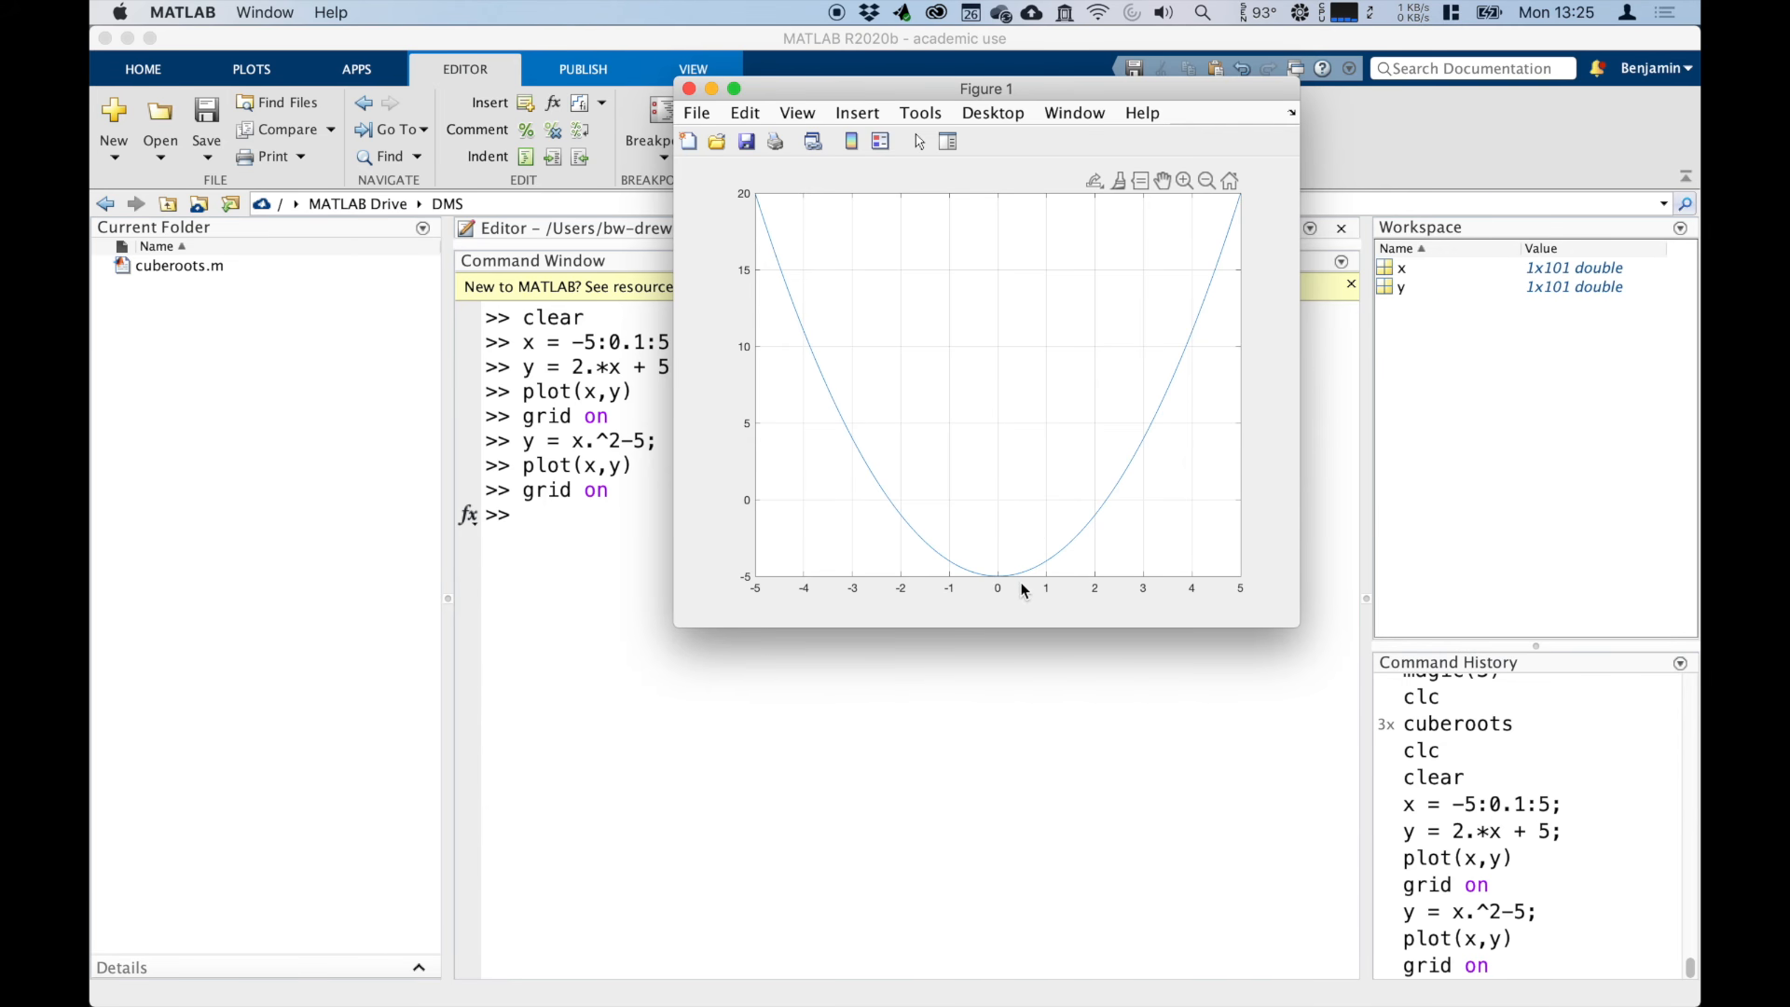
mouse_move(850, 409)
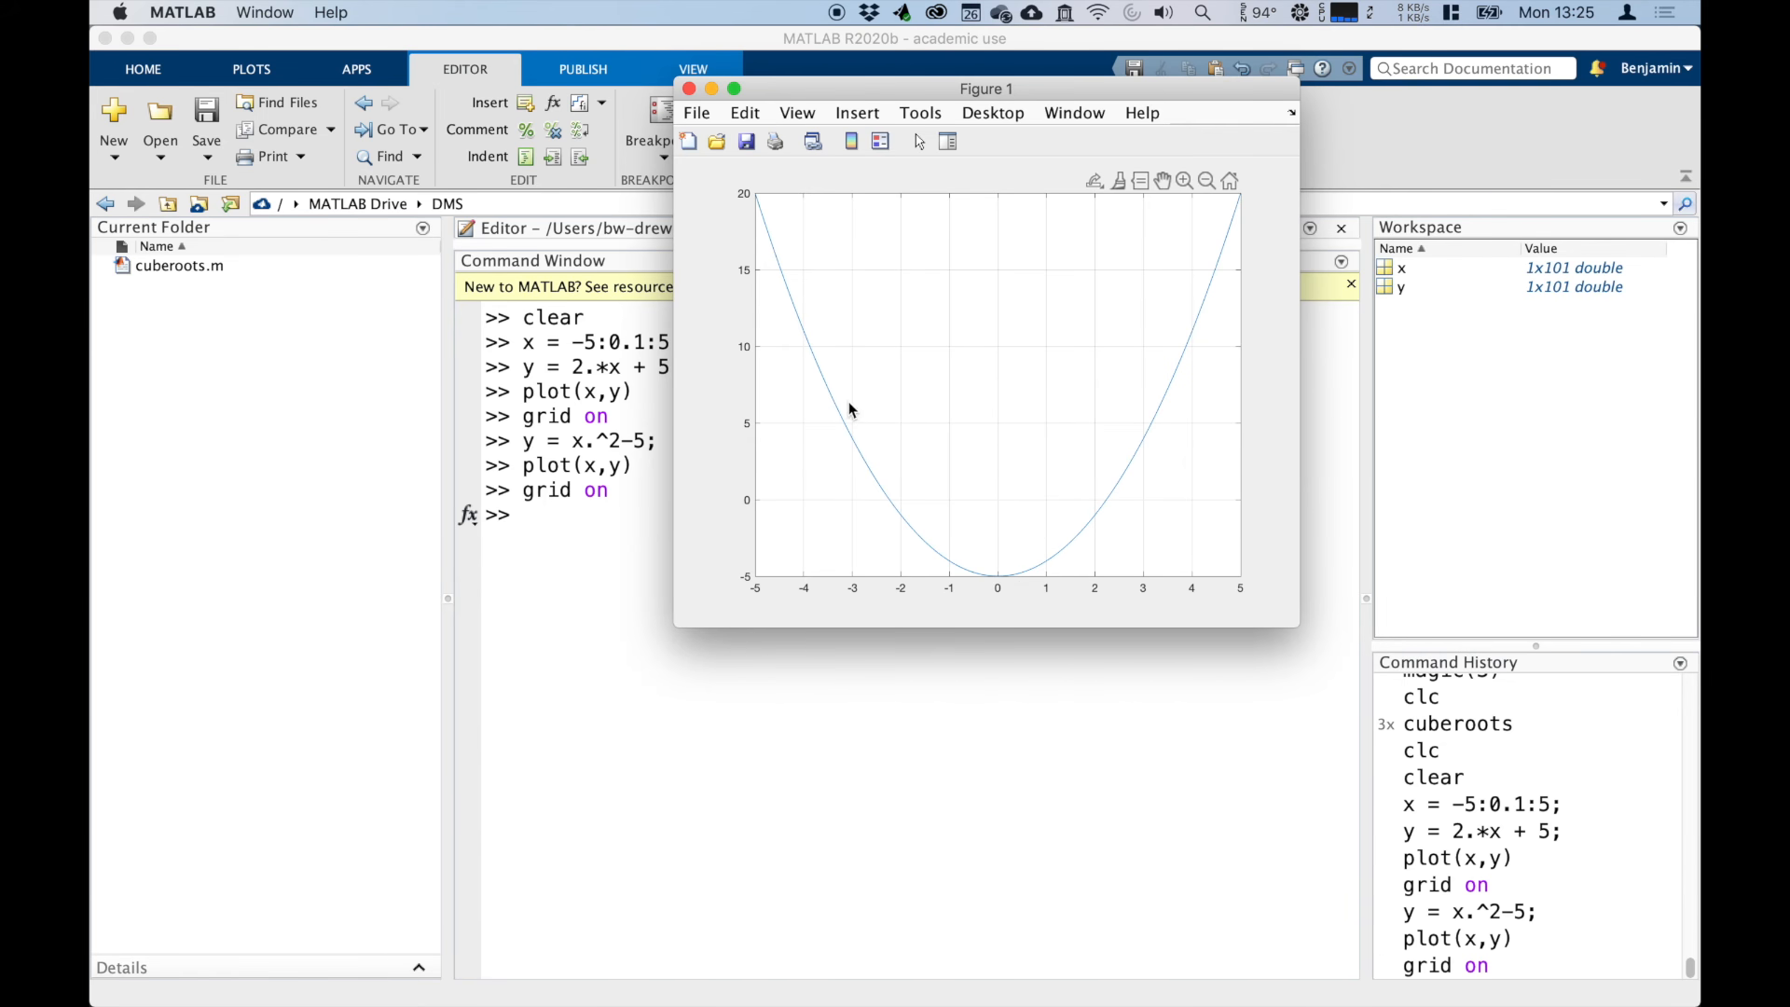